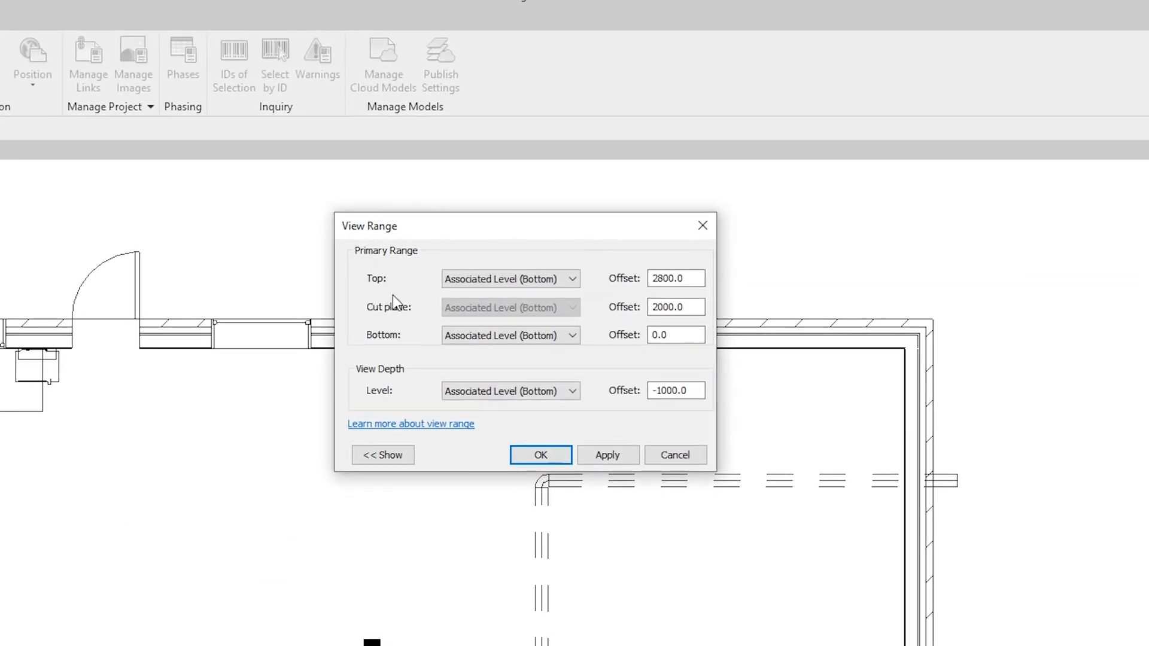
pyautogui.moveTo(359, 301)
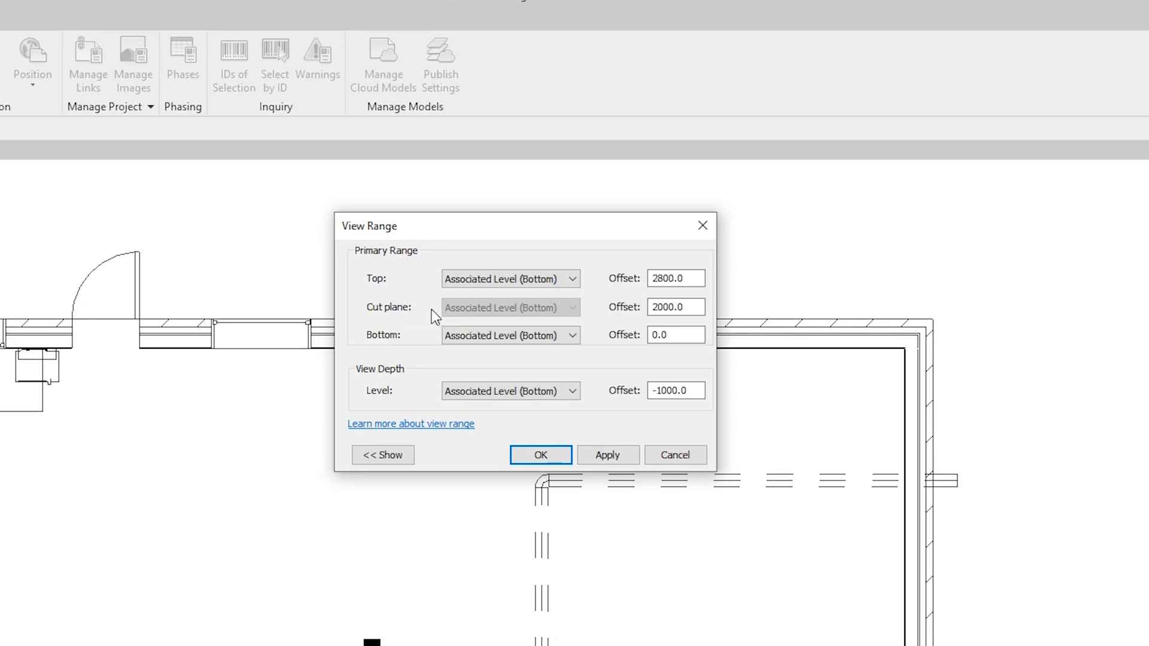
# Select and deselect Section 2's crop region, then switch to the {3D} room view
pyautogui.click(509, 278)
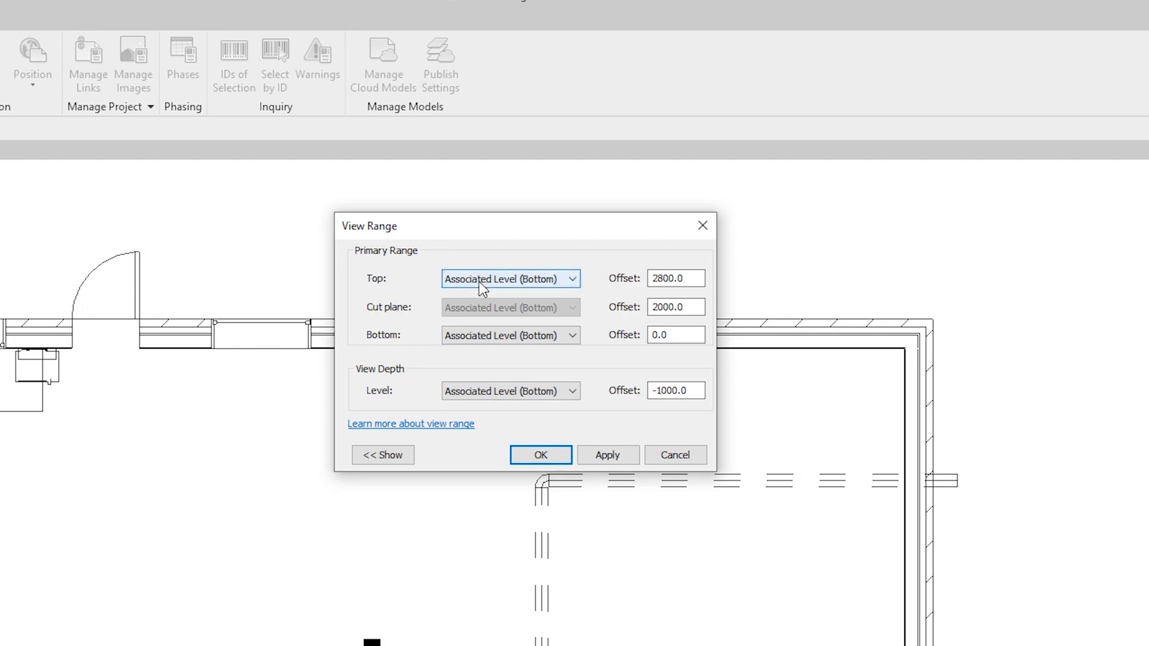
pyautogui.moveTo(516, 292)
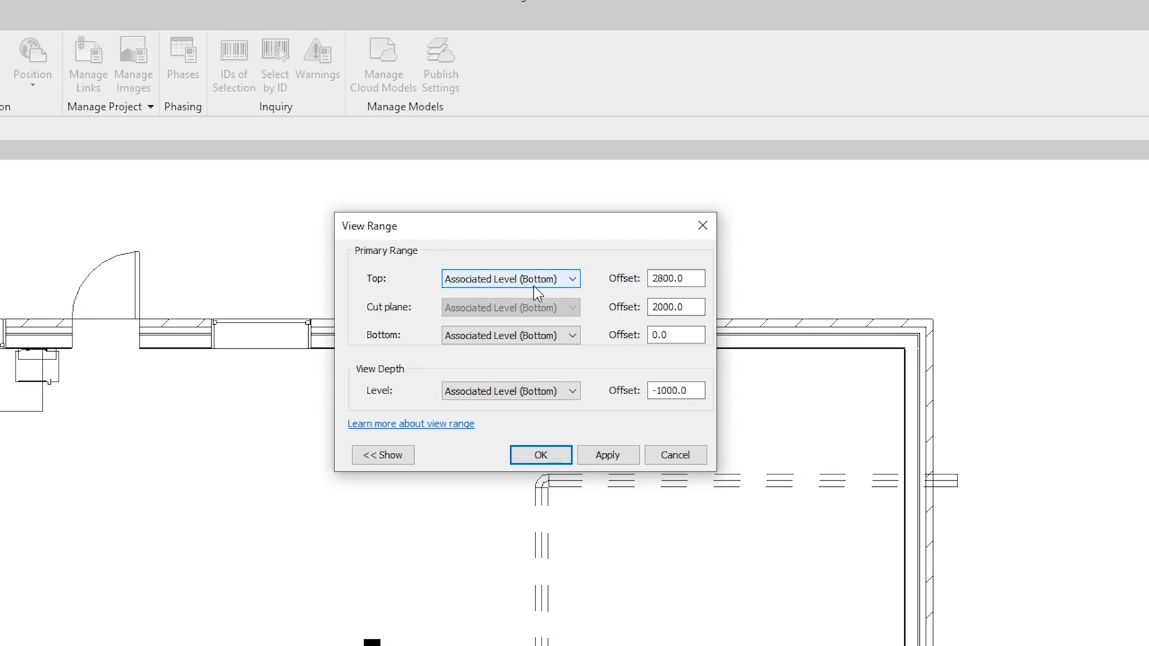
pyautogui.moveTo(533, 280)
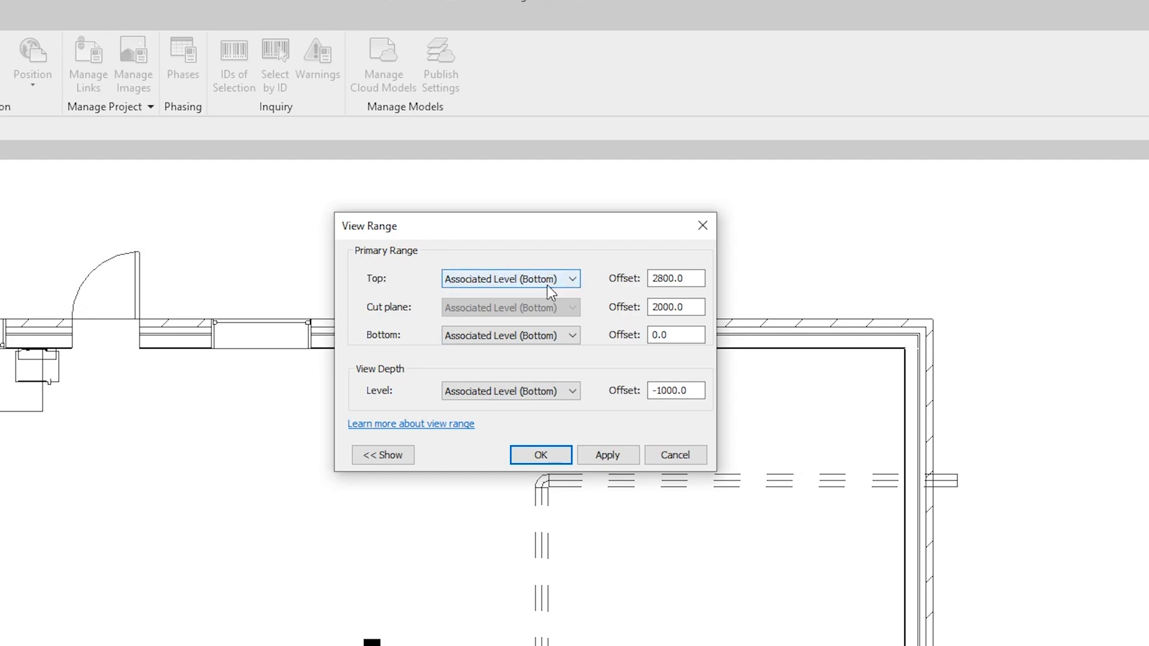
pyautogui.click(675, 279)
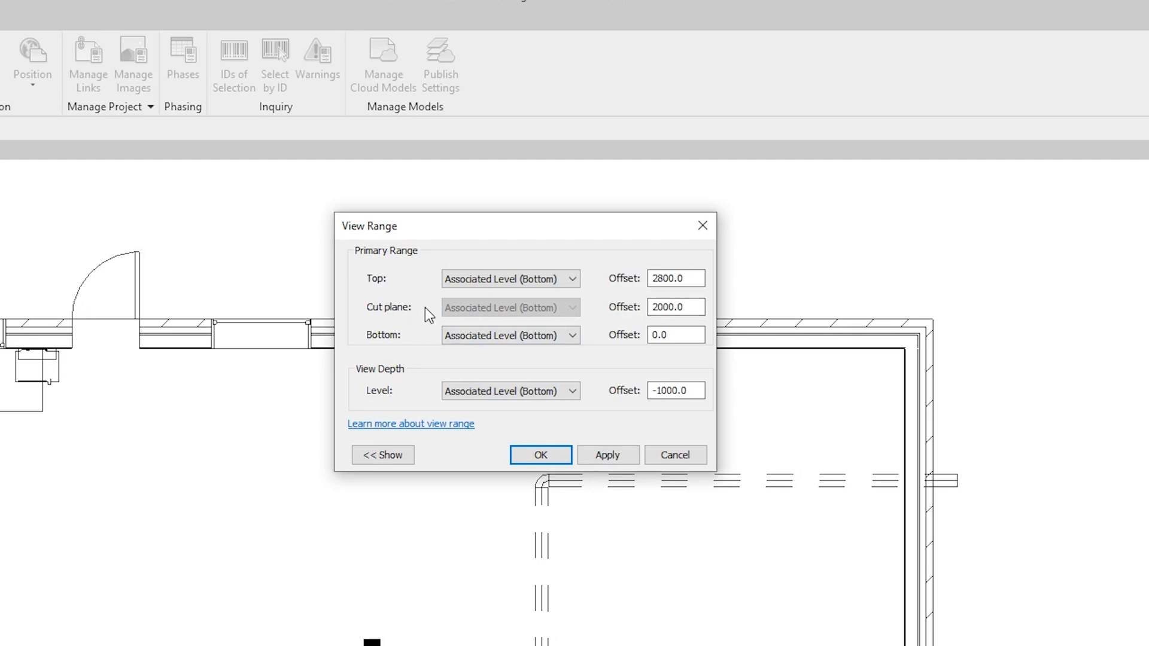
pyautogui.moveTo(388, 339)
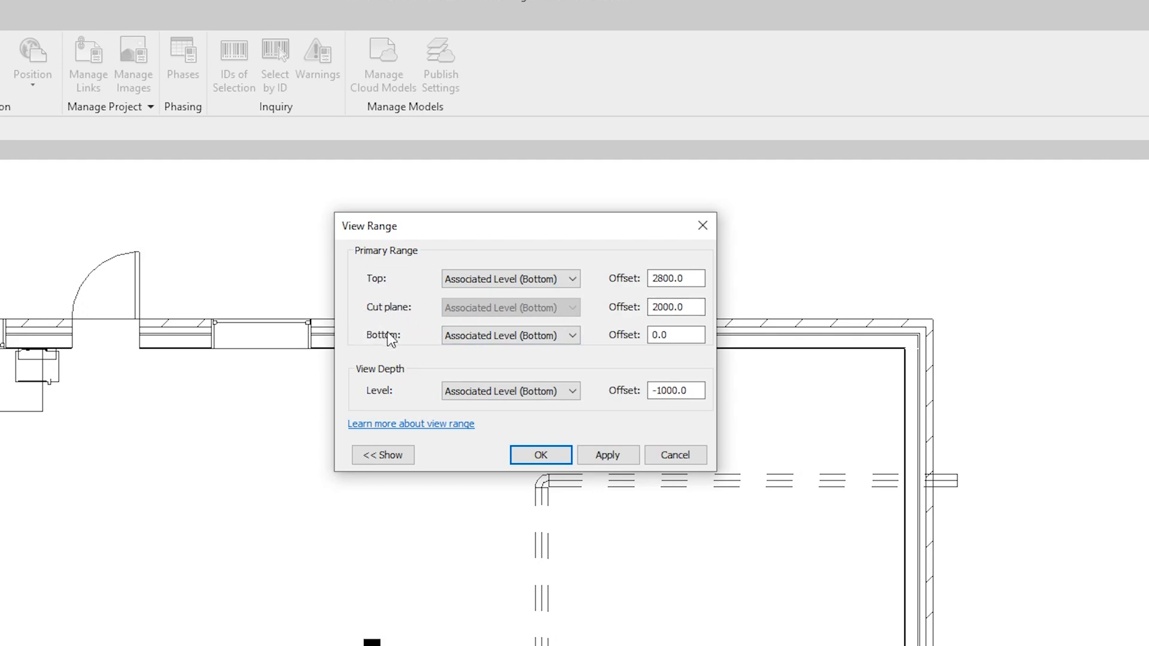
pyautogui.moveTo(375, 316)
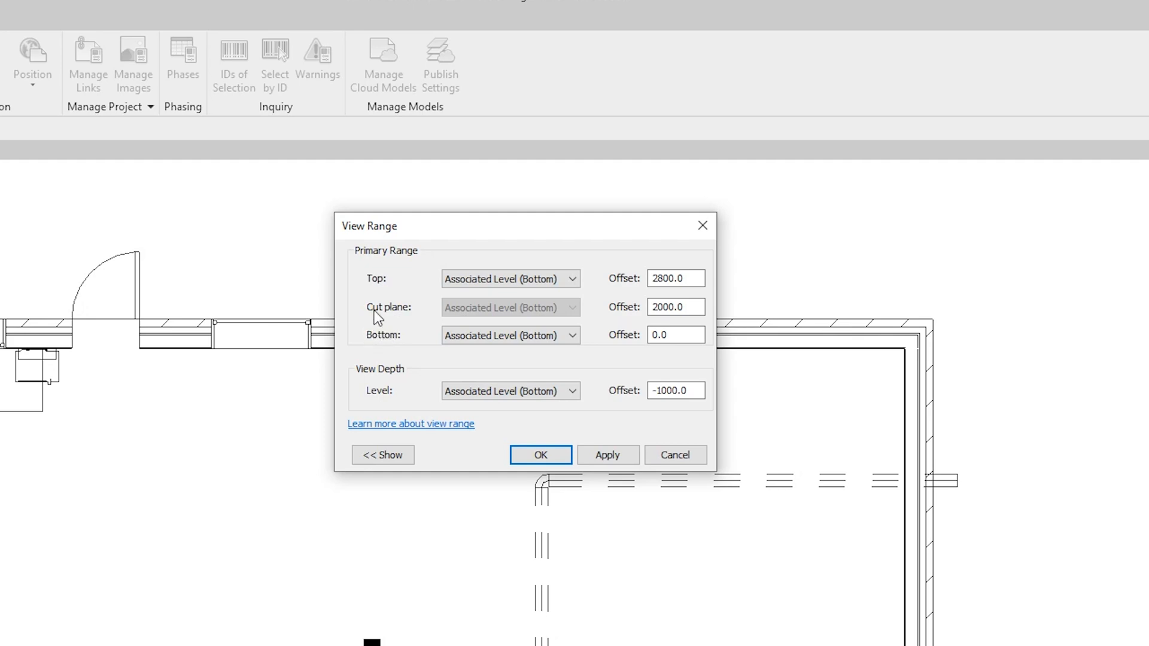
pyautogui.moveTo(404, 327)
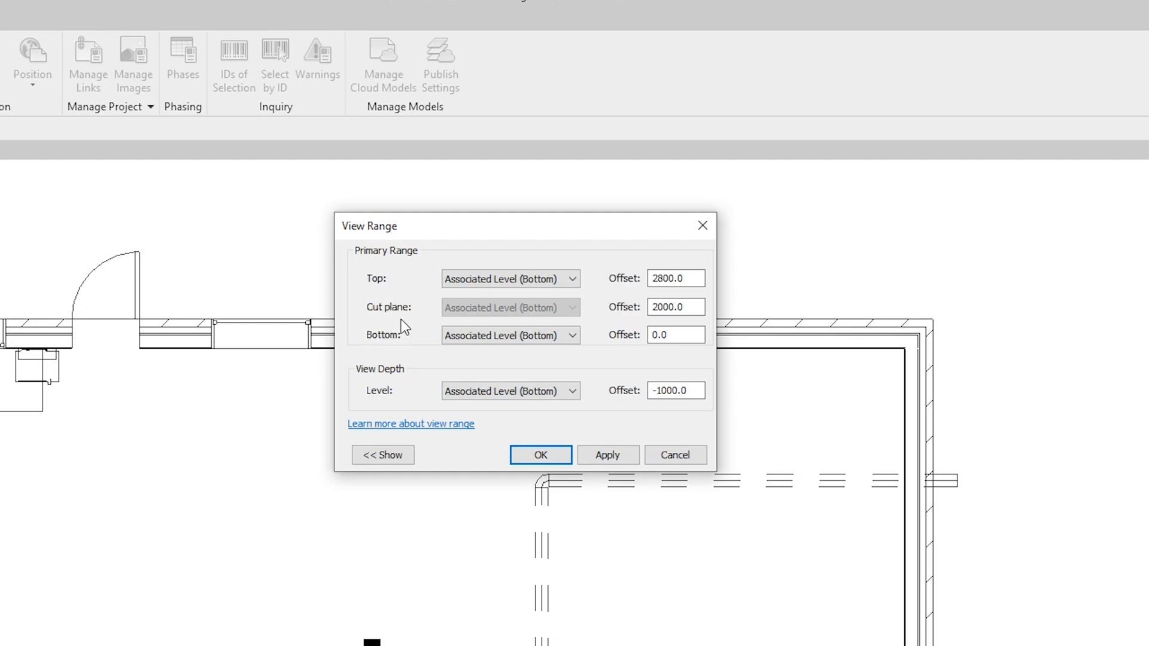
pyautogui.moveTo(412, 314)
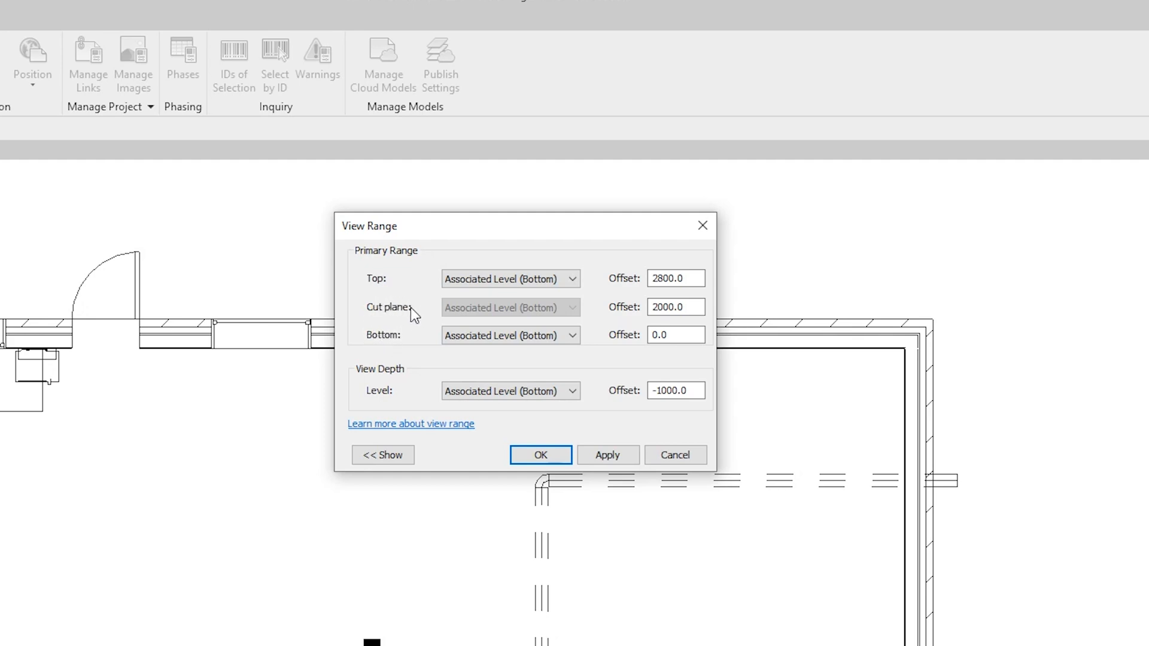
pyautogui.moveTo(416, 339)
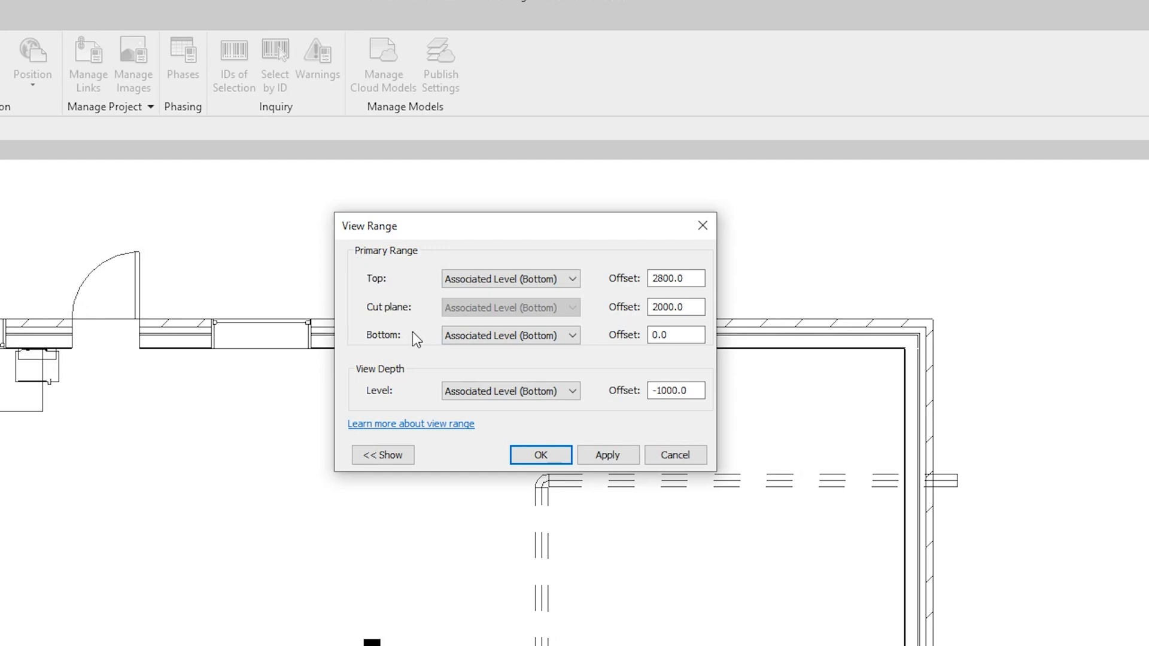
pyautogui.moveTo(413, 338)
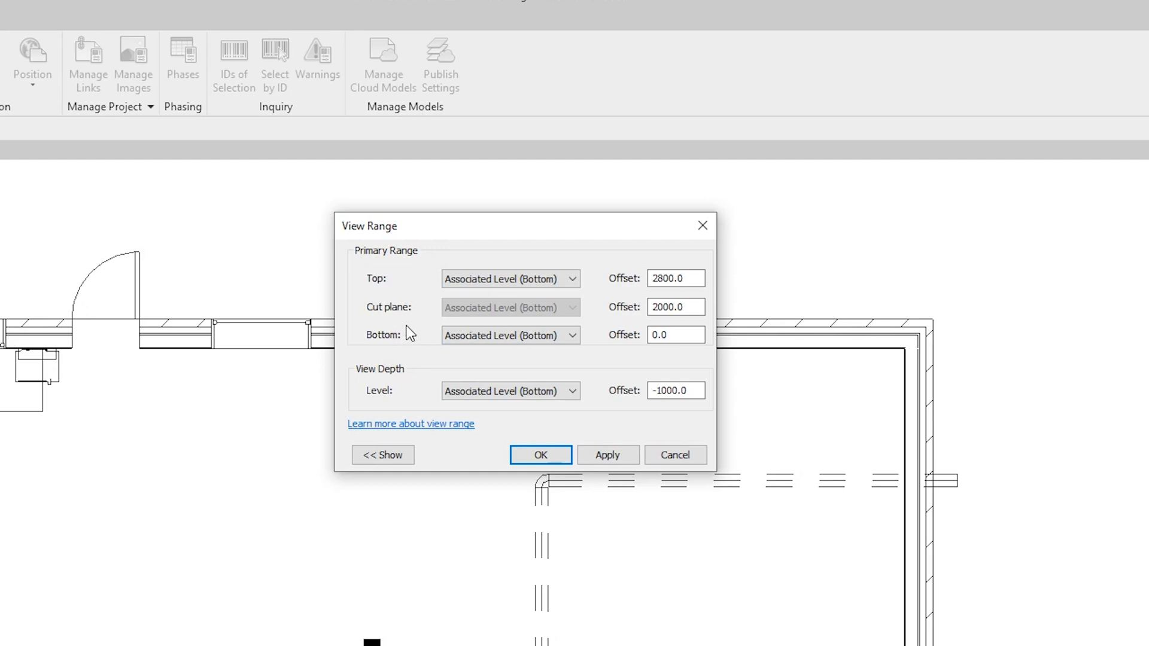
pyautogui.moveTo(416, 343)
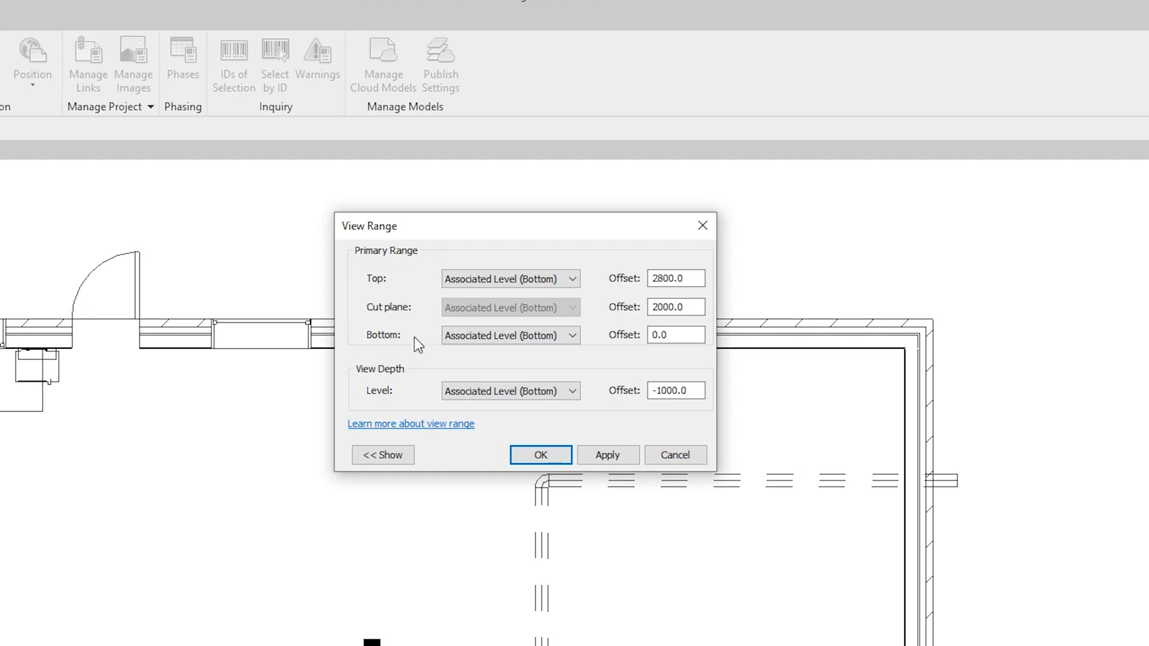
pyautogui.moveTo(392, 341)
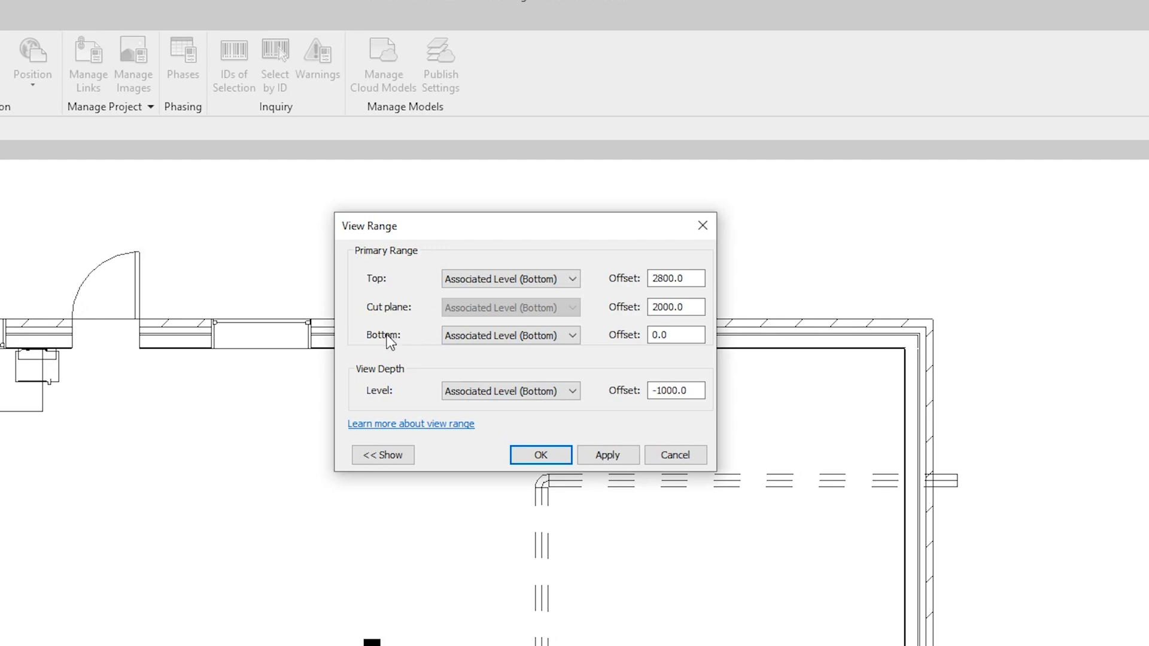
pyautogui.moveTo(395, 343)
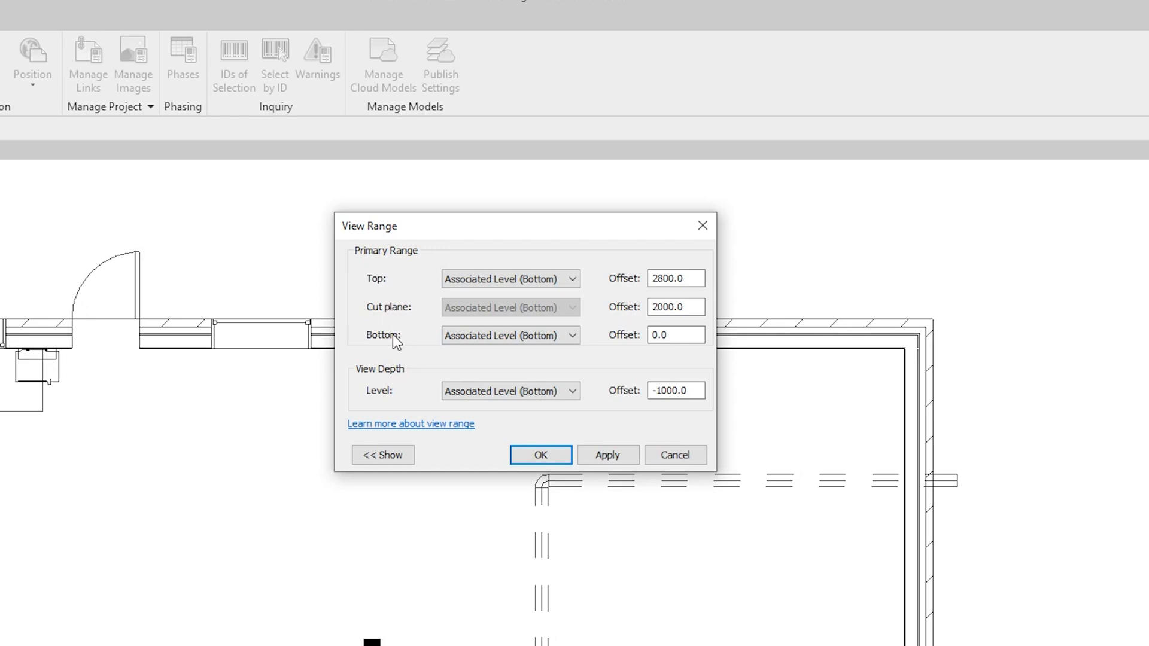
pyautogui.moveTo(370, 332)
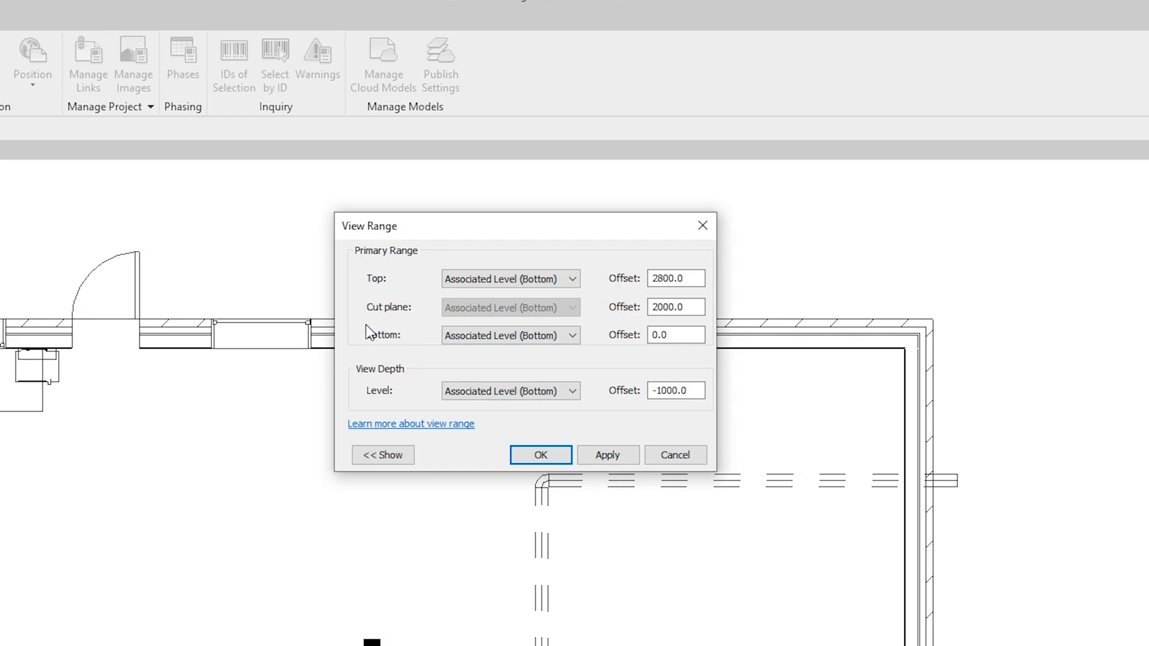
pyautogui.click(509, 278)
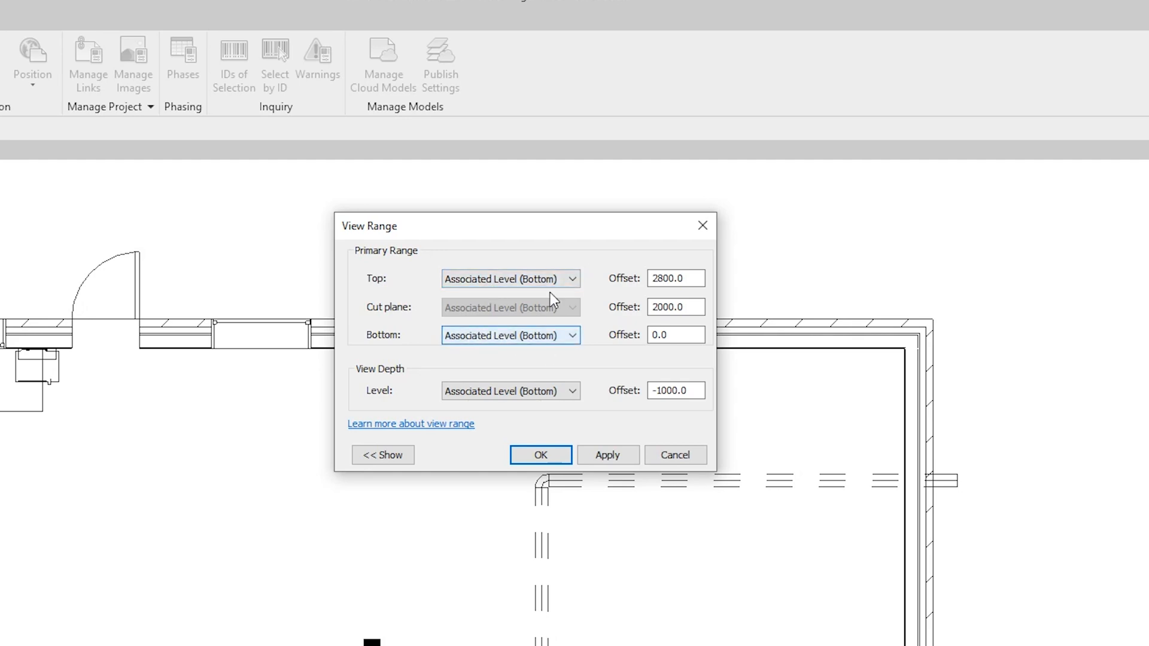
pyautogui.moveTo(541, 342)
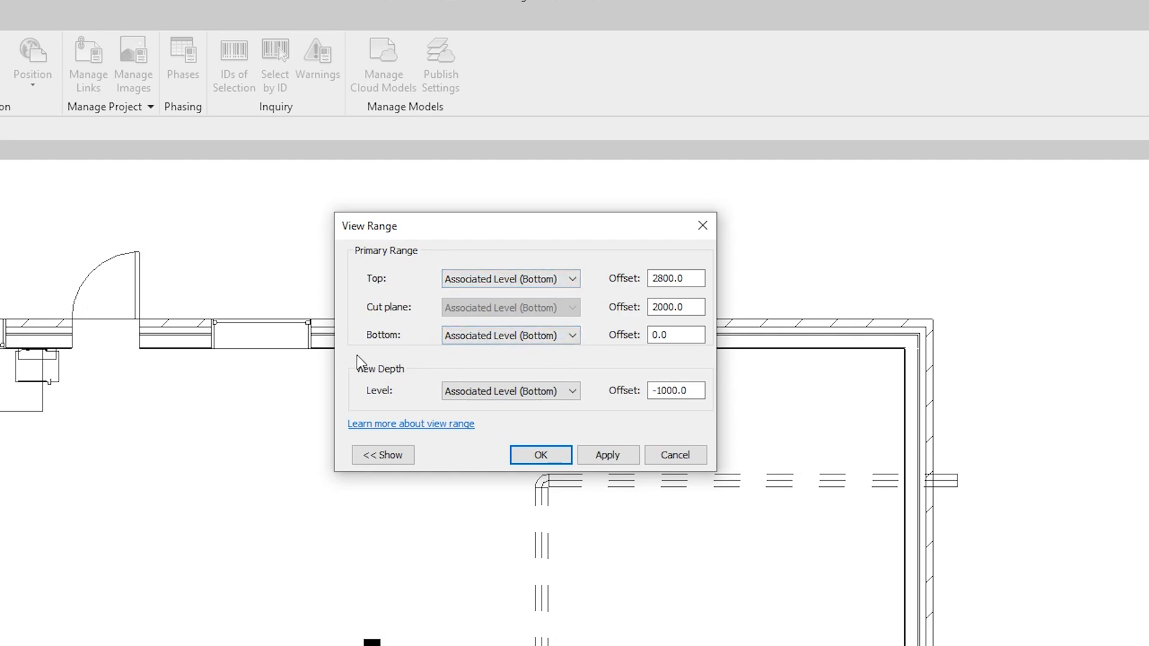
pyautogui.moveTo(404, 386)
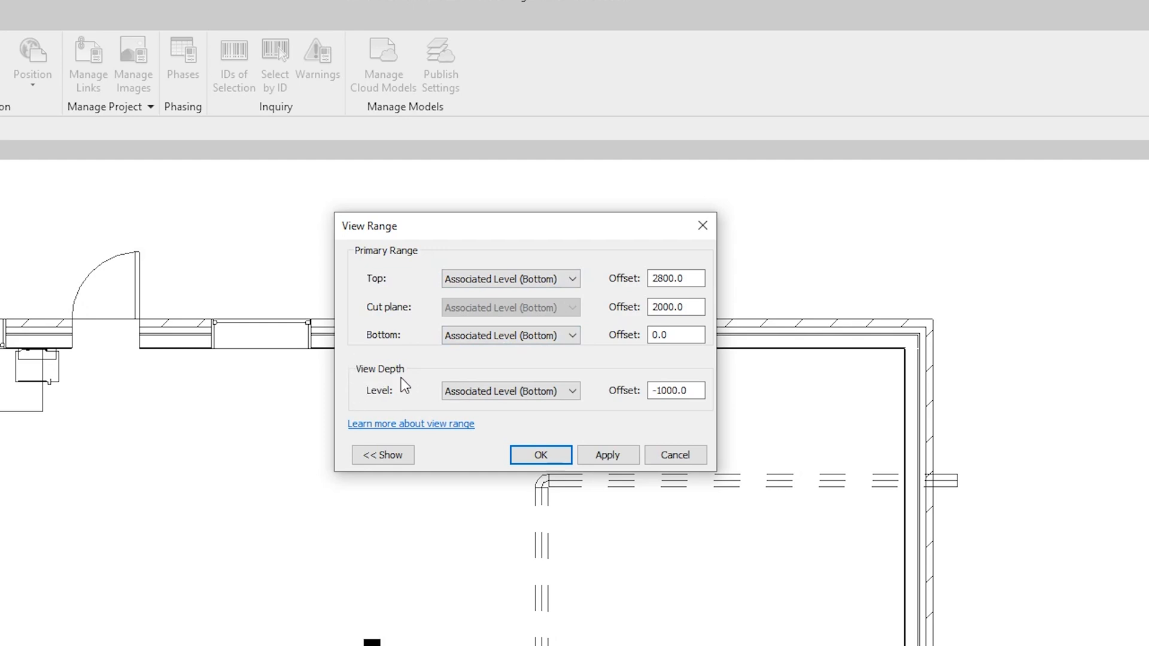
pyautogui.moveTo(400, 408)
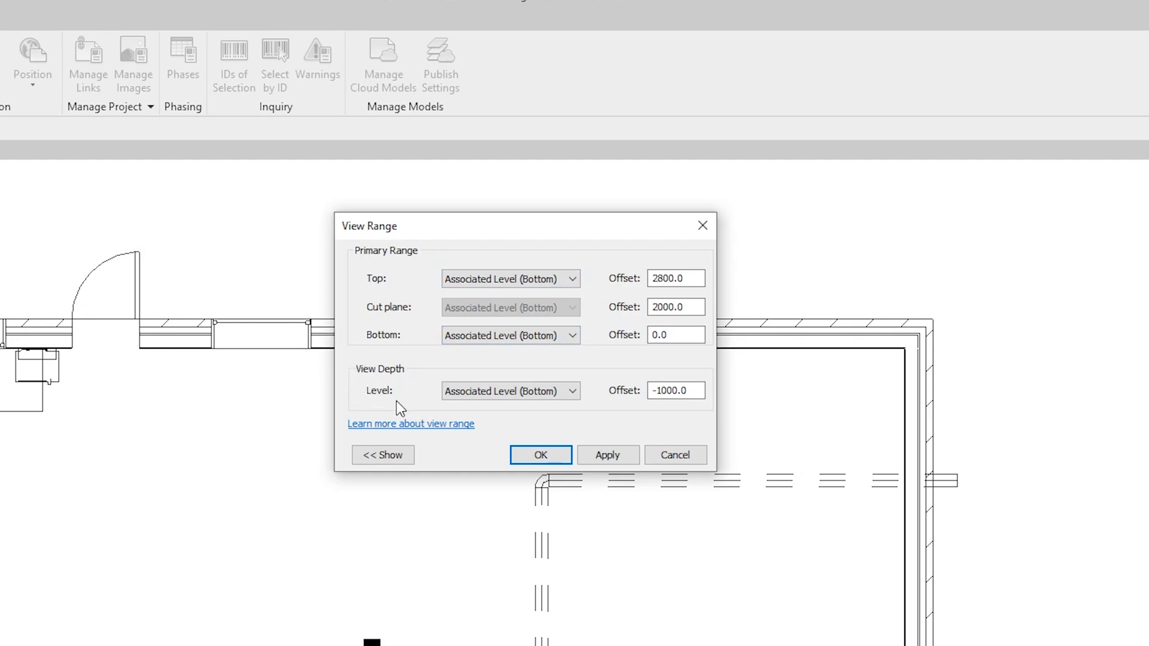
pyautogui.click(510, 391)
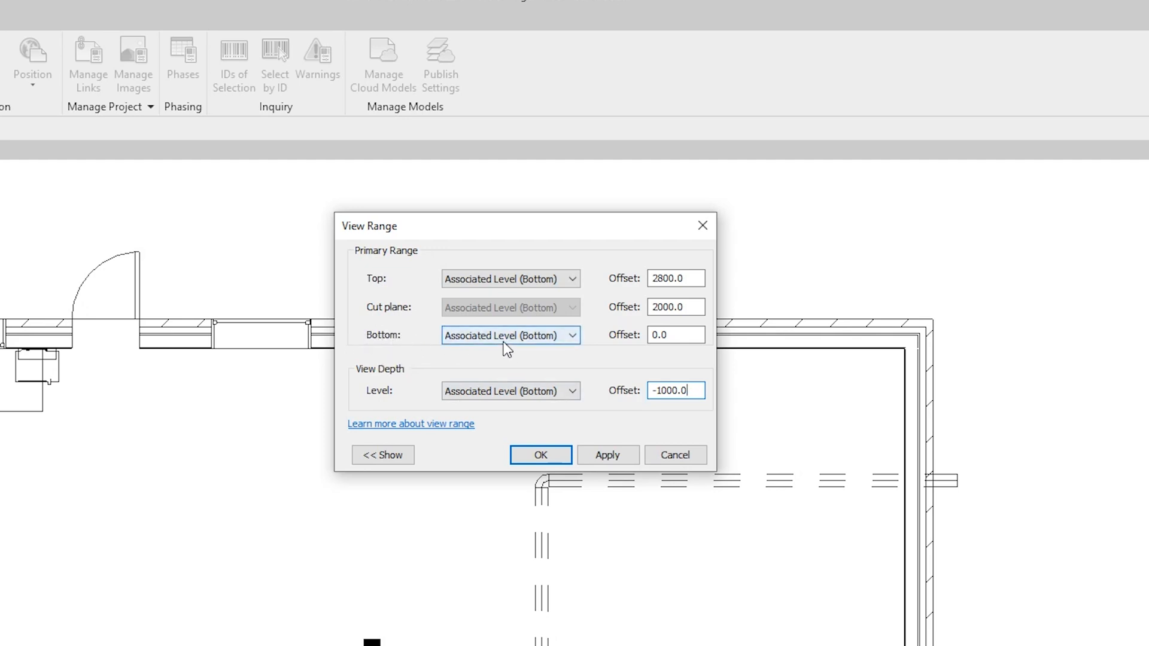
pyautogui.moveTo(380, 345)
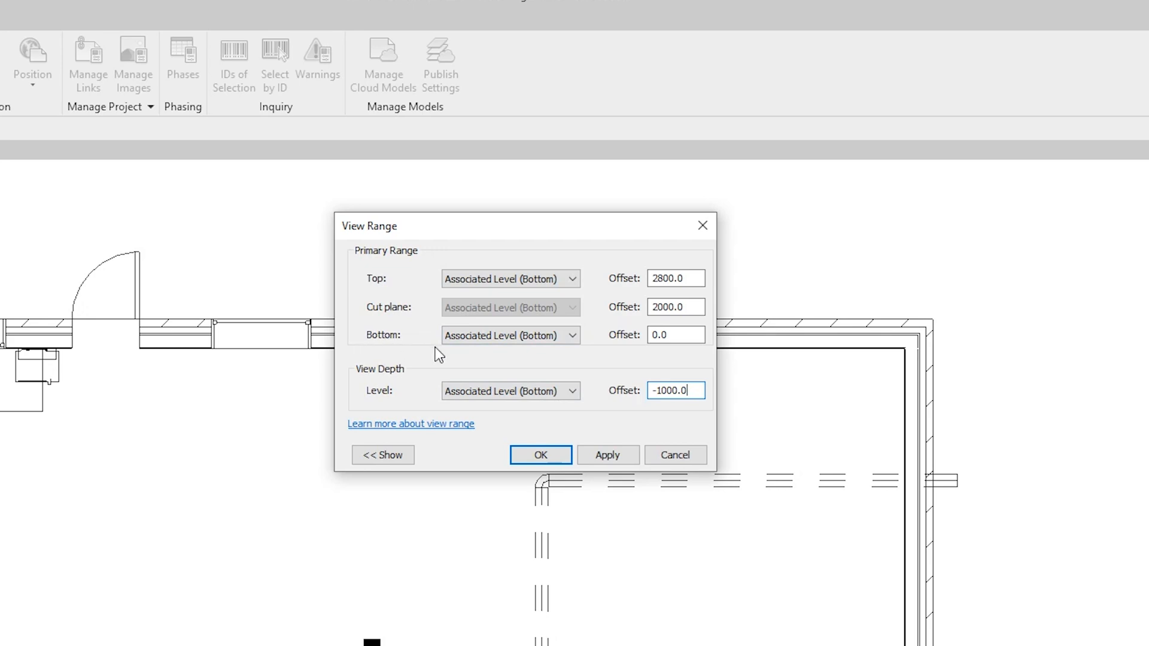
pyautogui.moveTo(460, 359)
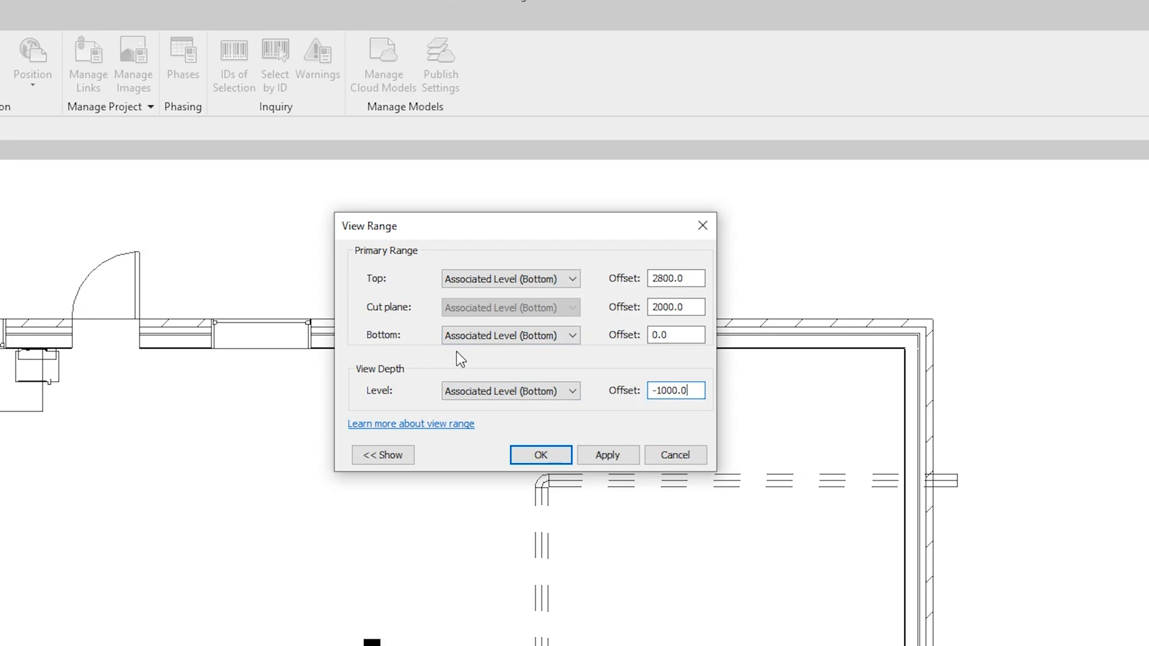
pyautogui.moveTo(435, 349)
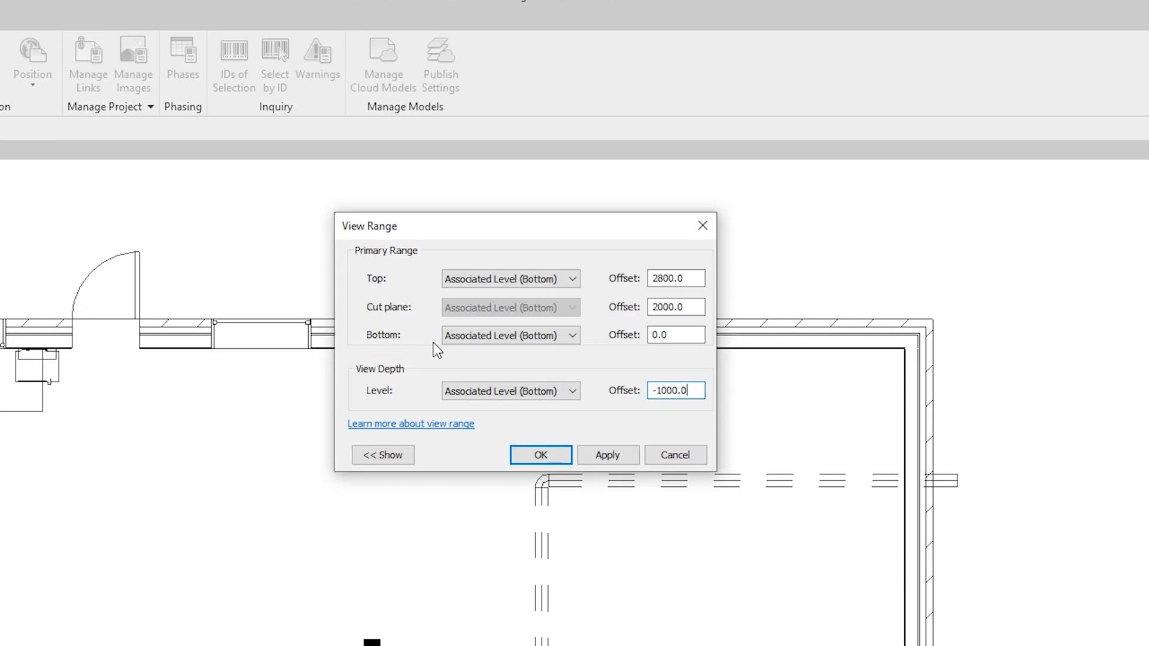
pyautogui.click(540, 454)
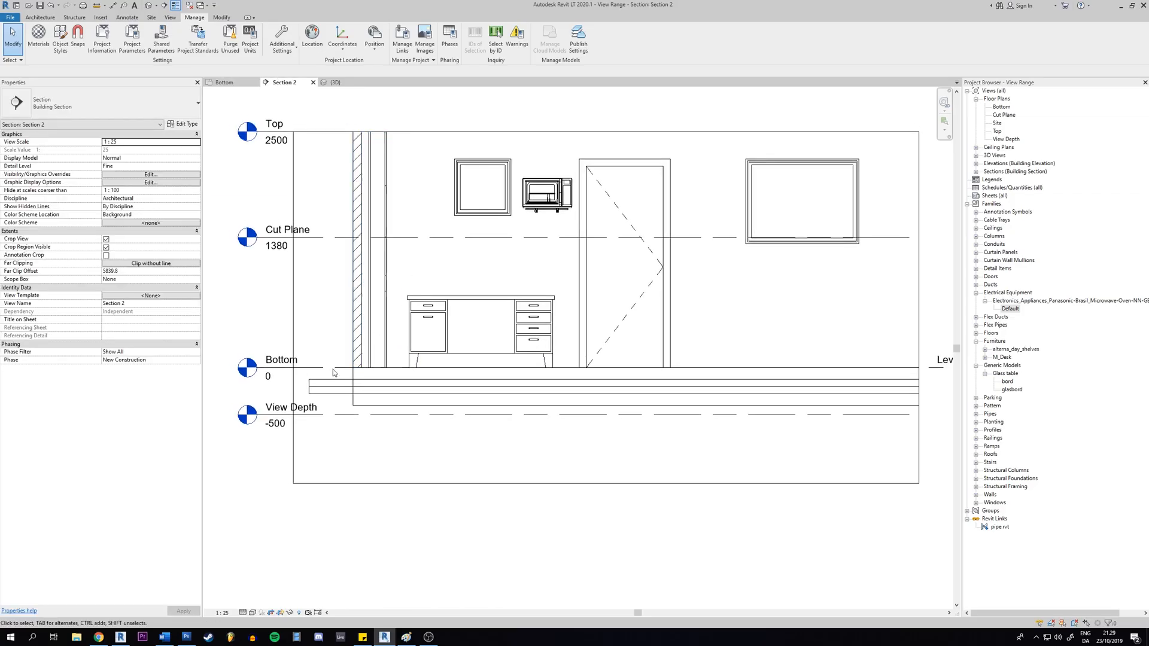
pyautogui.click(290, 415)
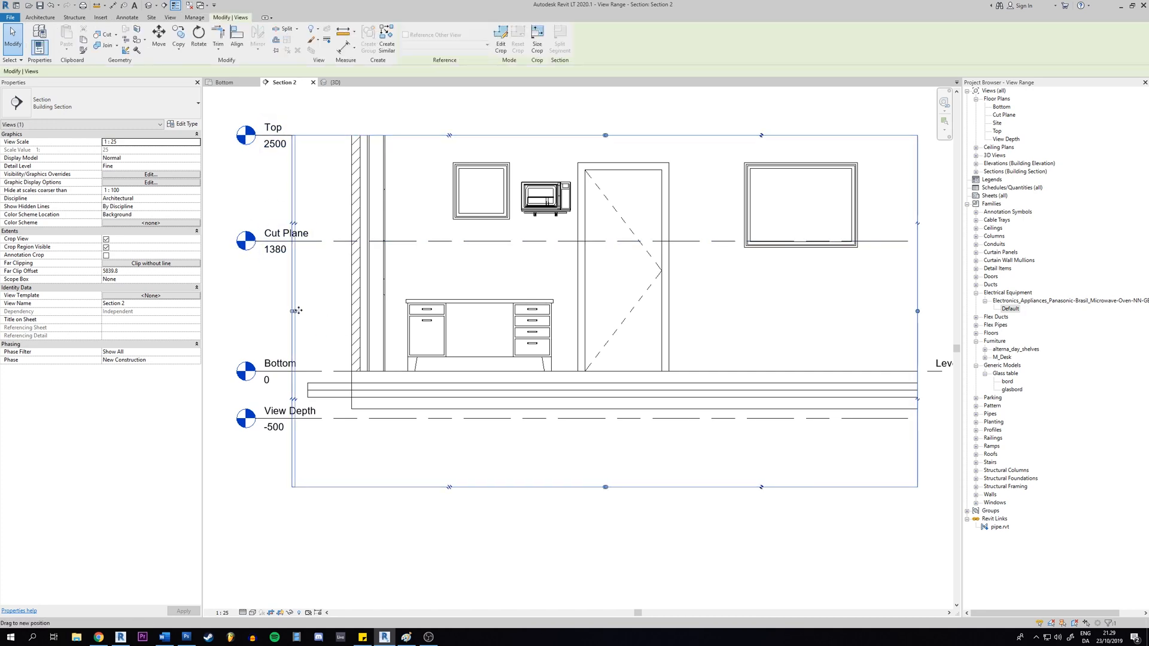
pyautogui.click(195, 16)
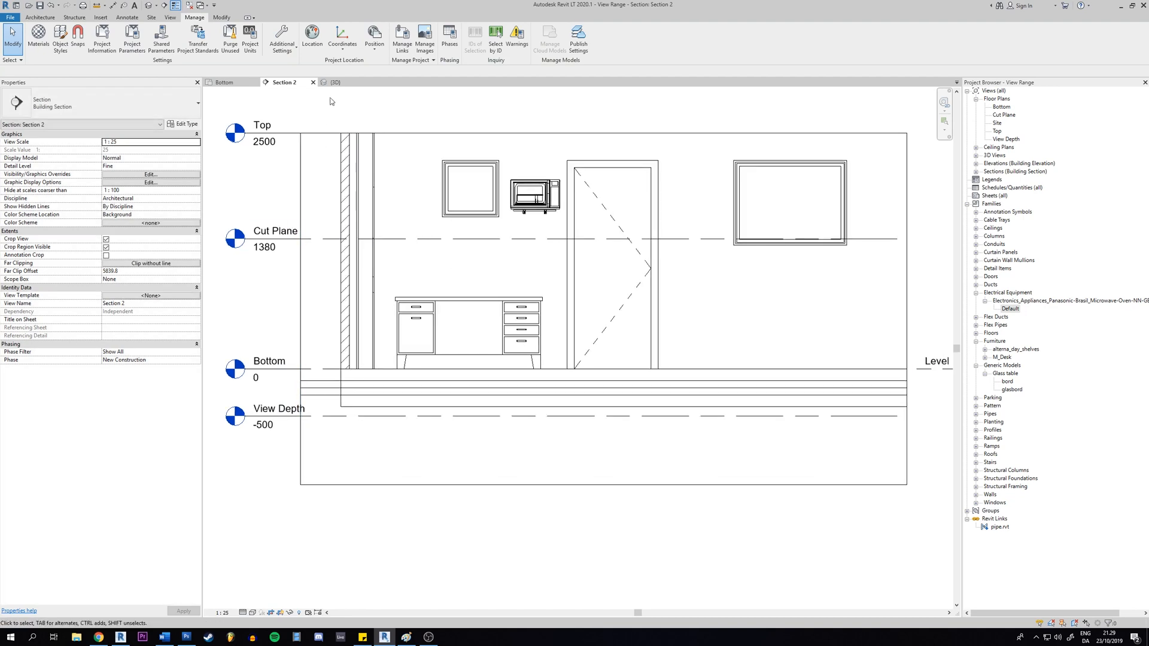
pyautogui.click(335, 82)
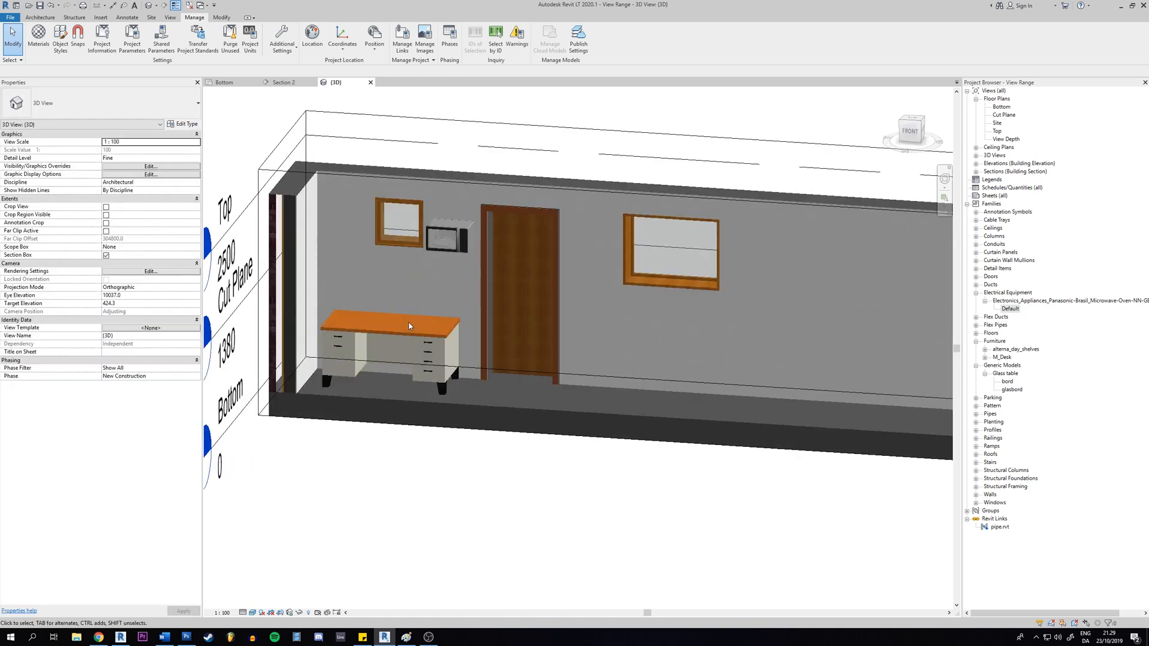
# Make Section 2 active, showing Top 2500, Cut Plane 1380, Bottom 0 and View Depth -500
pyautogui.click(444, 236)
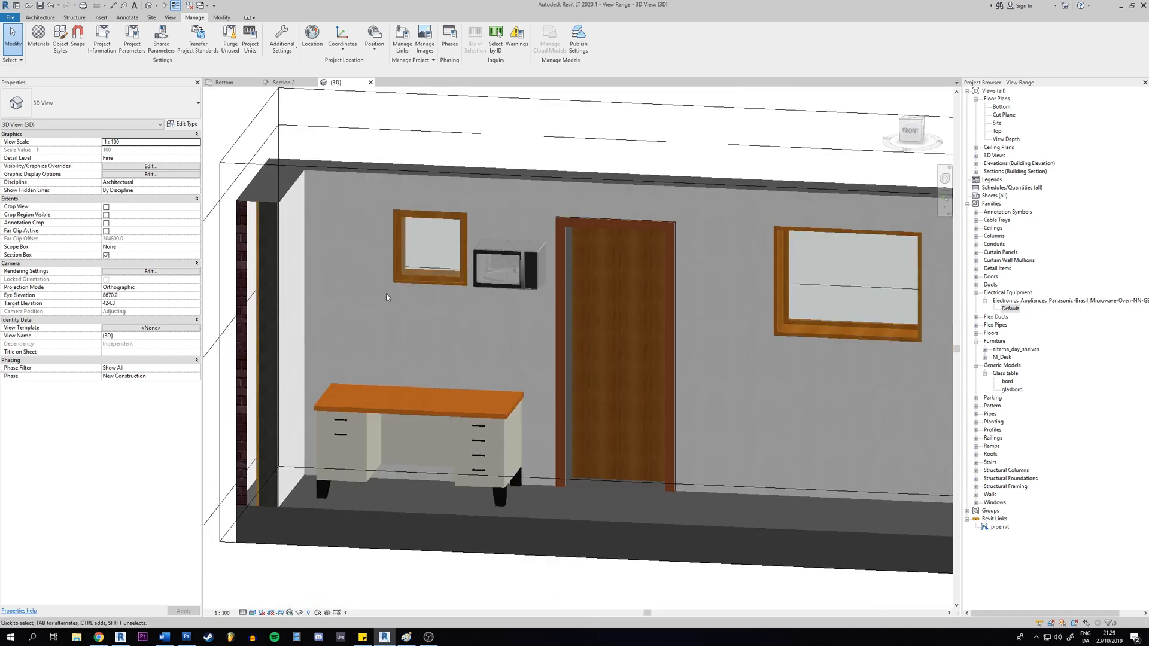
pyautogui.click(506, 264)
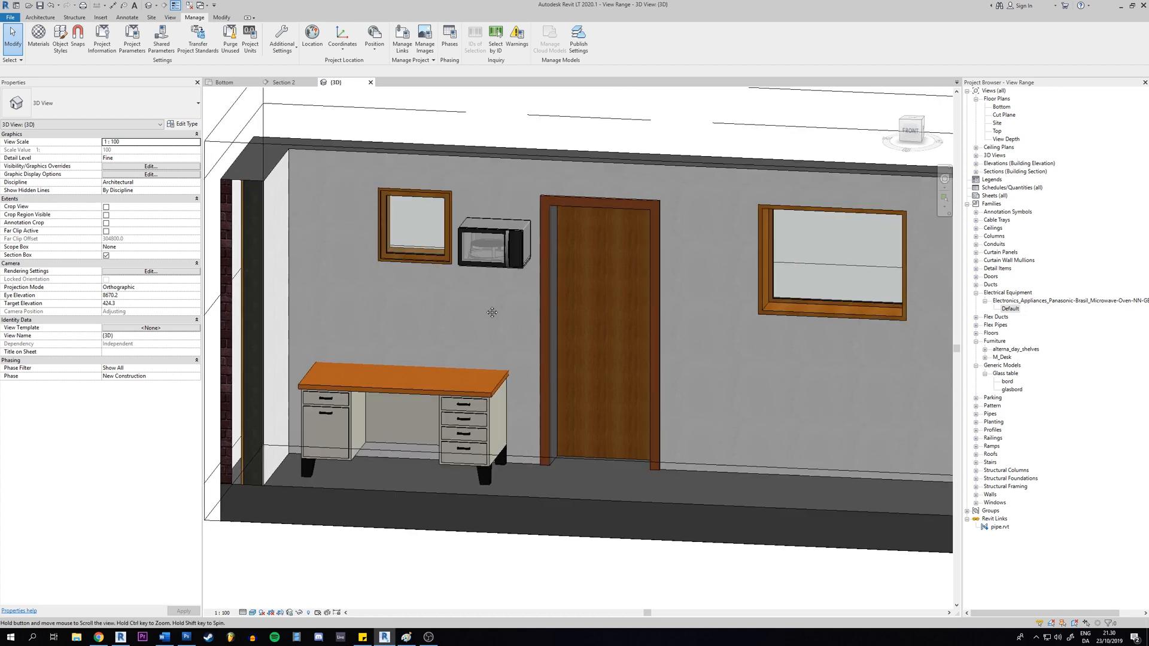
pyautogui.click(282, 82)
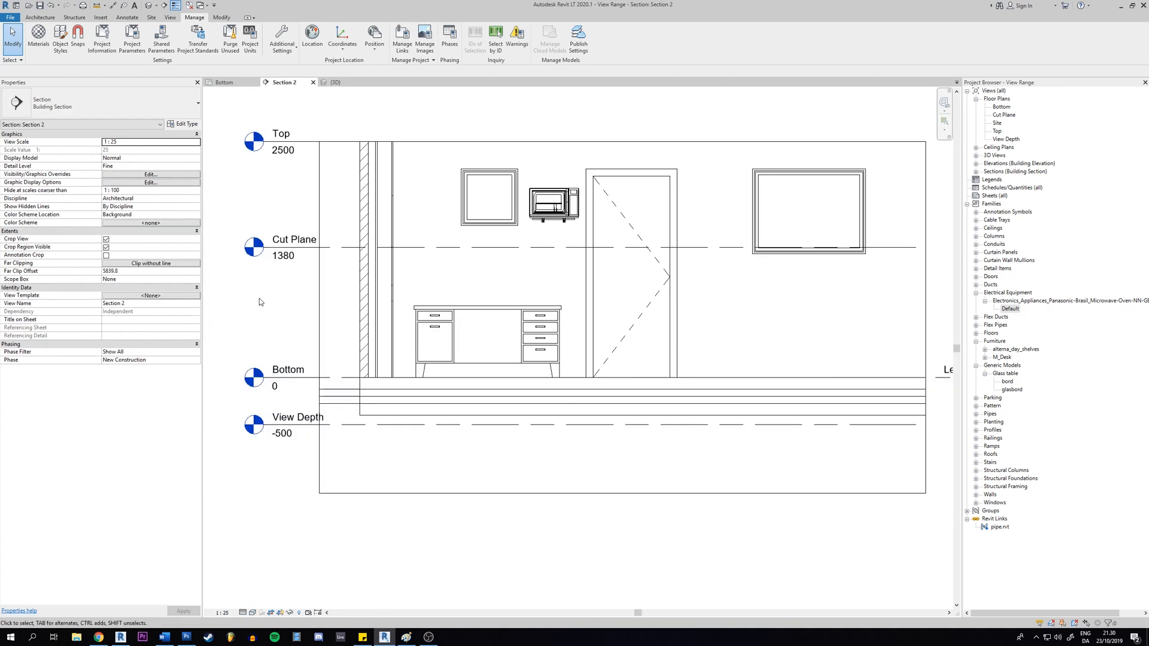
pyautogui.moveTo(284, 295)
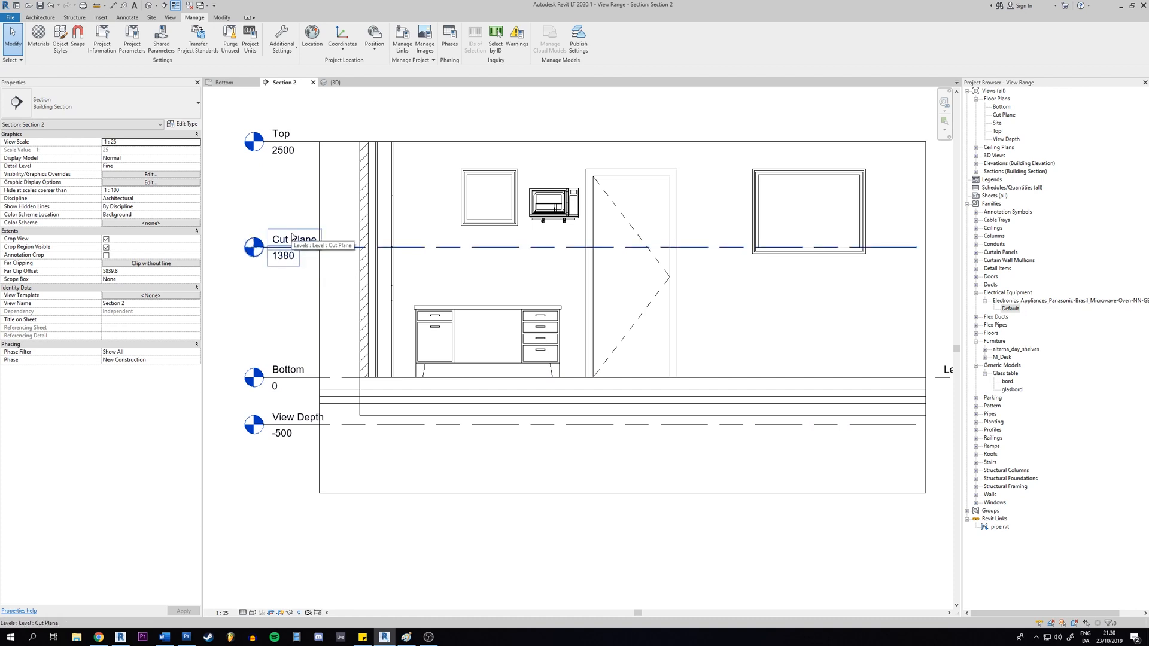
pyautogui.moveTo(269, 266)
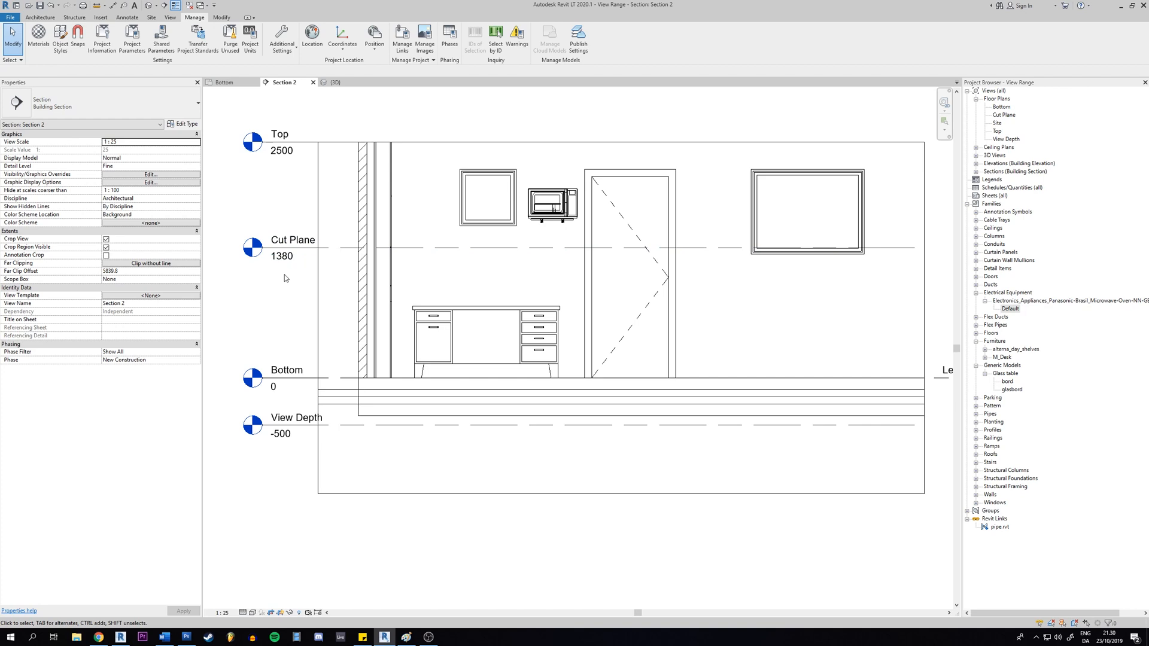
pyautogui.moveTo(279, 280)
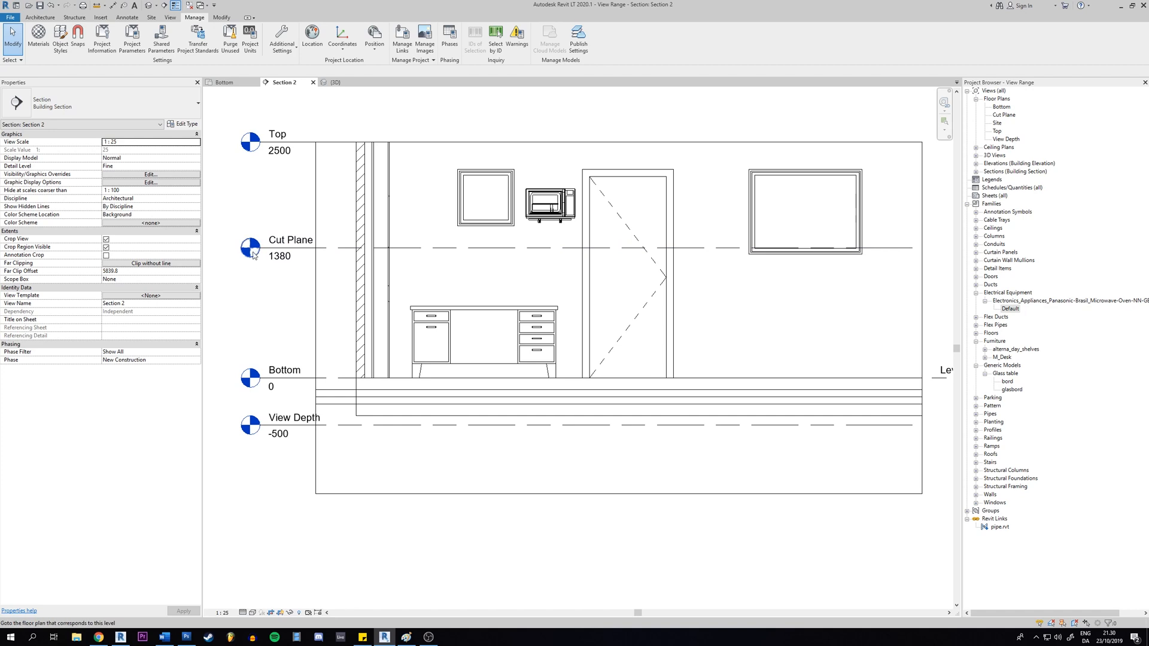
pyautogui.moveTo(290, 255)
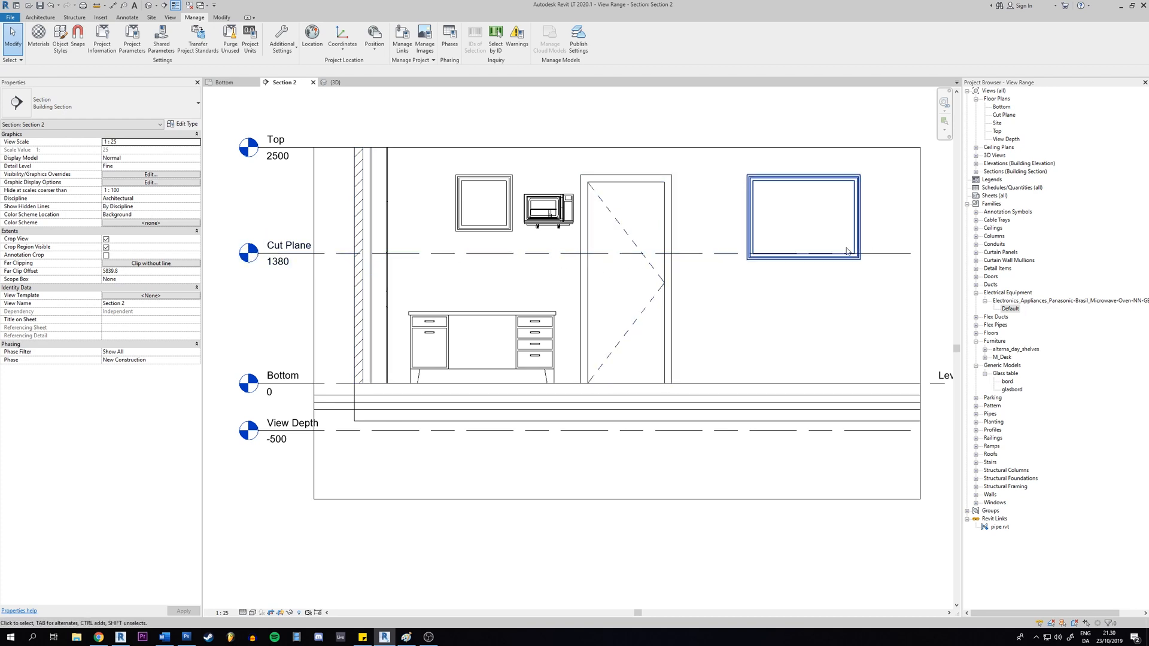
pyautogui.moveTo(846, 252)
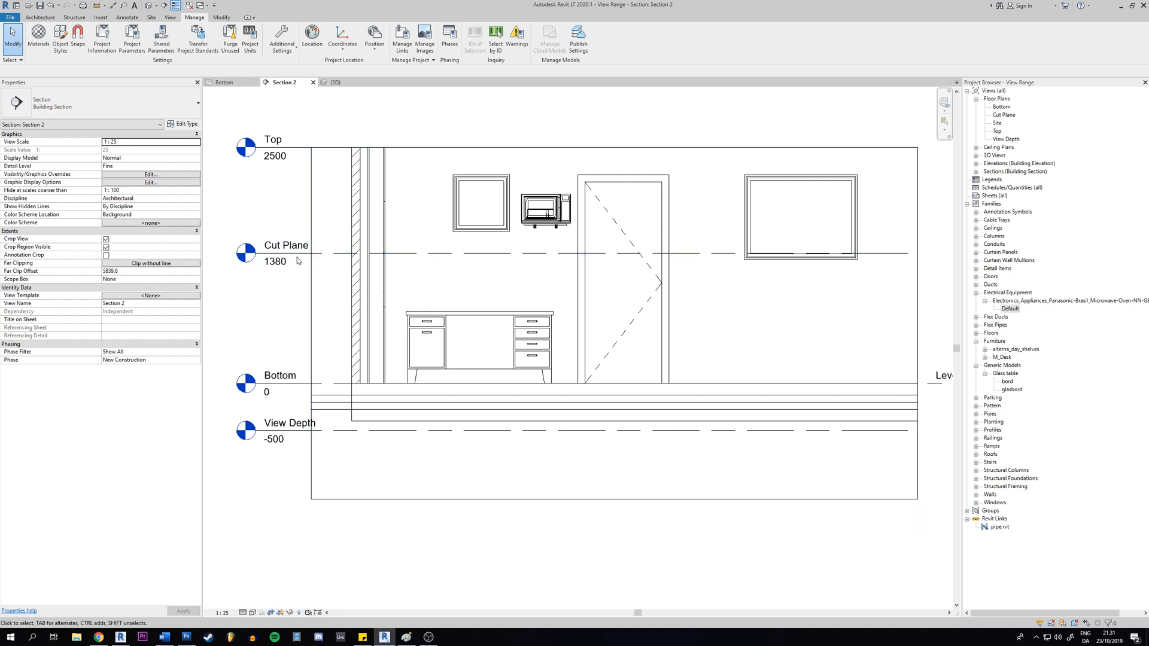
pyautogui.moveTo(557, 272)
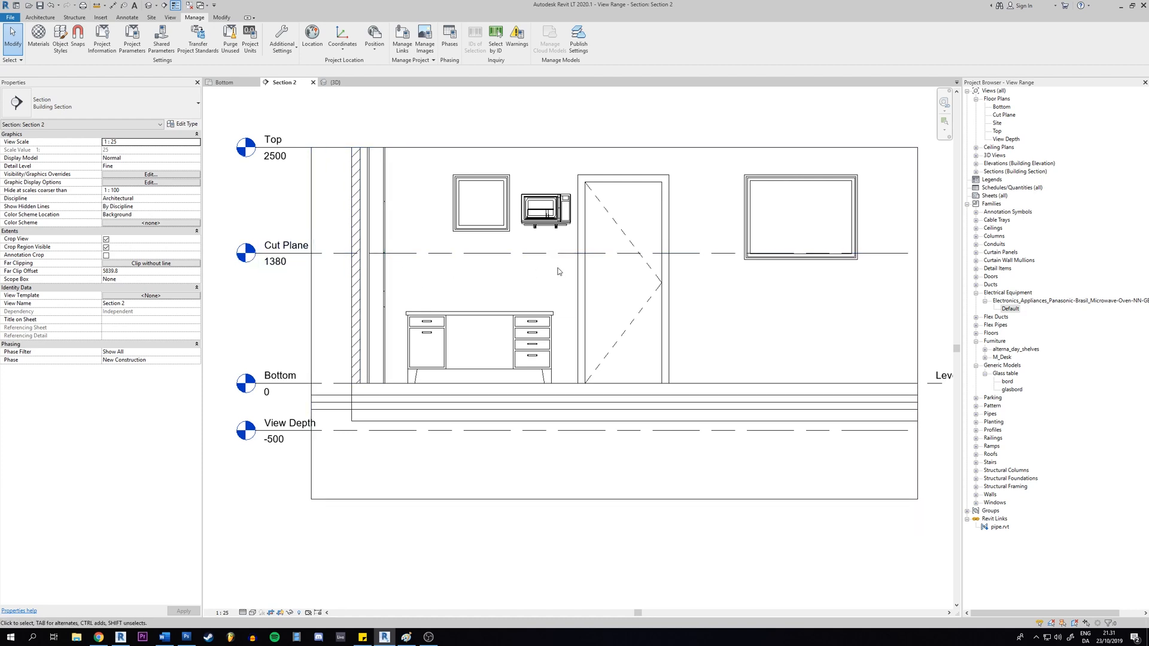
# Open the Bottom floor plan, showing the room walls and the dashed pipe run
pyautogui.click(225, 81)
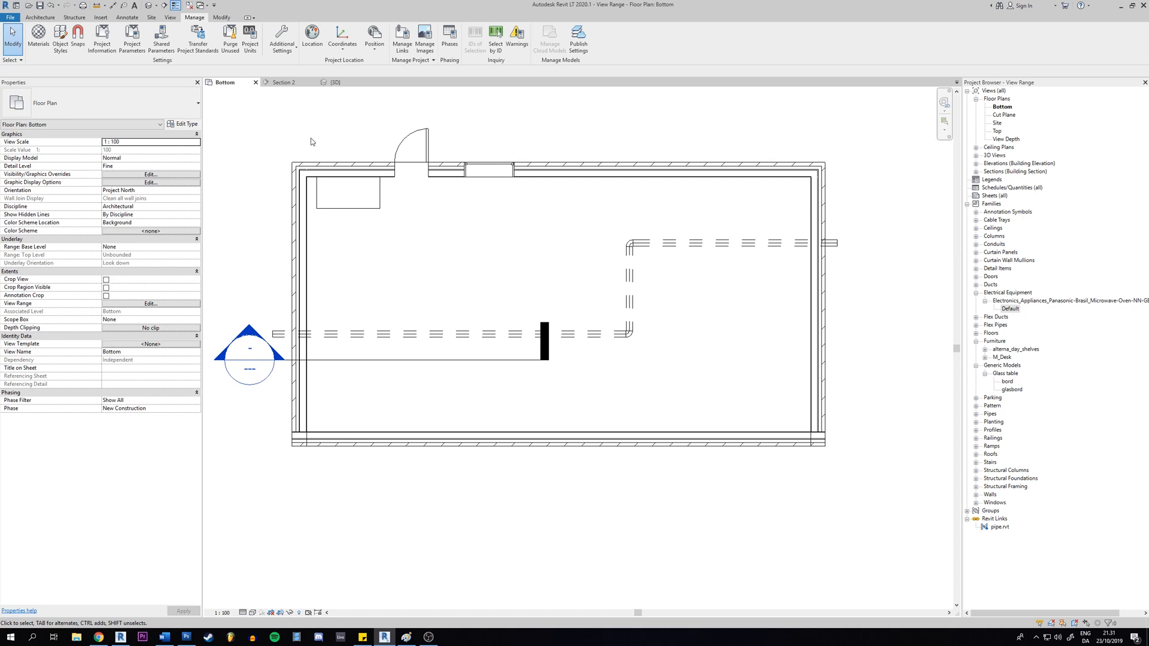
# Tile Section 2 and the Bottom floor plan side by side, with the section active
pyautogui.click(284, 82)
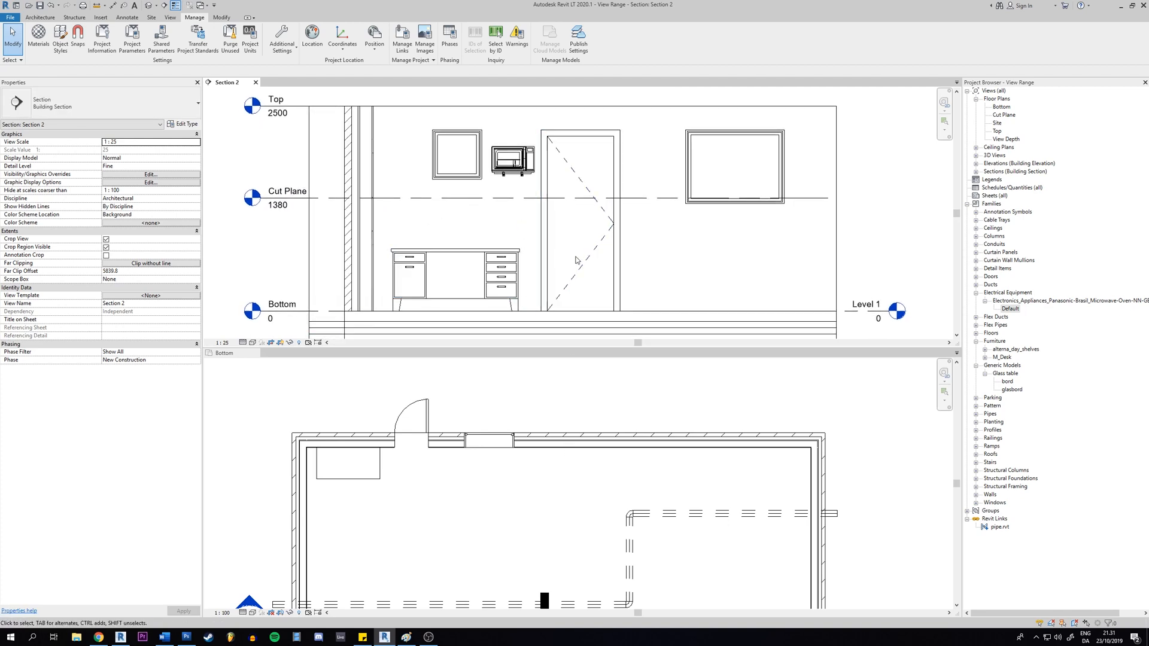
pyautogui.moveTo(479, 247)
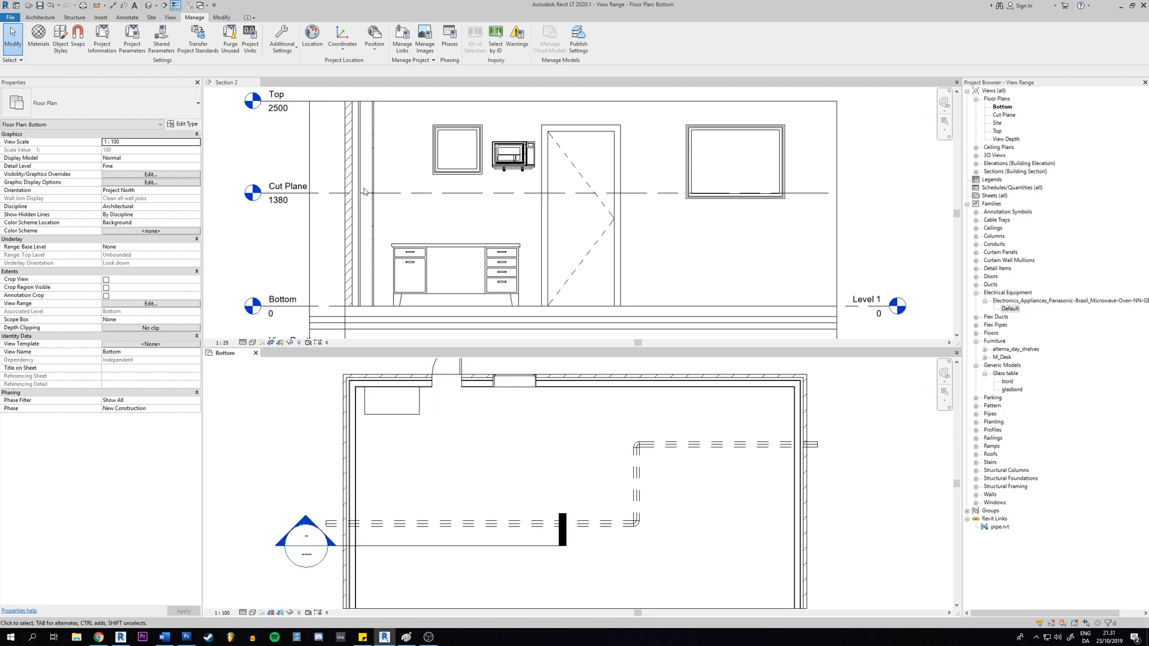
pyautogui.moveTo(783, 372)
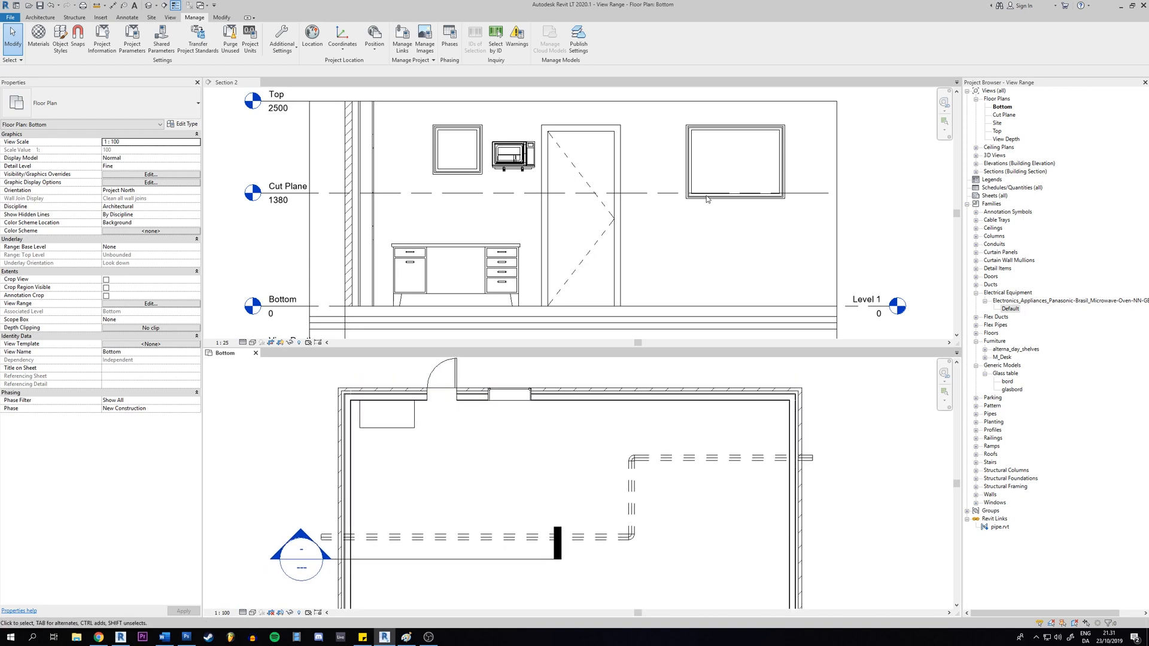
pyautogui.click(509, 395)
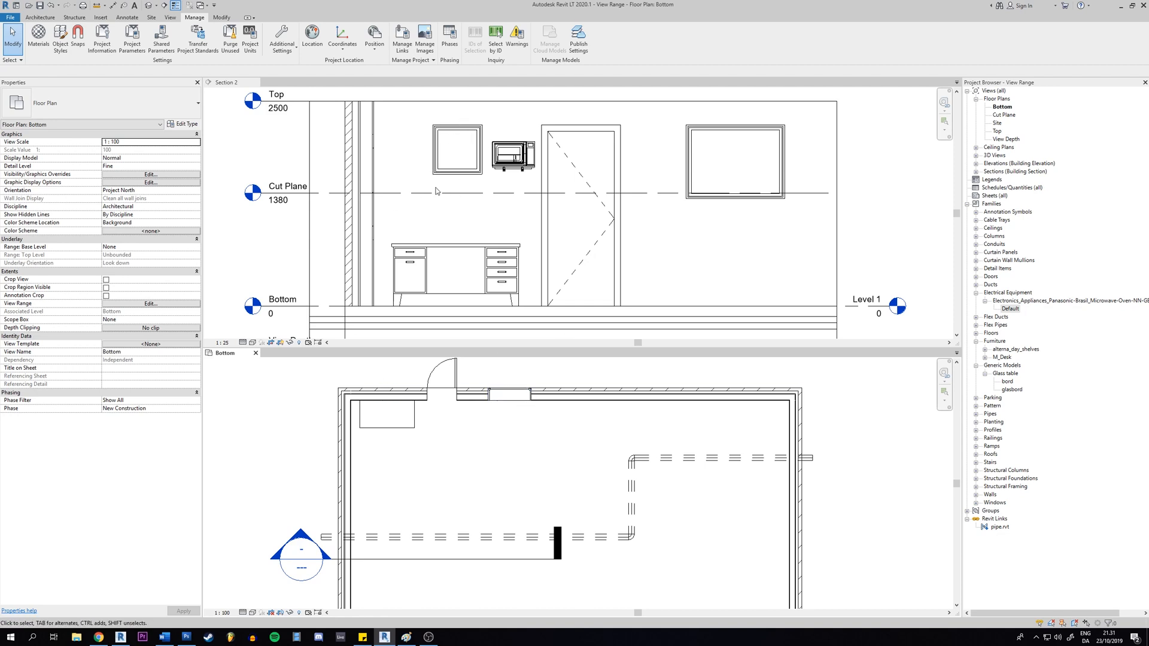
pyautogui.click(457, 150)
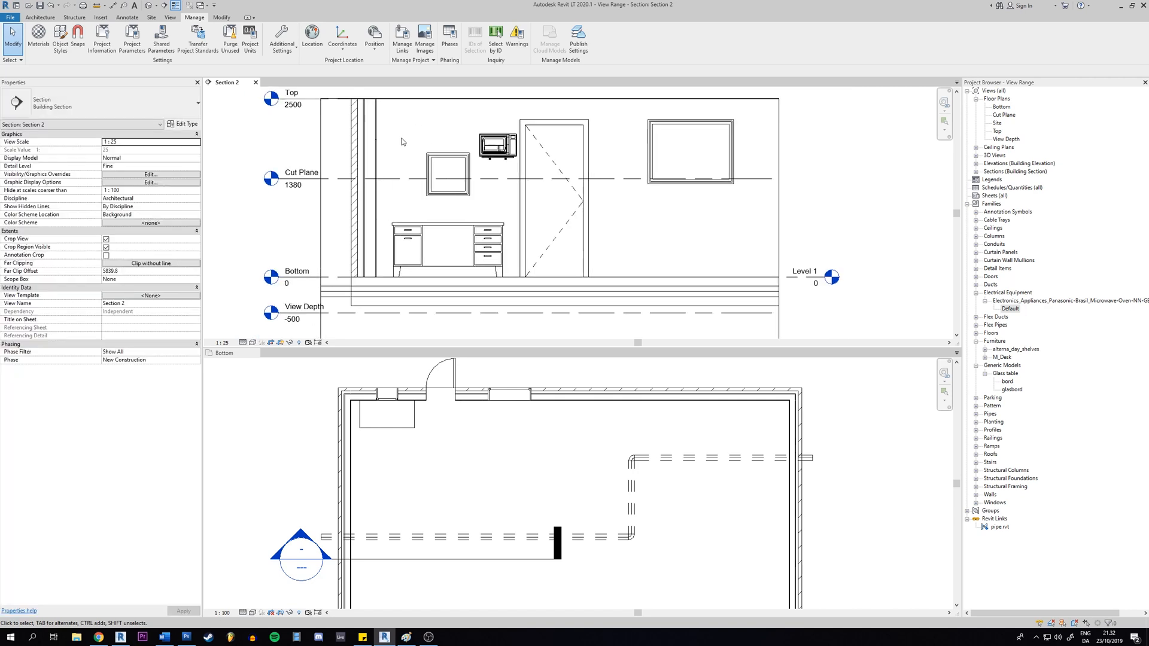
pyautogui.moveTo(417, 134)
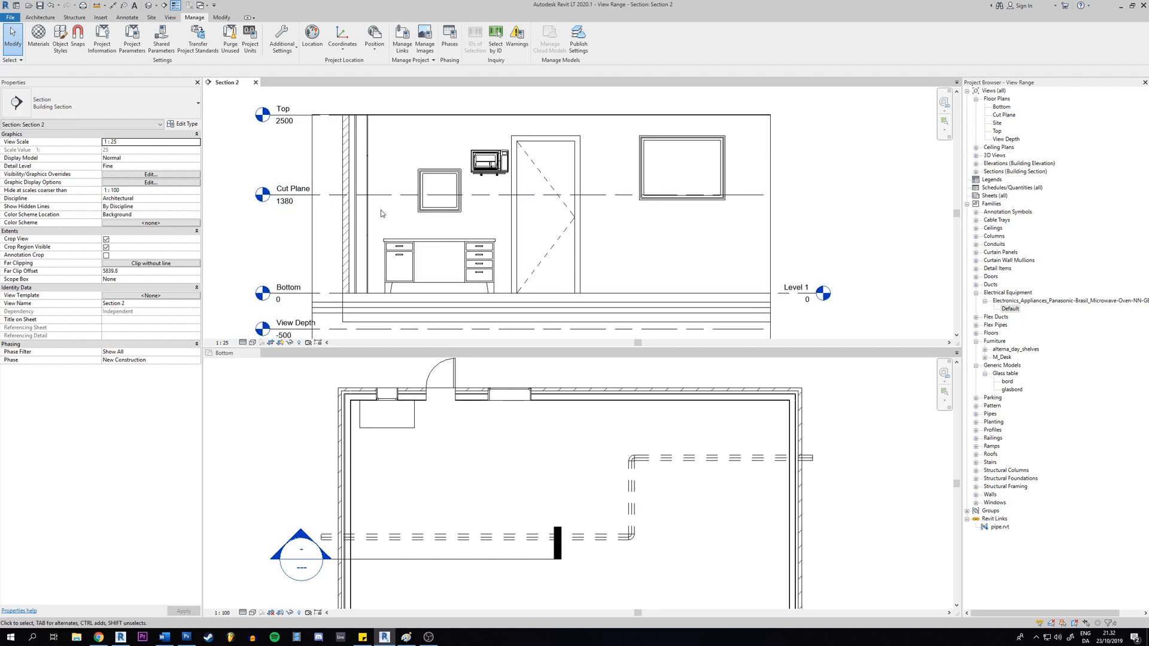
# Pan Section 2 to reveal the View Depth level, then make the Bottom plan active
pyautogui.click(308, 114)
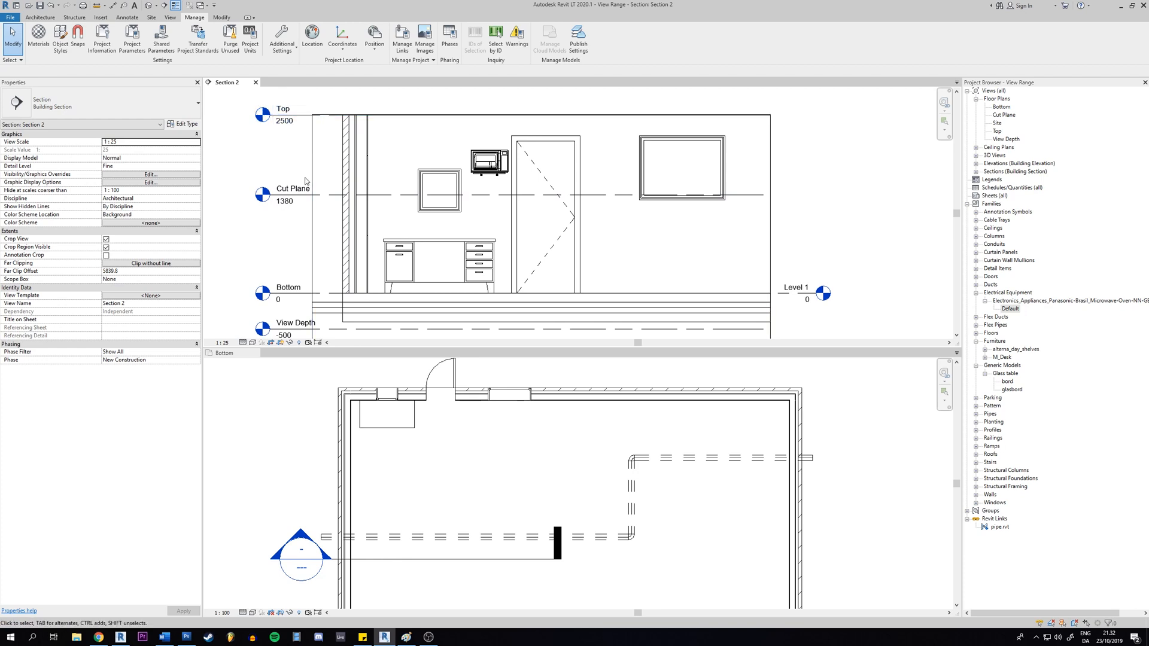
pyautogui.click(293, 195)
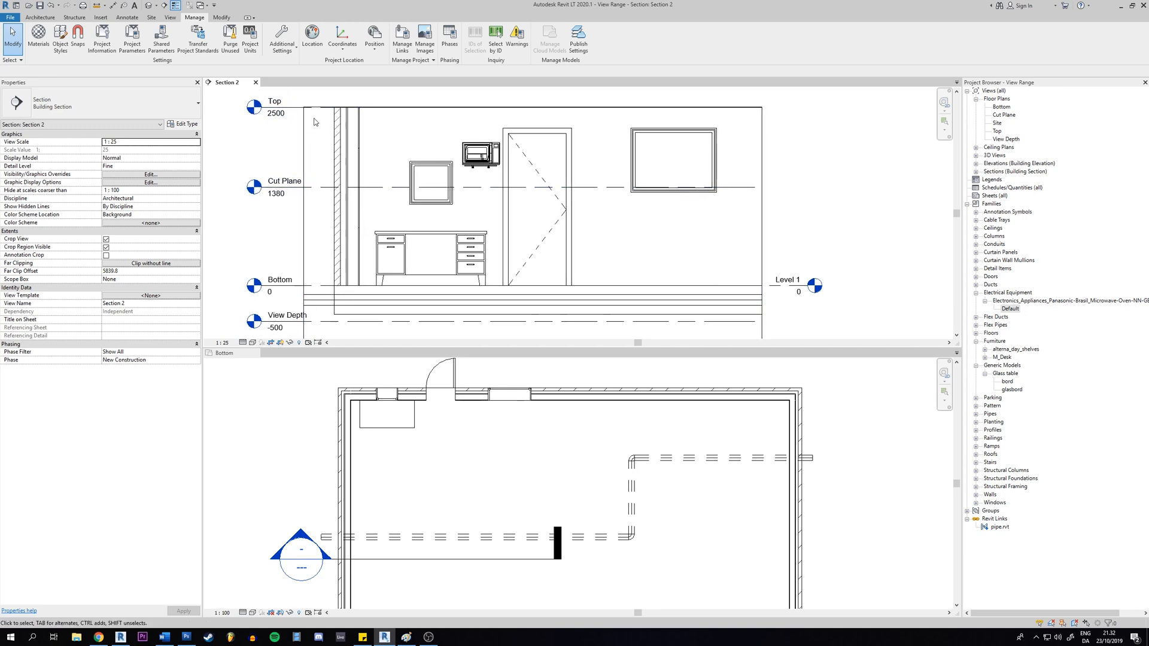
pyautogui.moveTo(314, 122)
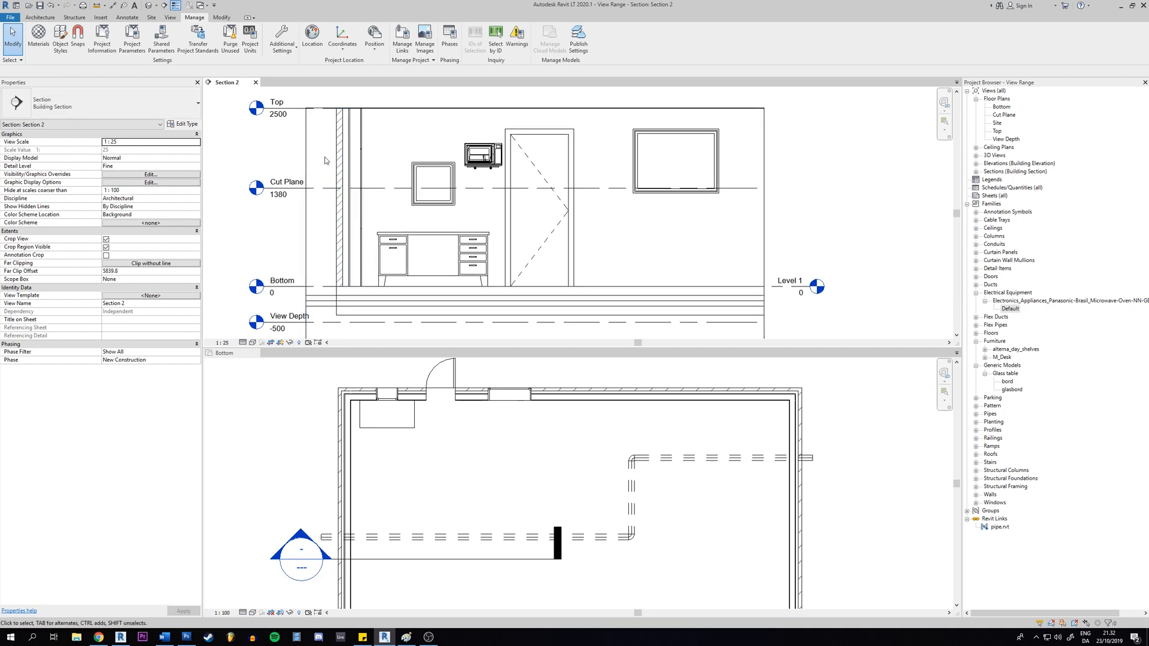
pyautogui.click(340, 190)
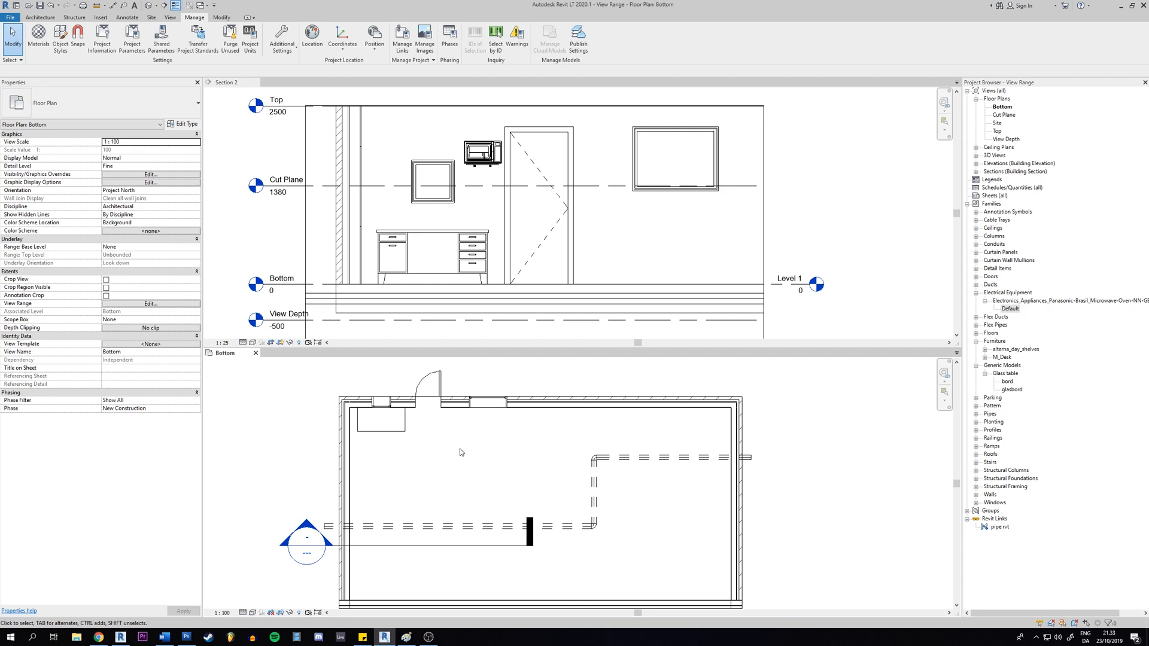
pyautogui.moveTo(448, 445)
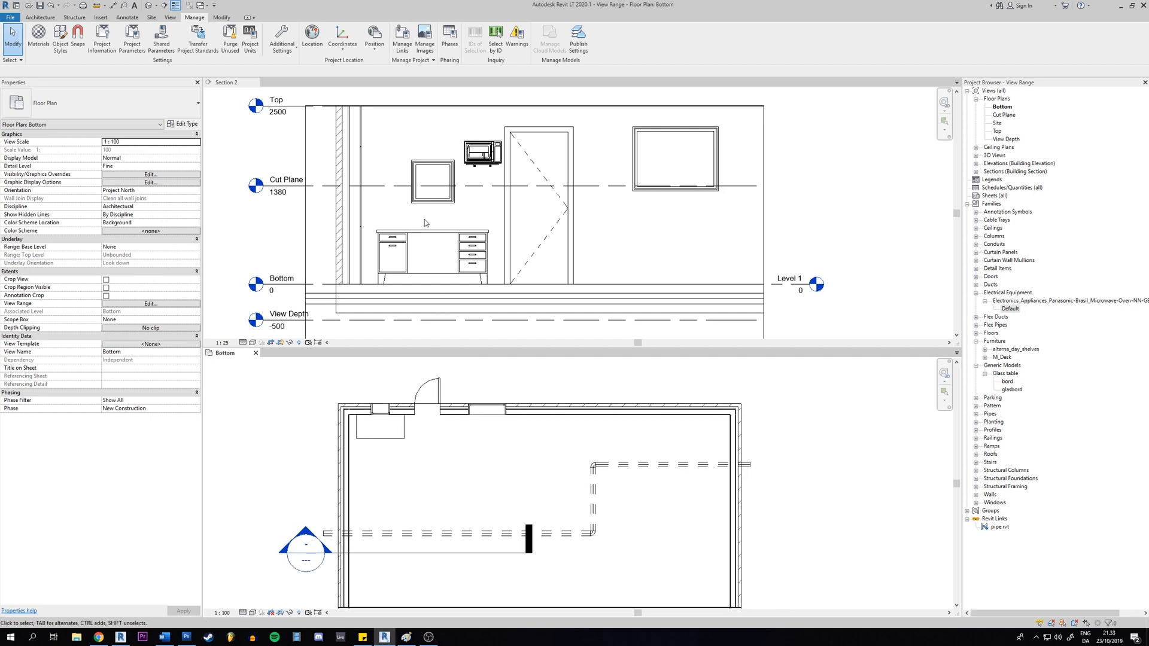
# Select the glass table in Section 2 and drag it up above the Cut Plane
pyautogui.click(228, 82)
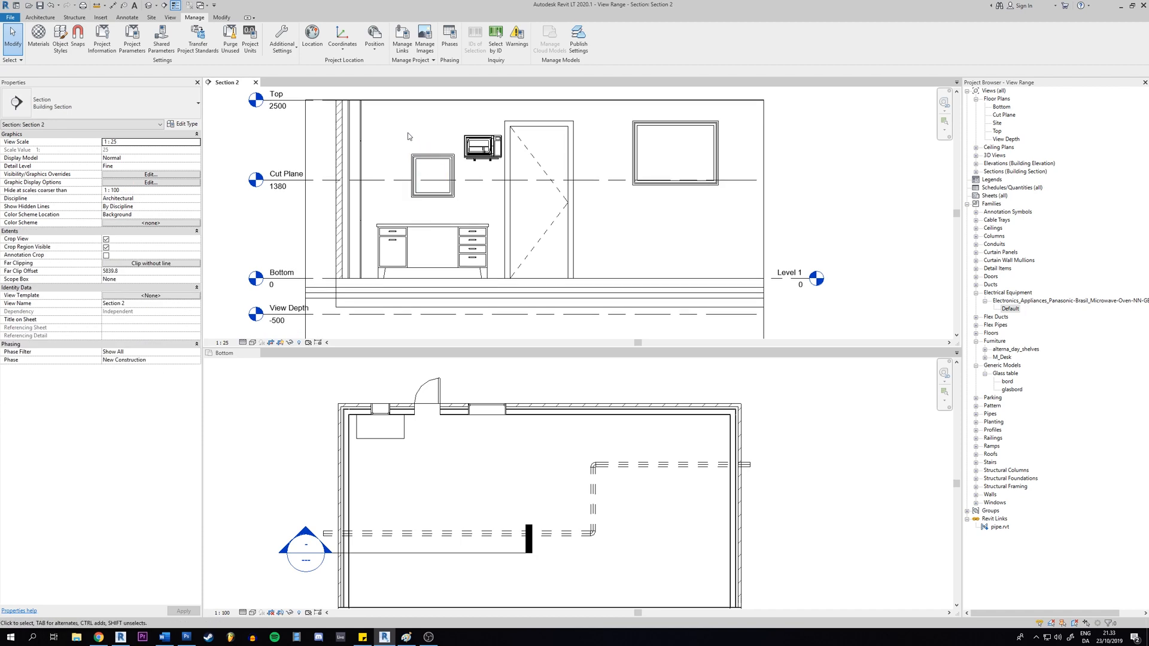
pyautogui.moveTo(982, 319)
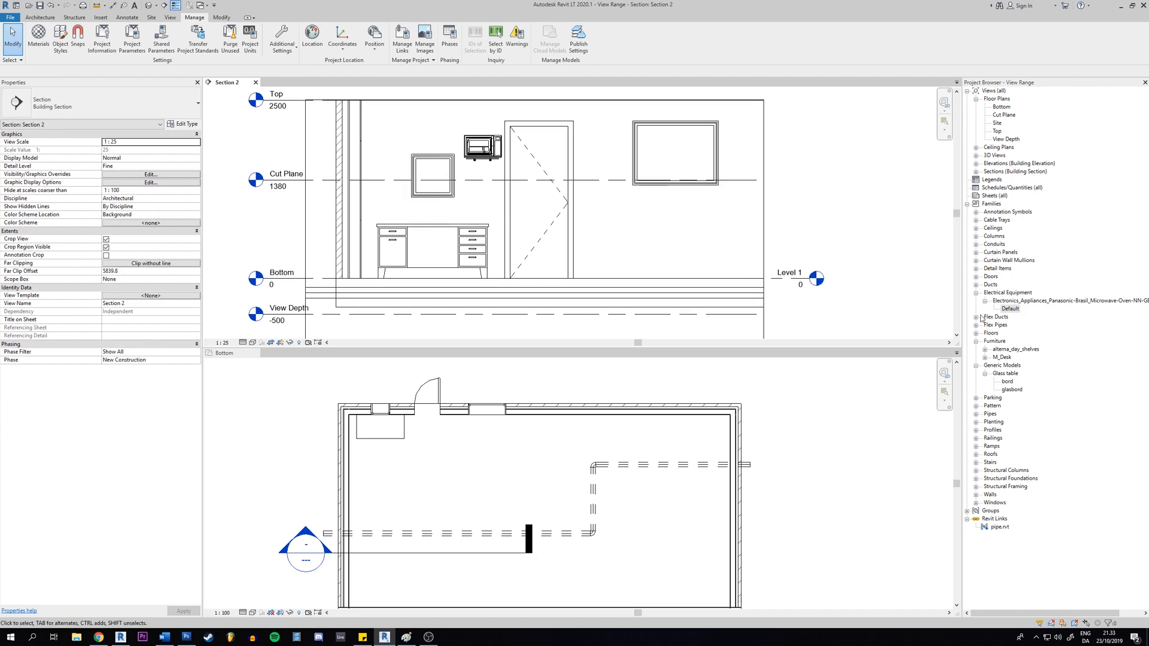
pyautogui.click(1011, 389)
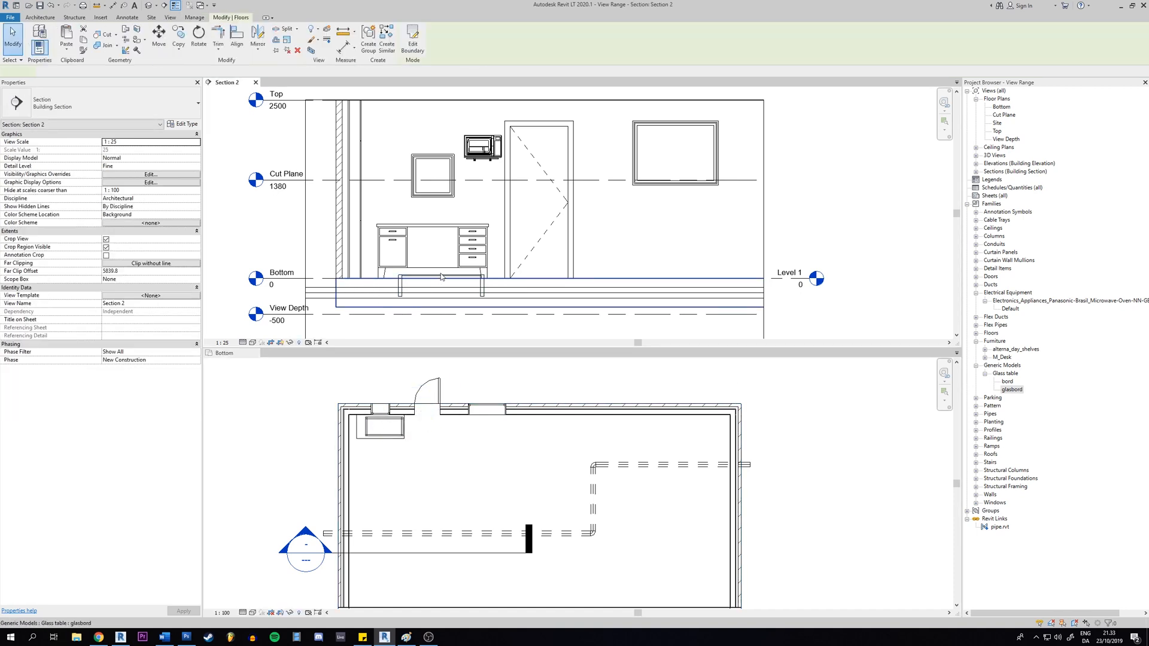
pyautogui.click(432, 169)
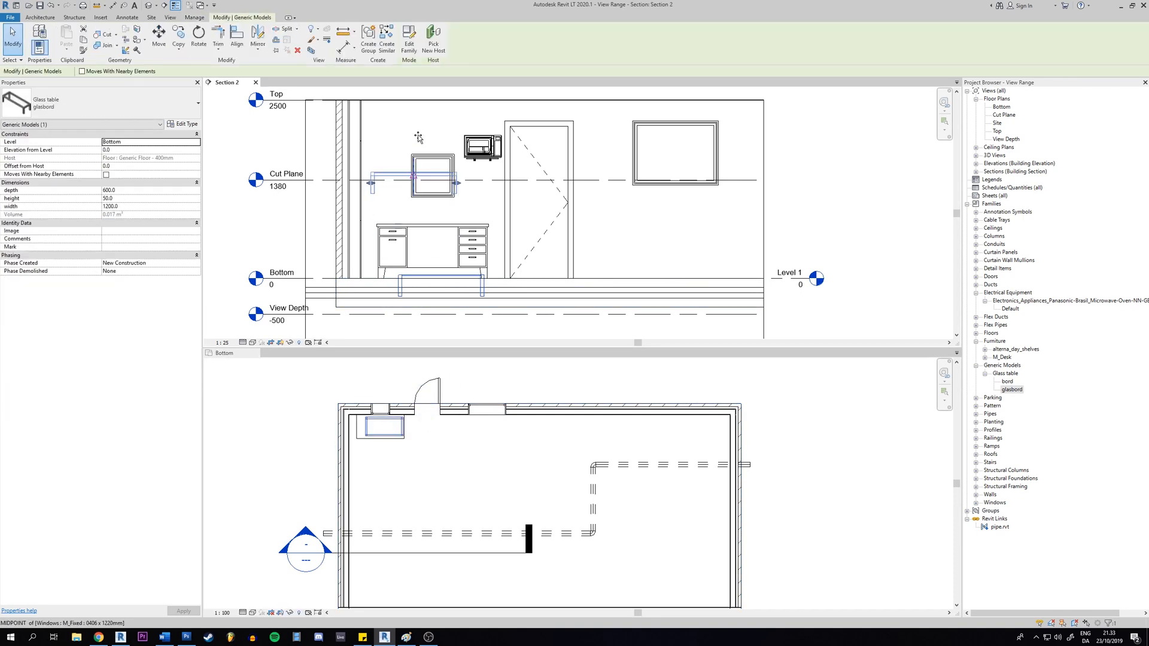
pyautogui.moveTo(432, 182); pyautogui.dragTo(409, 132)
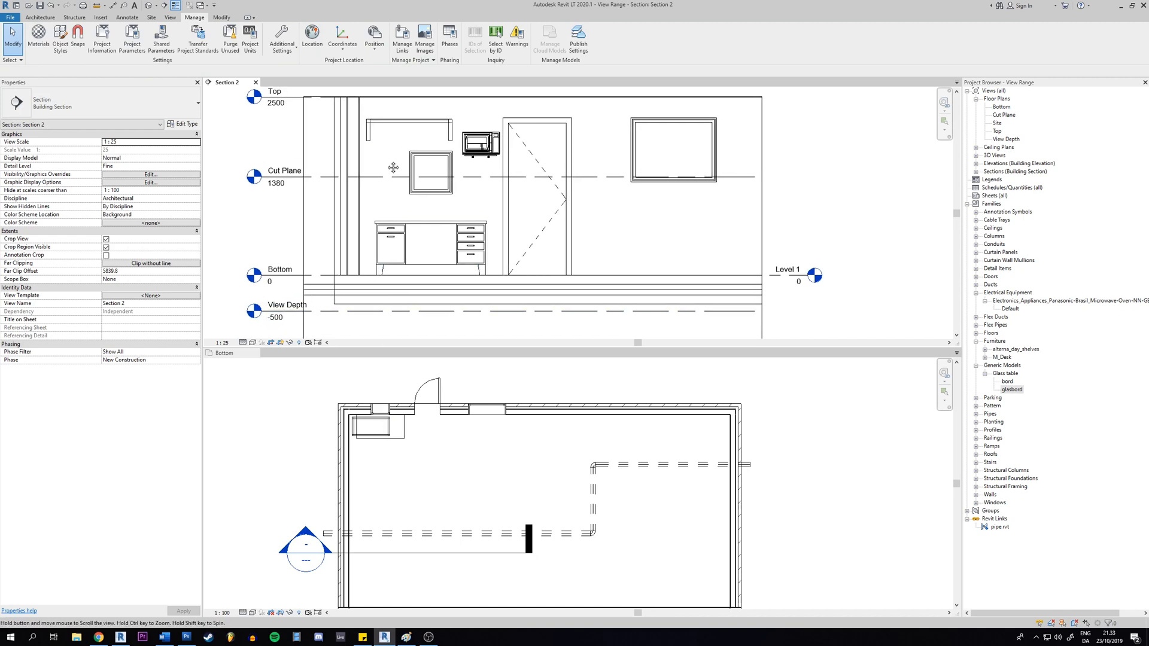
pyautogui.click(407, 126)
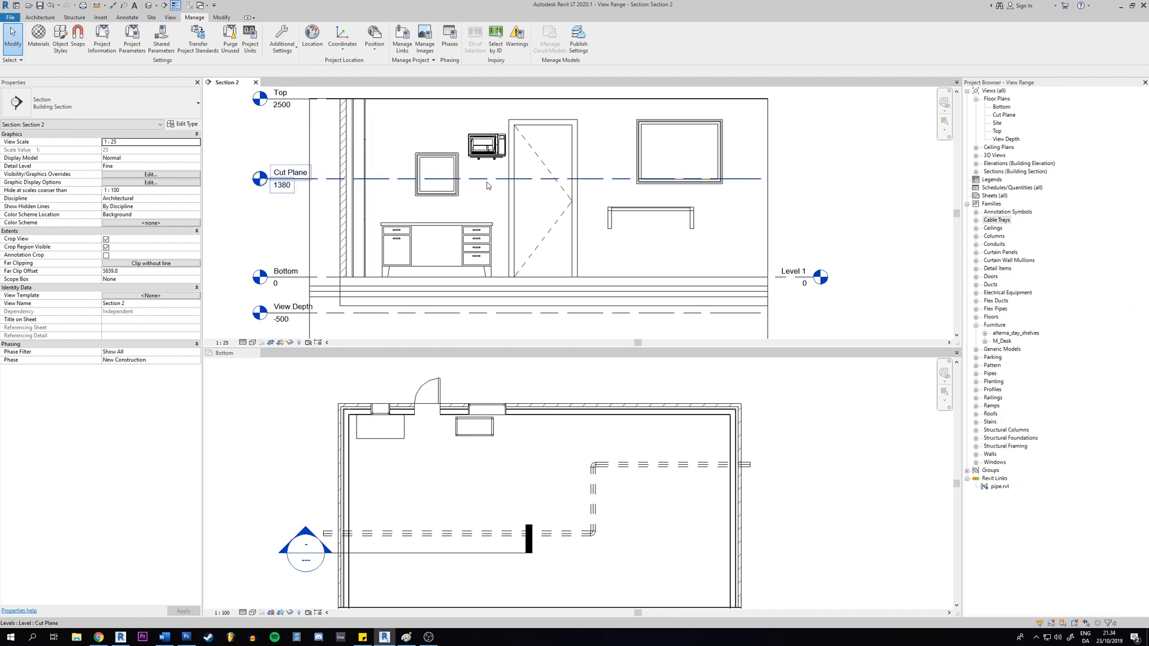
# Select the shelf and microwave in Section 2, with the Cut Plane at 1500
pyautogui.click(486, 144)
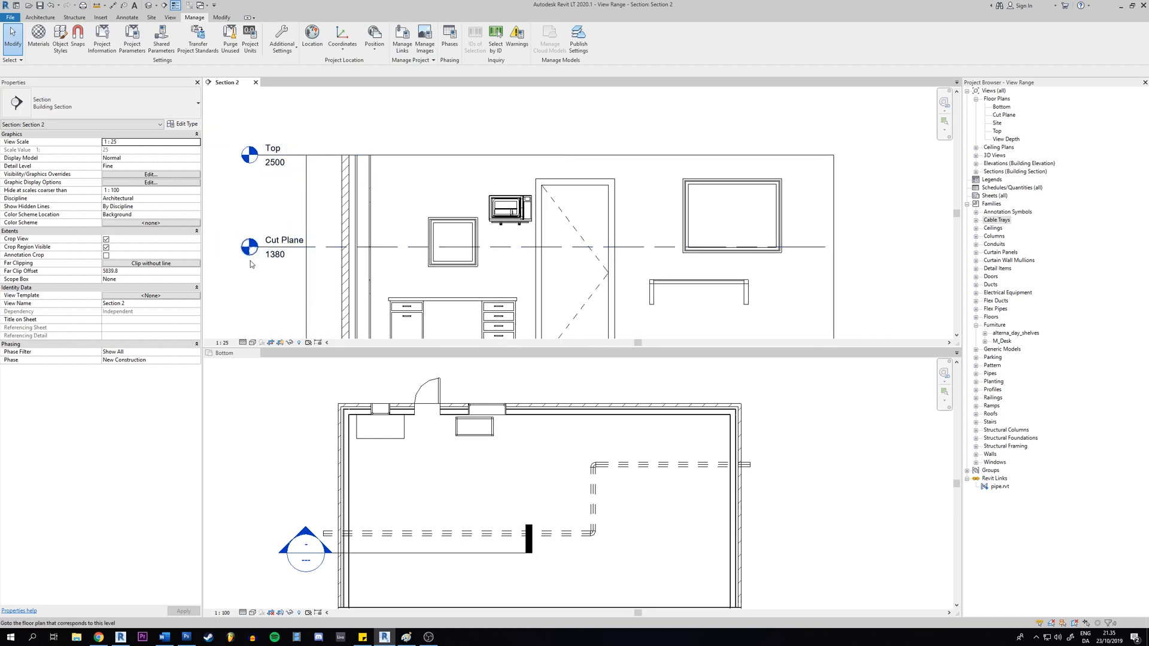
pyautogui.click(509, 218)
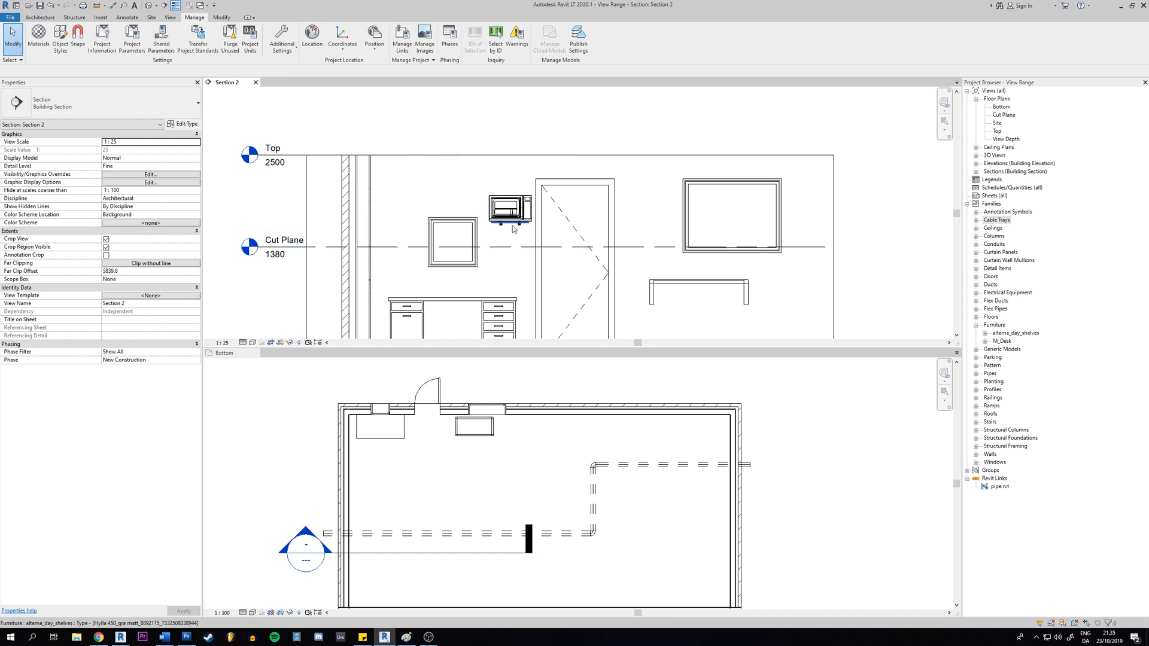
pyautogui.moveTo(519, 229)
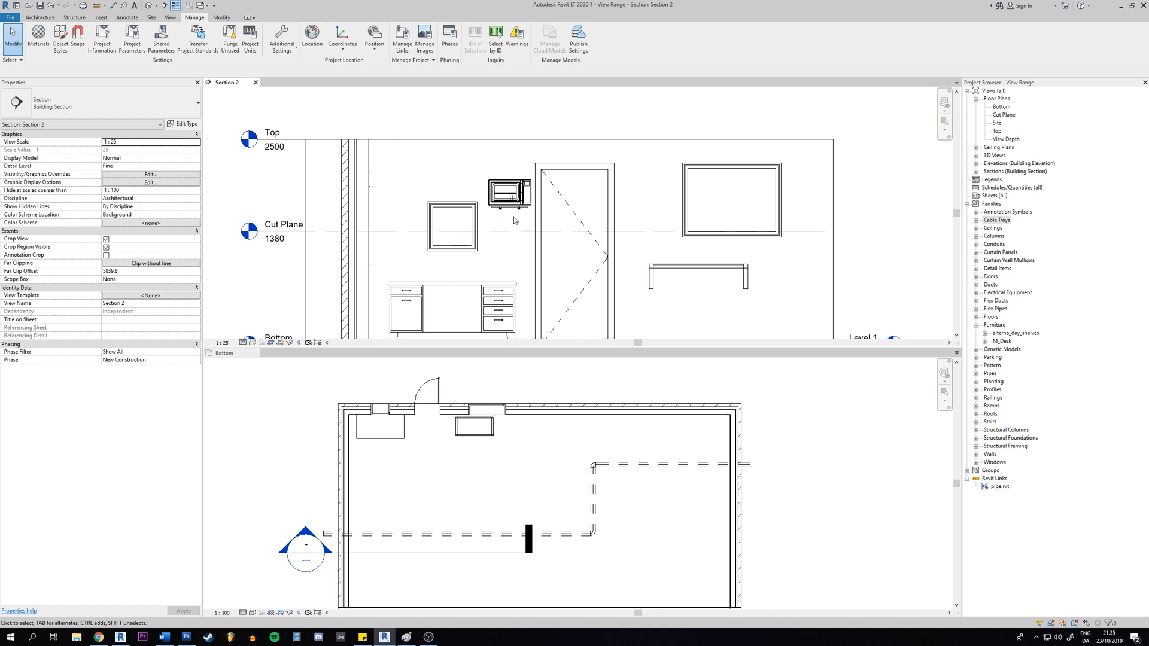
pyautogui.scroll(-3)
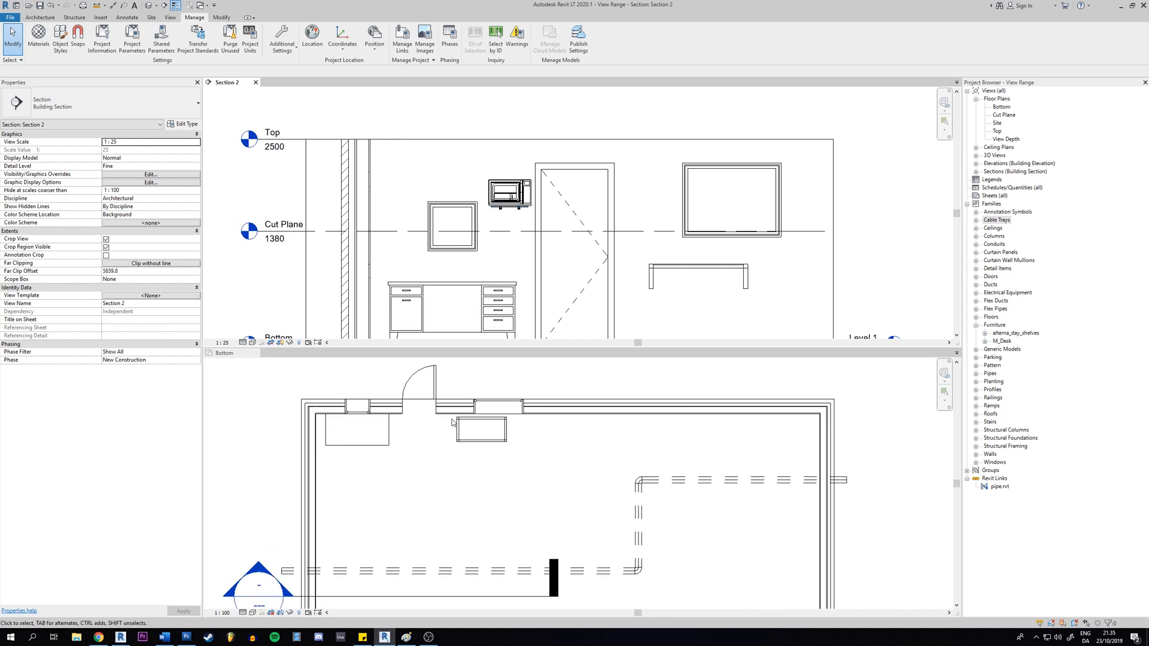
pyautogui.click(508, 192)
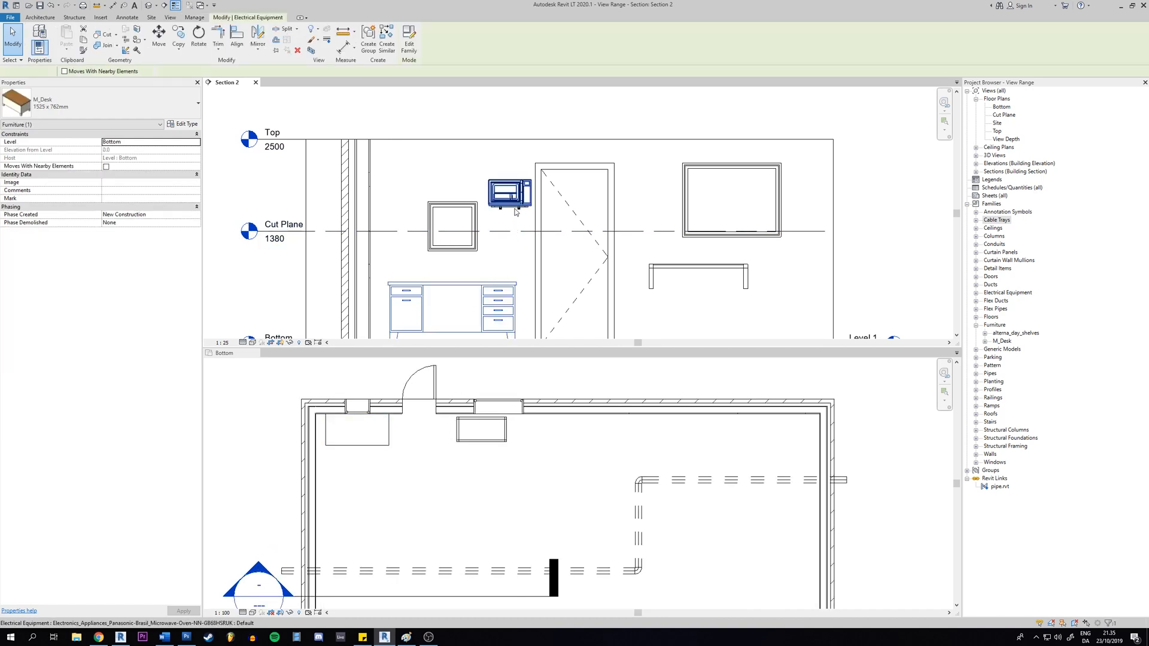
pyautogui.click(194, 17)
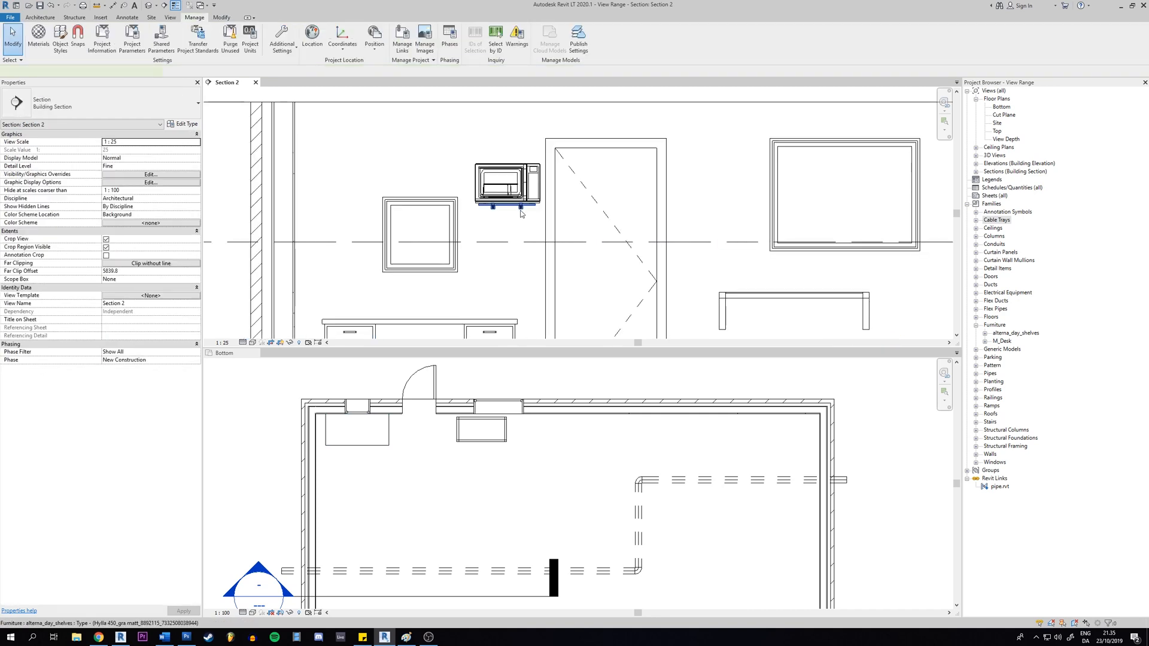
pyautogui.click(506, 205)
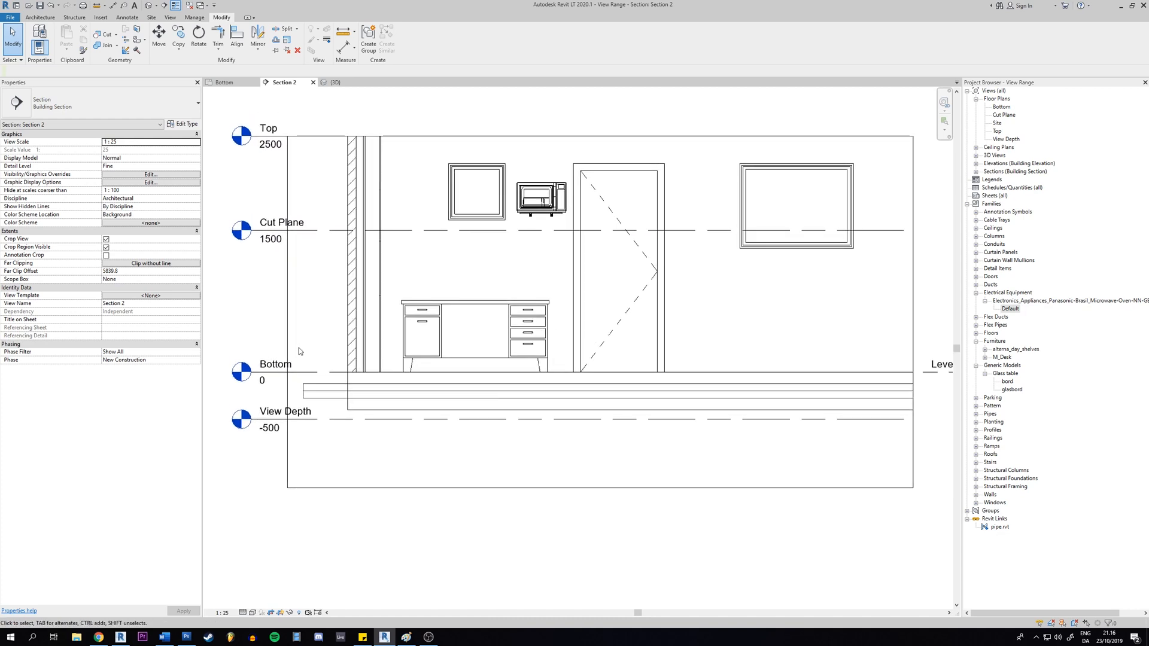
pyautogui.moveTo(297, 364)
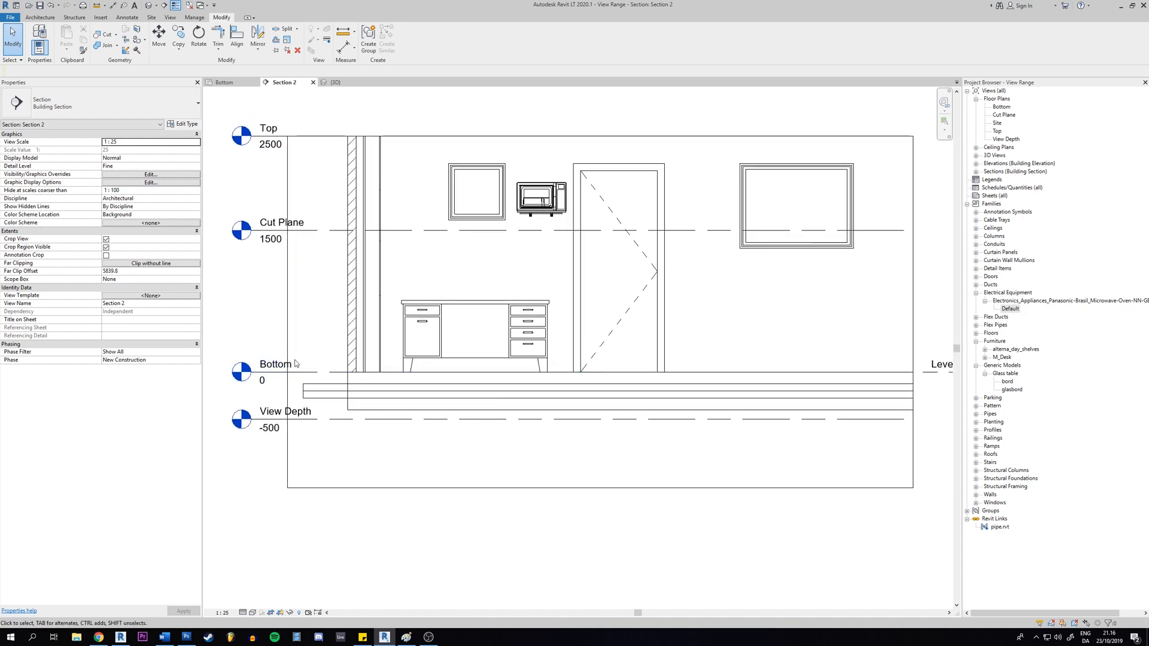
# Open the Bottom plan, review its View Range, then select and deselect the linked pipe.rvt
pyautogui.click(284, 411)
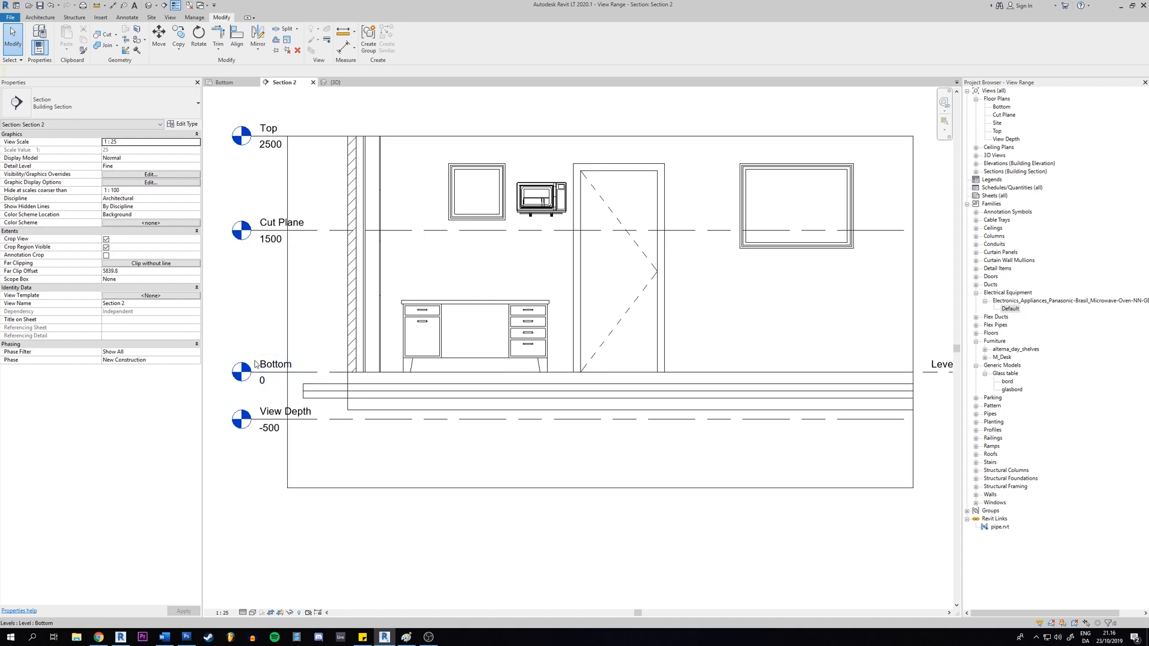
pyautogui.click(277, 375)
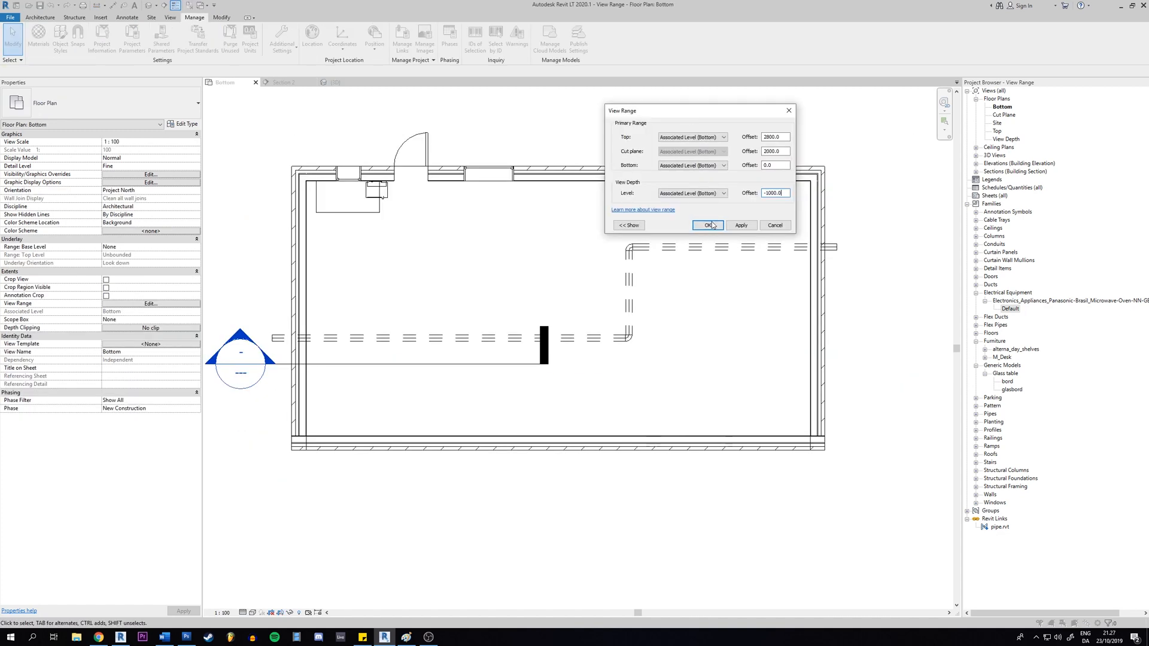
pyautogui.click(708, 225)
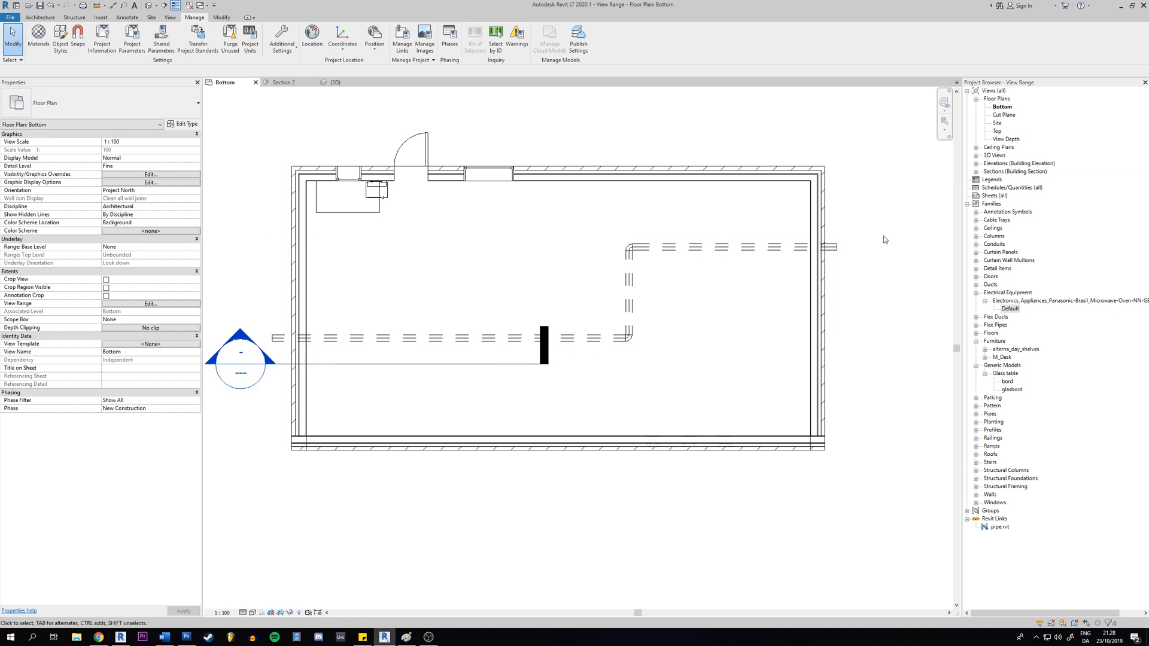
pyautogui.click(726, 252)
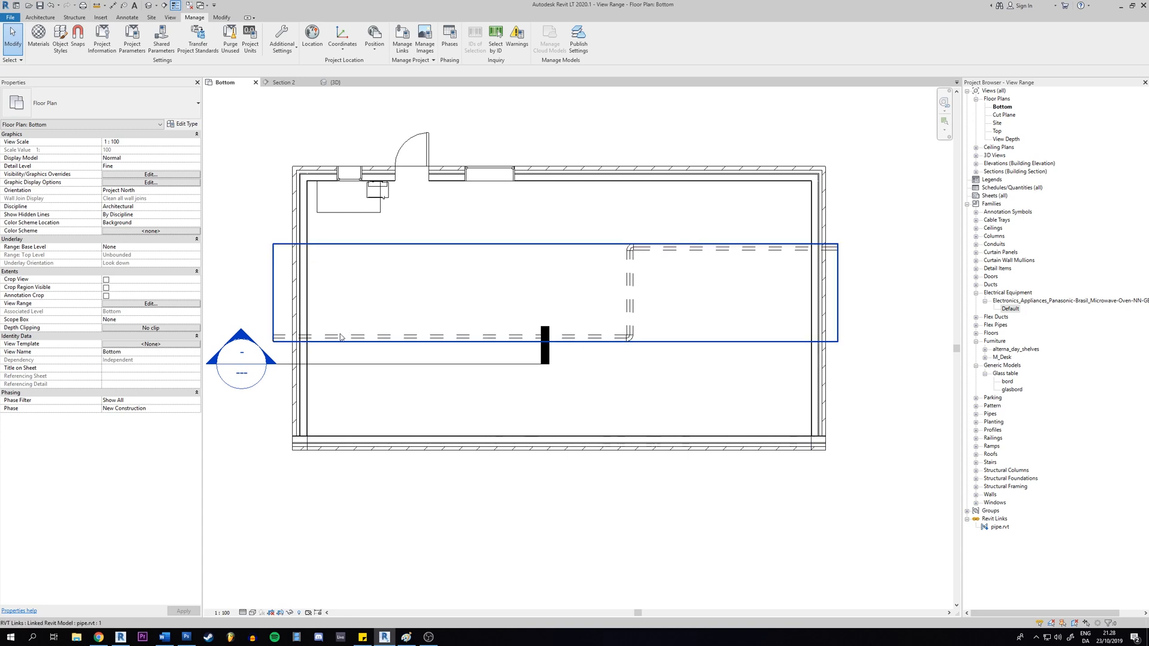
pyautogui.click(330, 325)
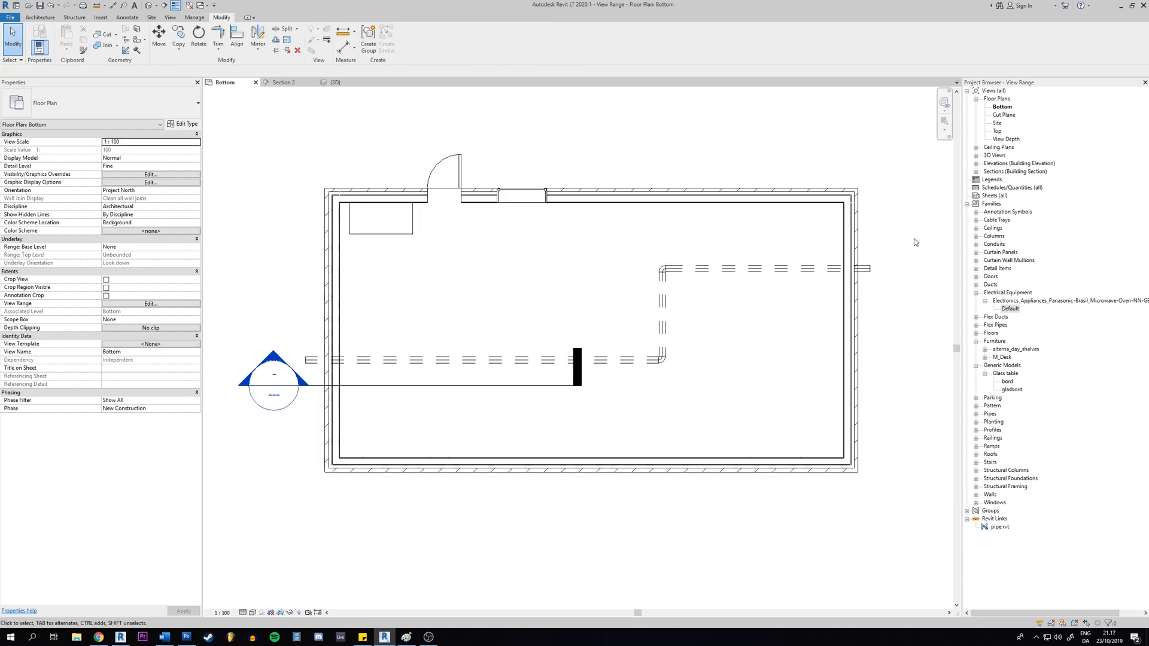
pyautogui.moveTo(637, 265)
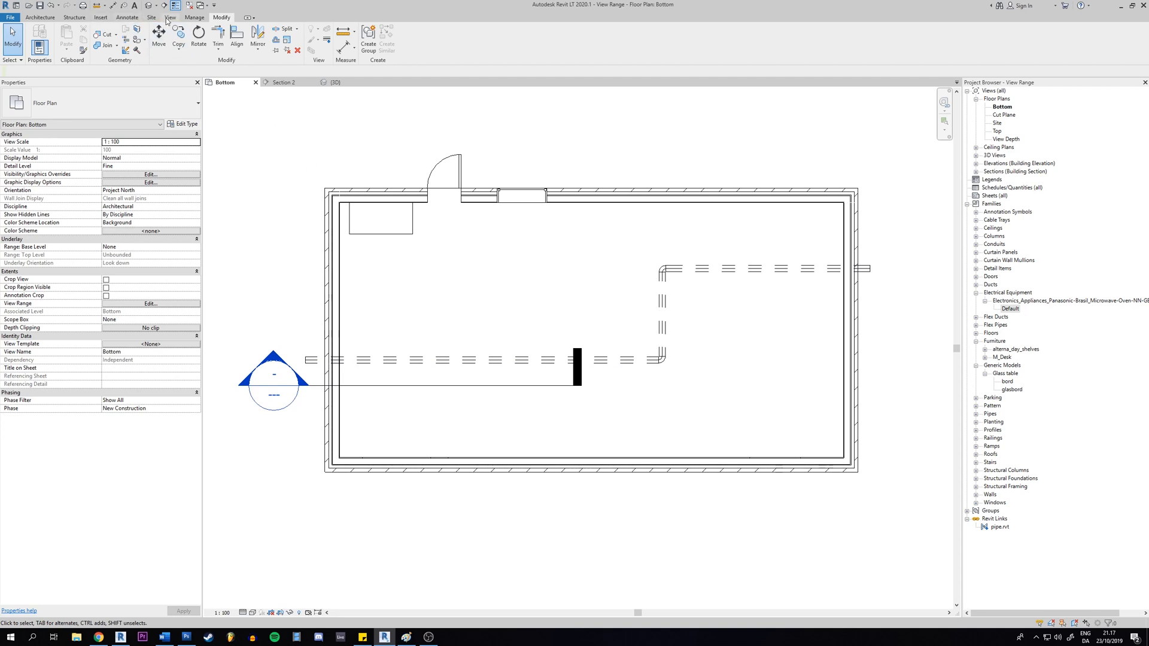
# Bring up the Line Styles dialog from Manage > Additional Settings
pyautogui.click(194, 17)
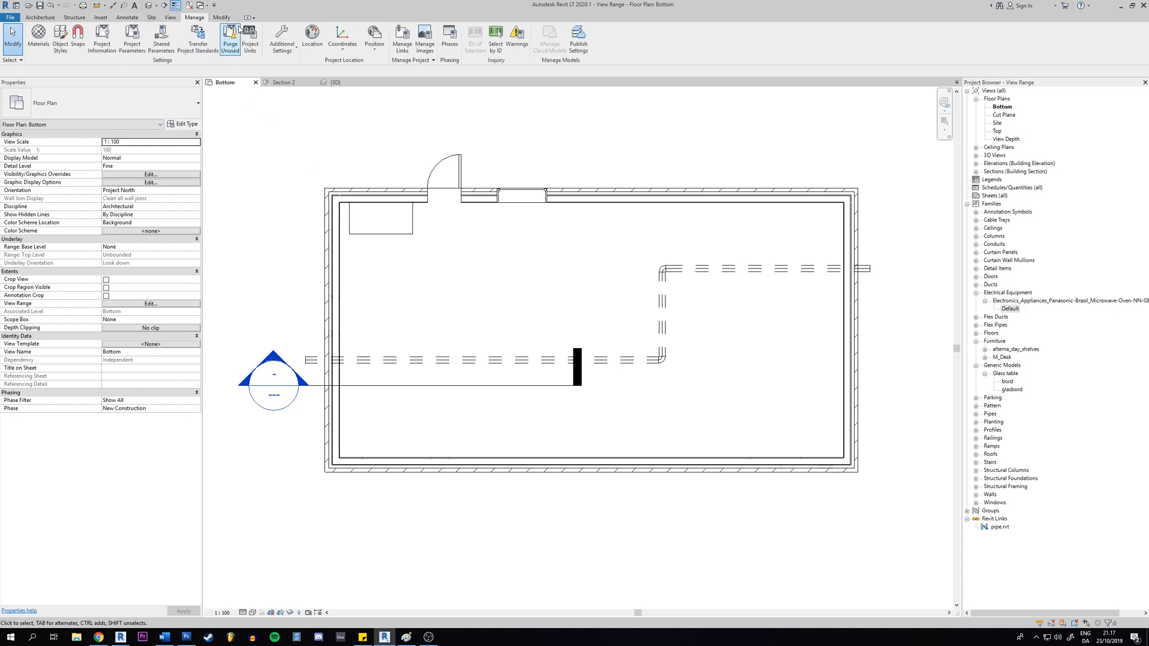
pyautogui.click(127, 17)
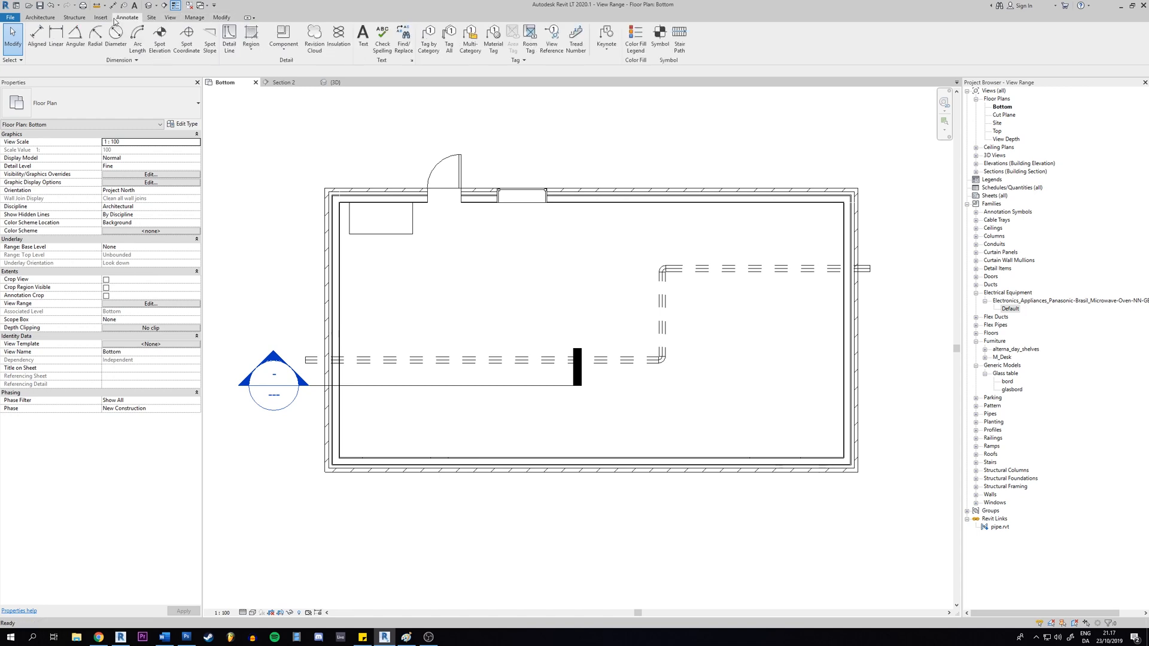
pyautogui.click(74, 17)
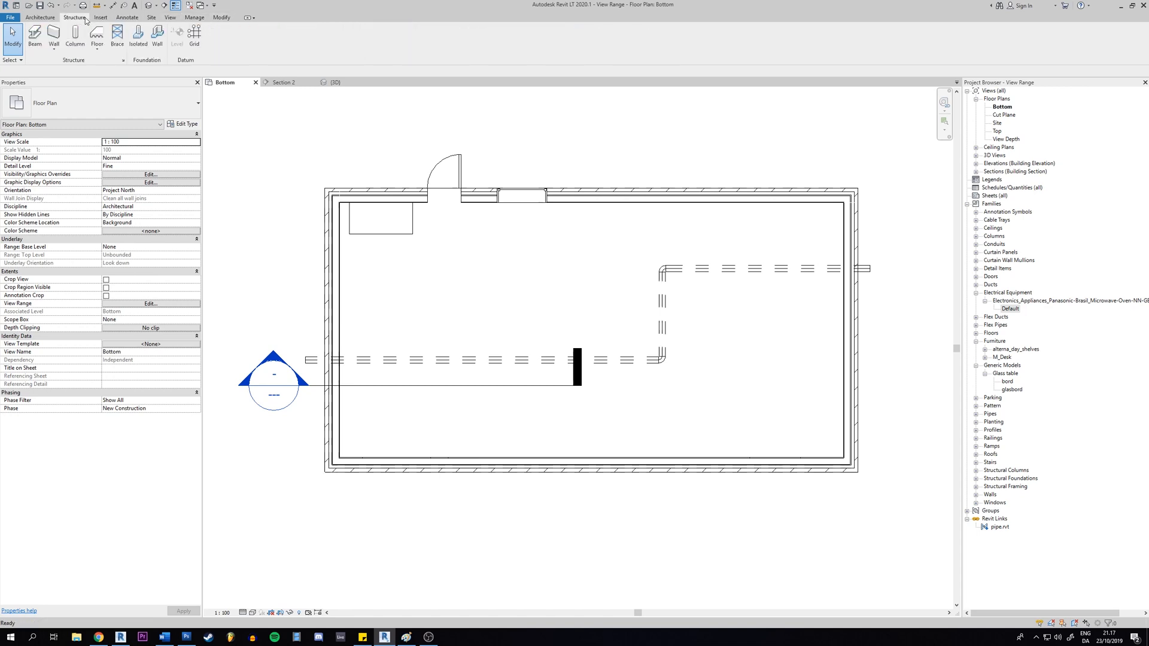
pyautogui.click(194, 17)
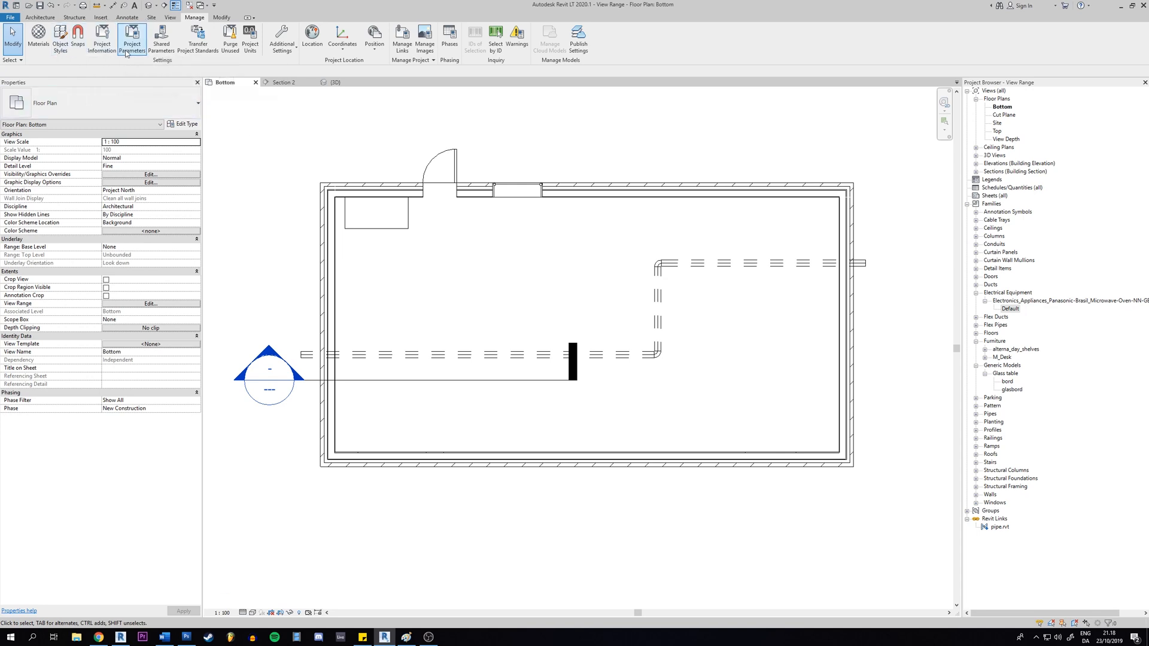
pyautogui.moveTo(102, 40)
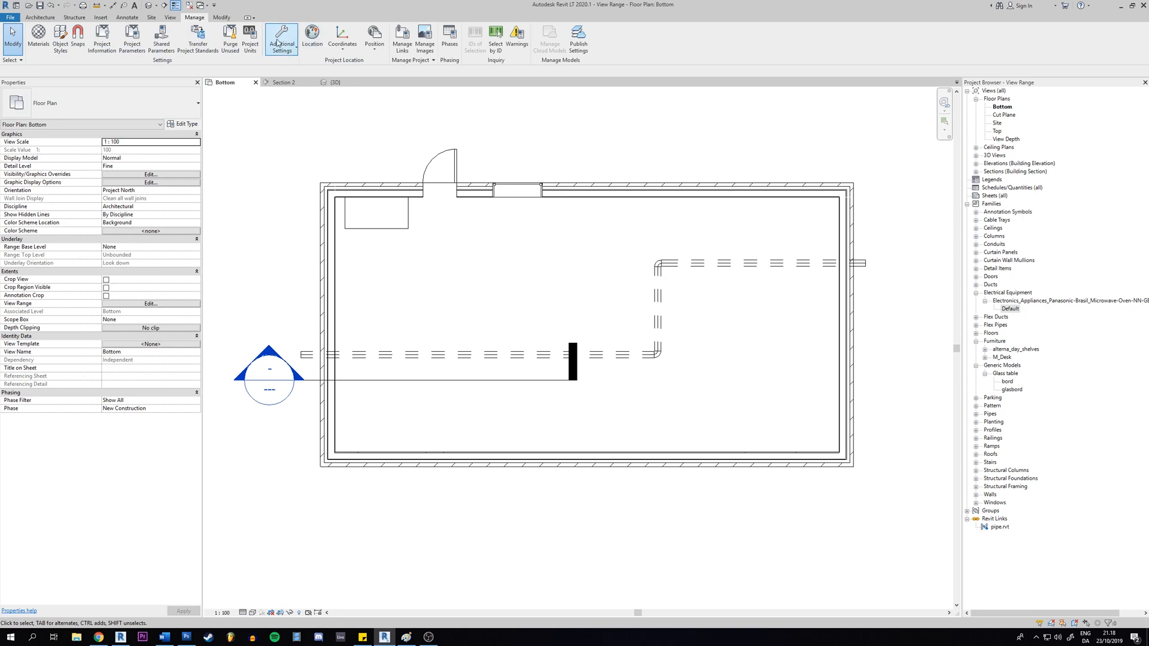
pyautogui.click(281, 38)
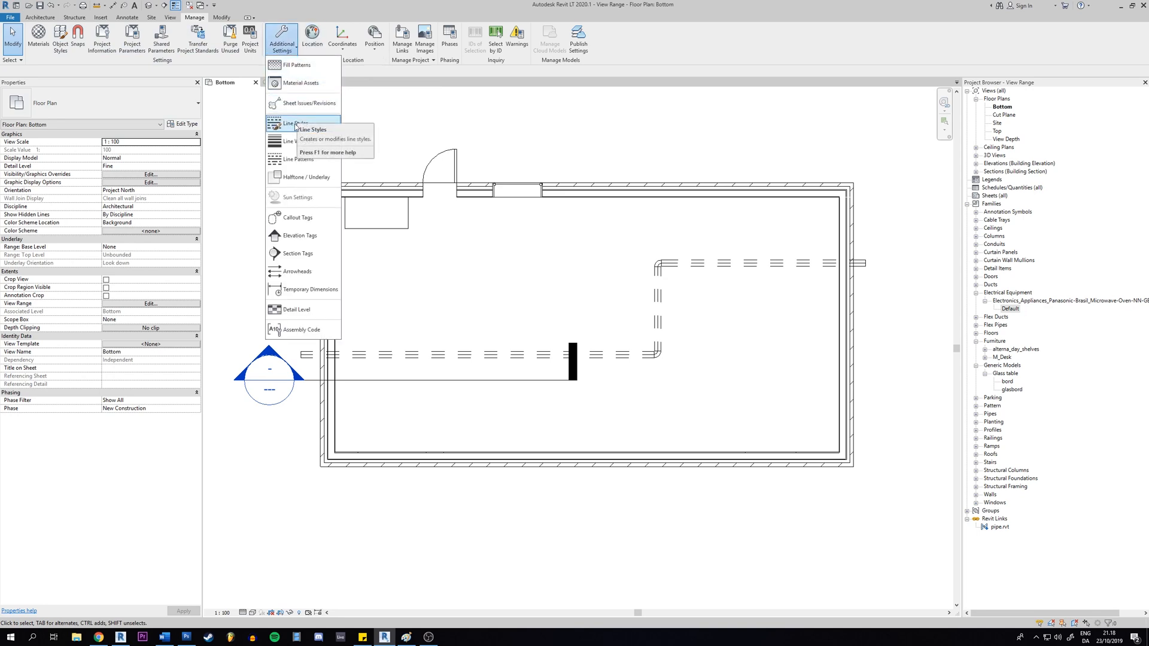
pyautogui.click(293, 124)
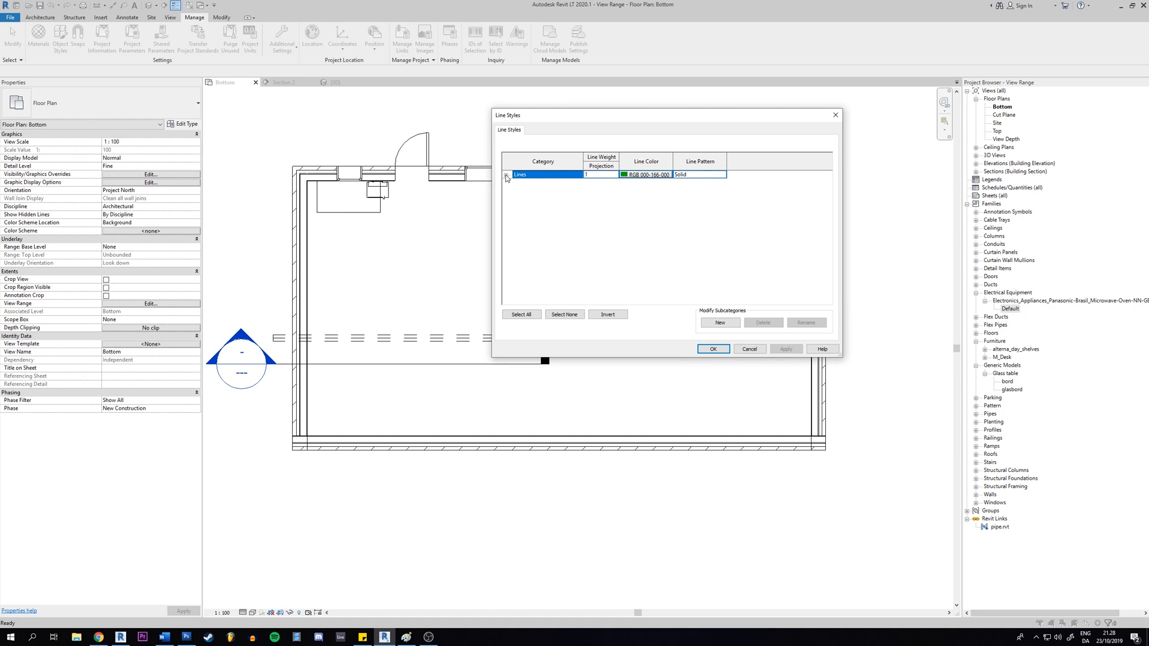
# Expand Lines and set the <Beyond> line pattern to Solid
pyautogui.click(506, 174)
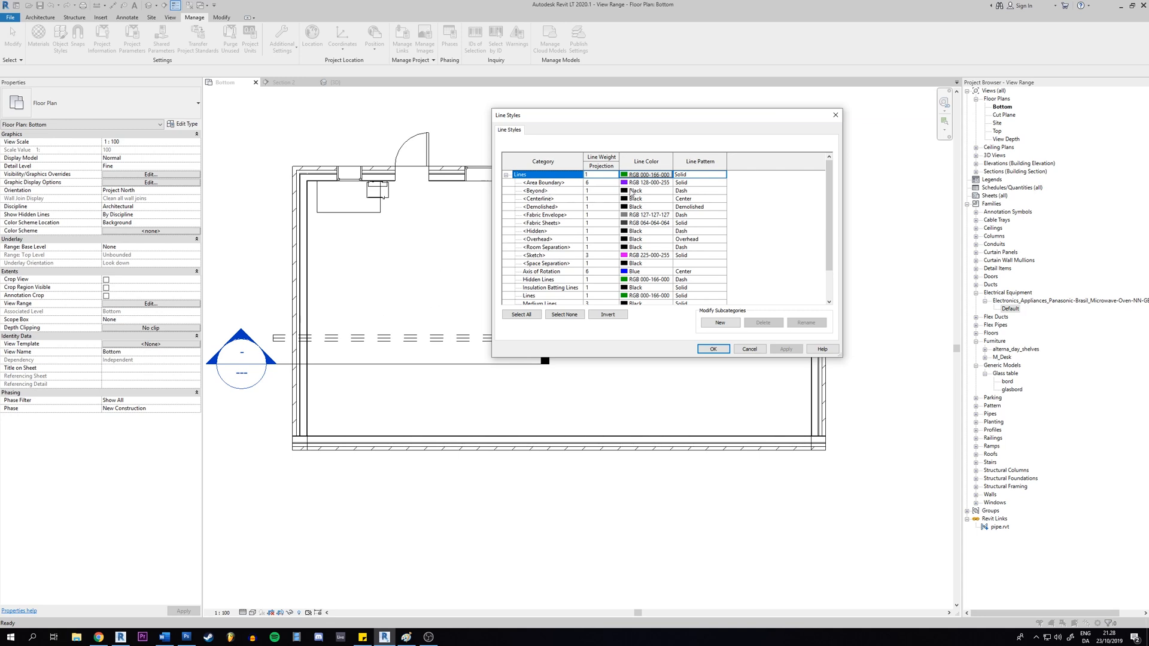
pyautogui.click(536, 190)
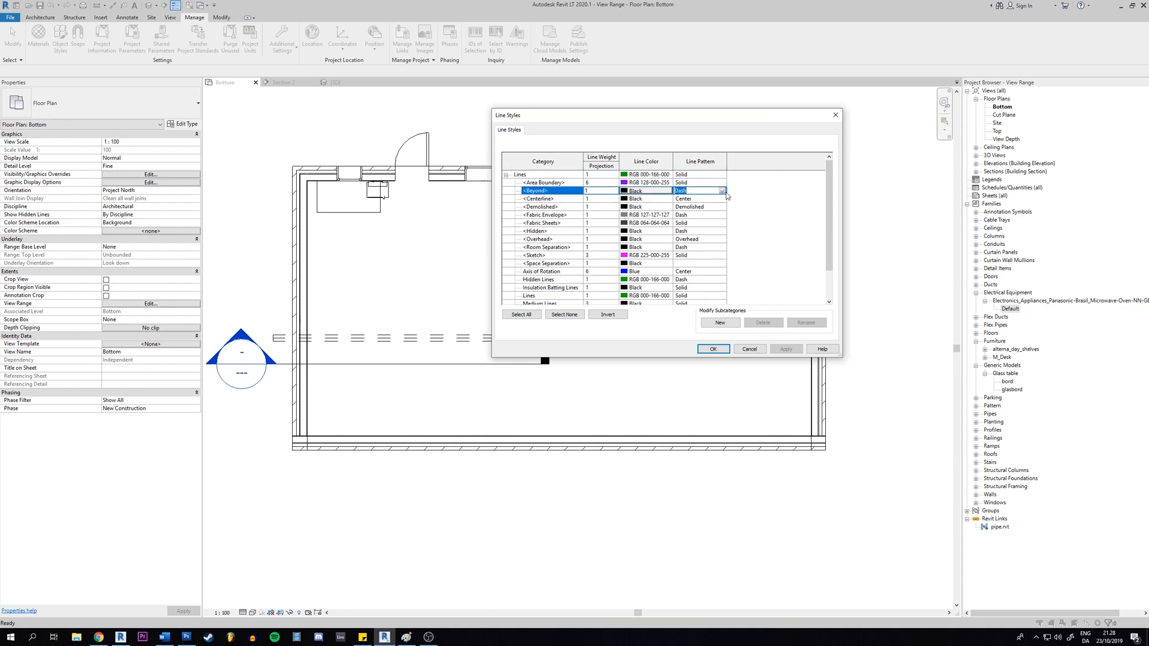
pyautogui.click(721, 191)
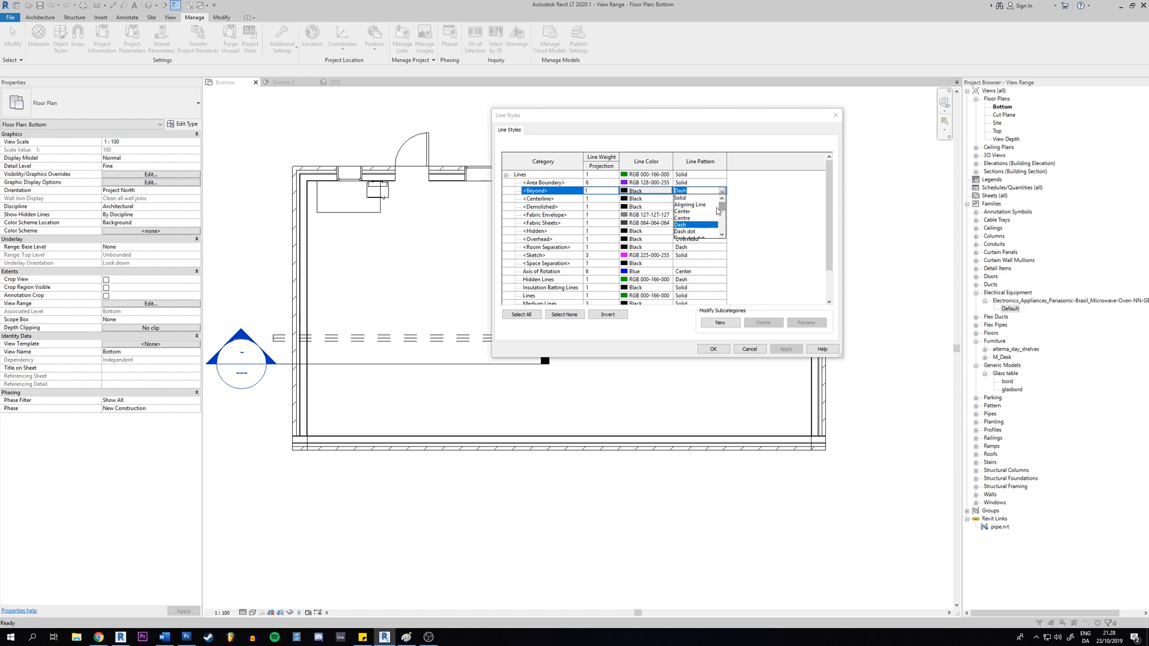
pyautogui.moveTo(696, 204)
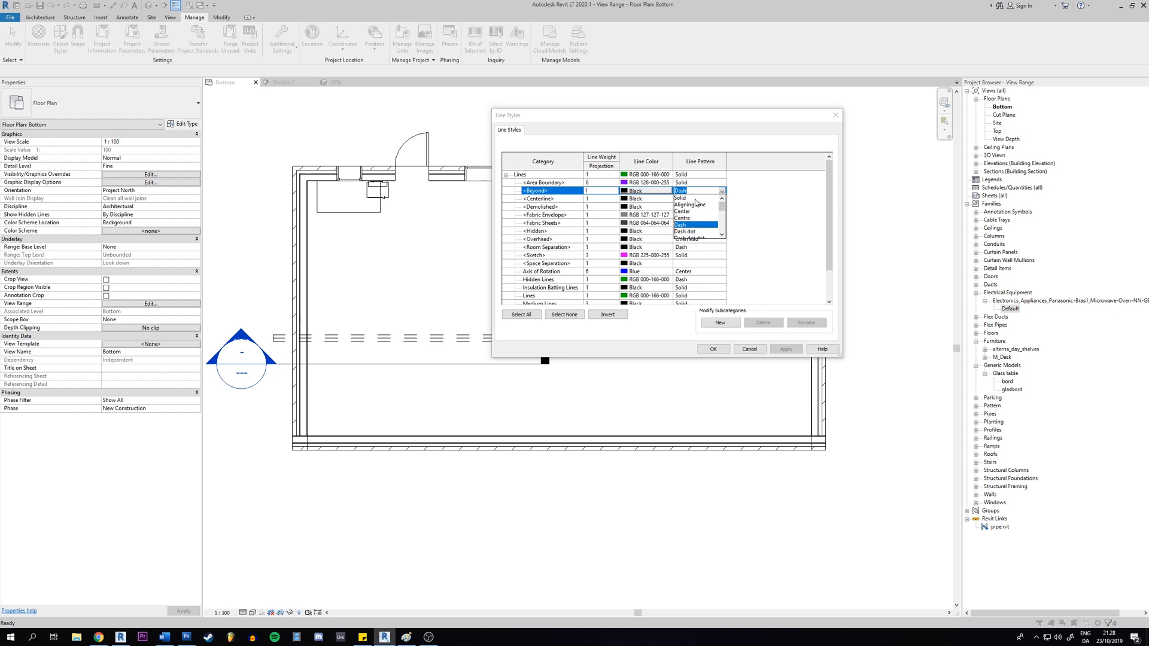
pyautogui.click(680, 198)
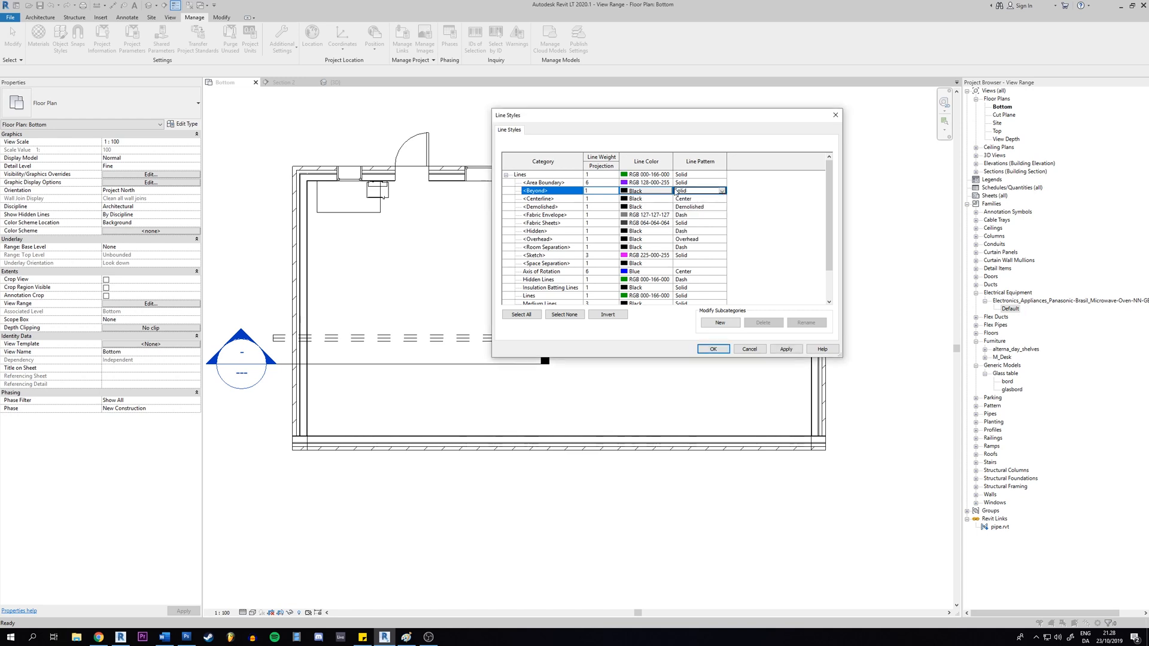
pyautogui.click(720, 190)
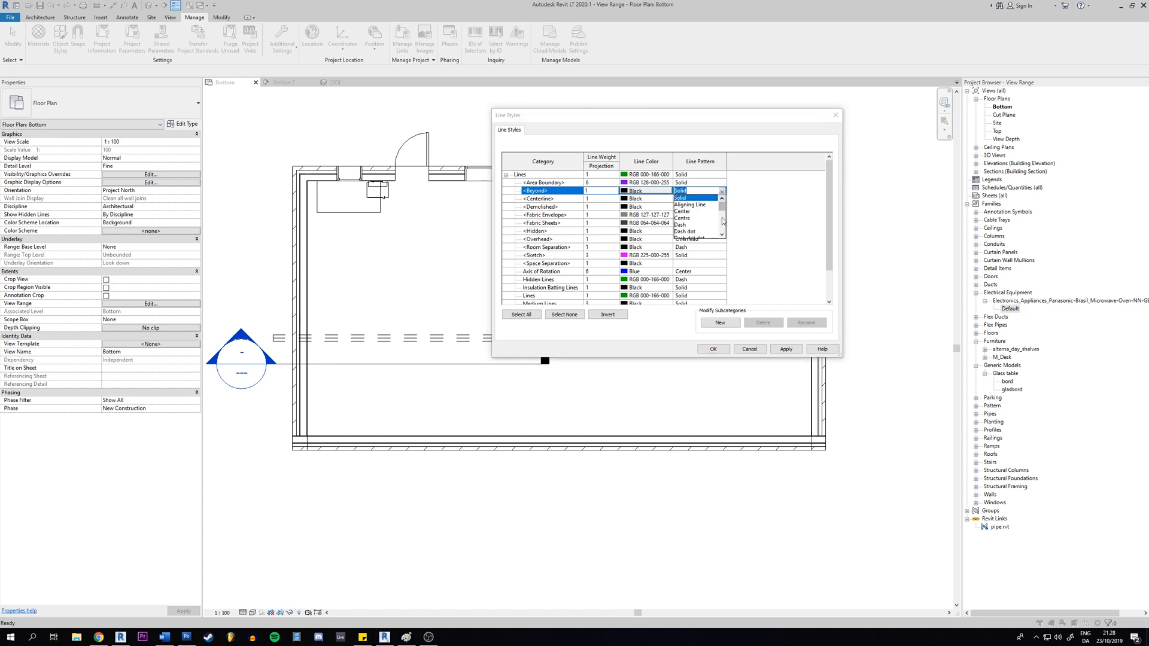
pyautogui.click(692, 190)
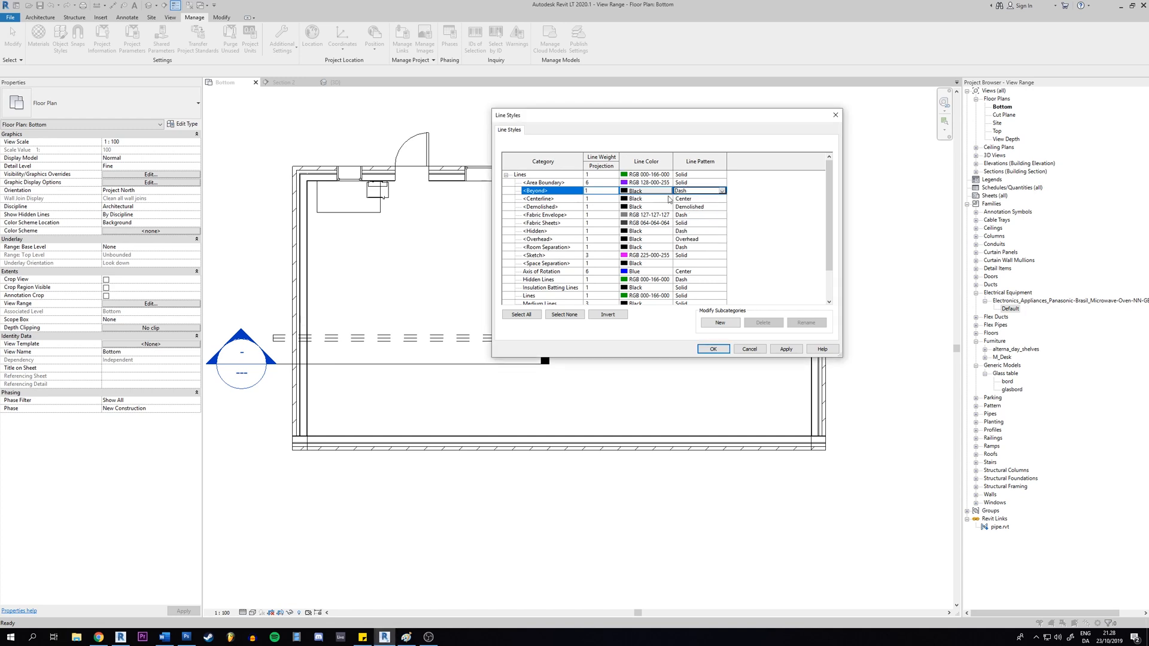
pyautogui.click(721, 190)
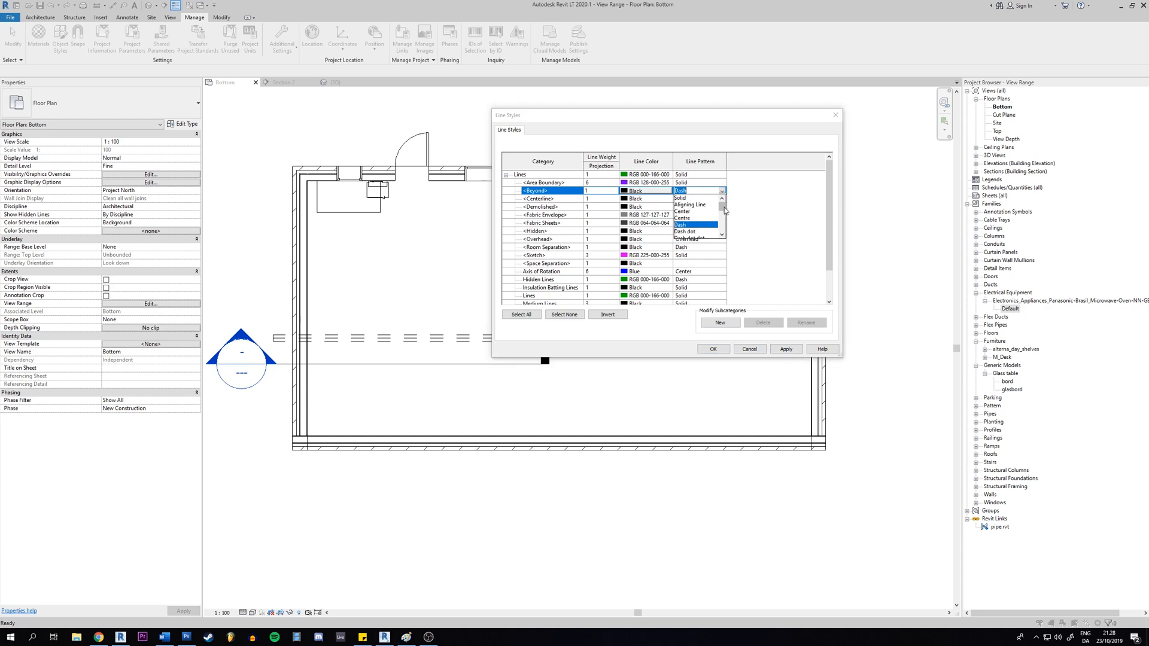
pyautogui.click(712, 349)
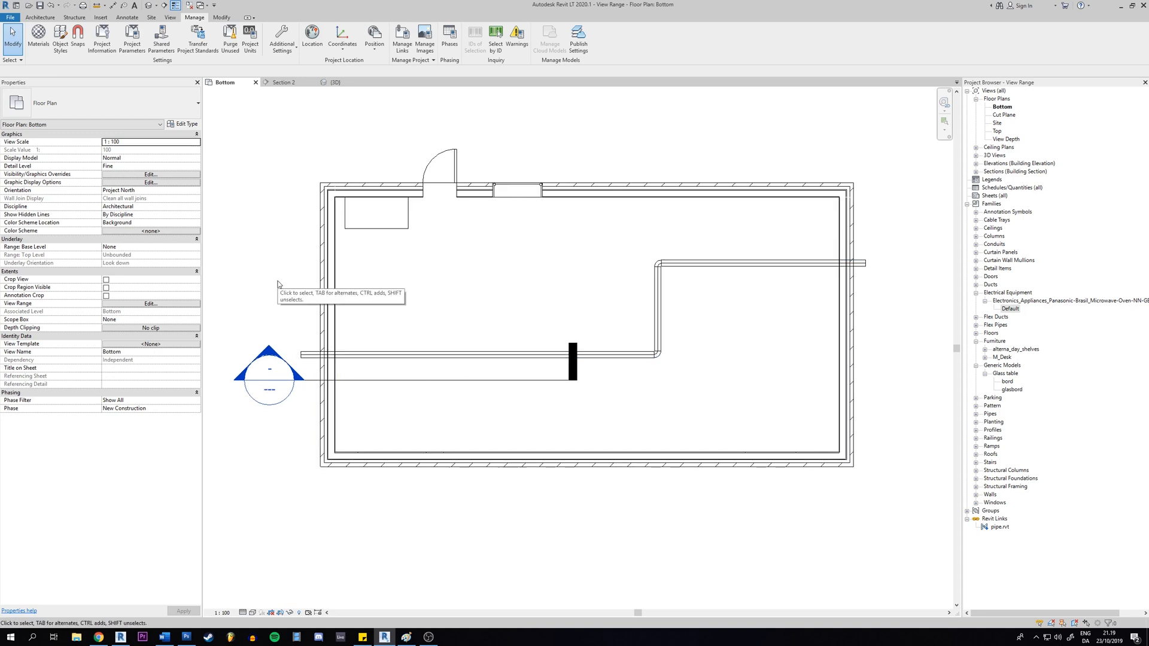
pyautogui.moveTo(258, 296)
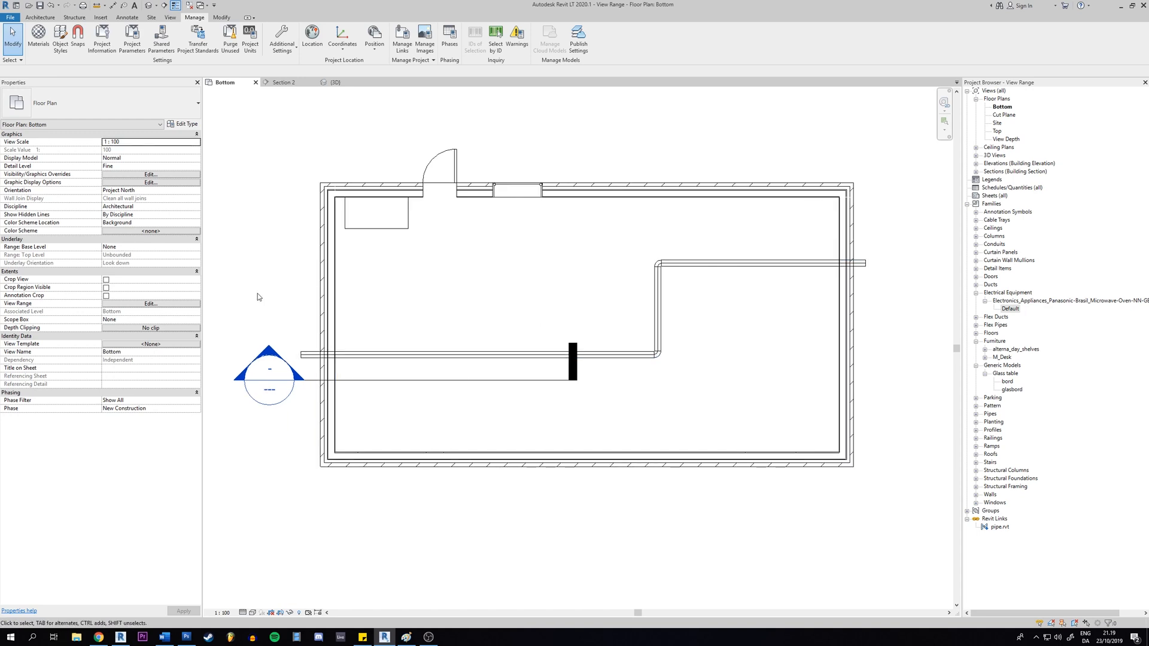
# Reopen Line Styles, set the <Beyond> line pattern to Dash, and confirm with OK
pyautogui.click(281, 38)
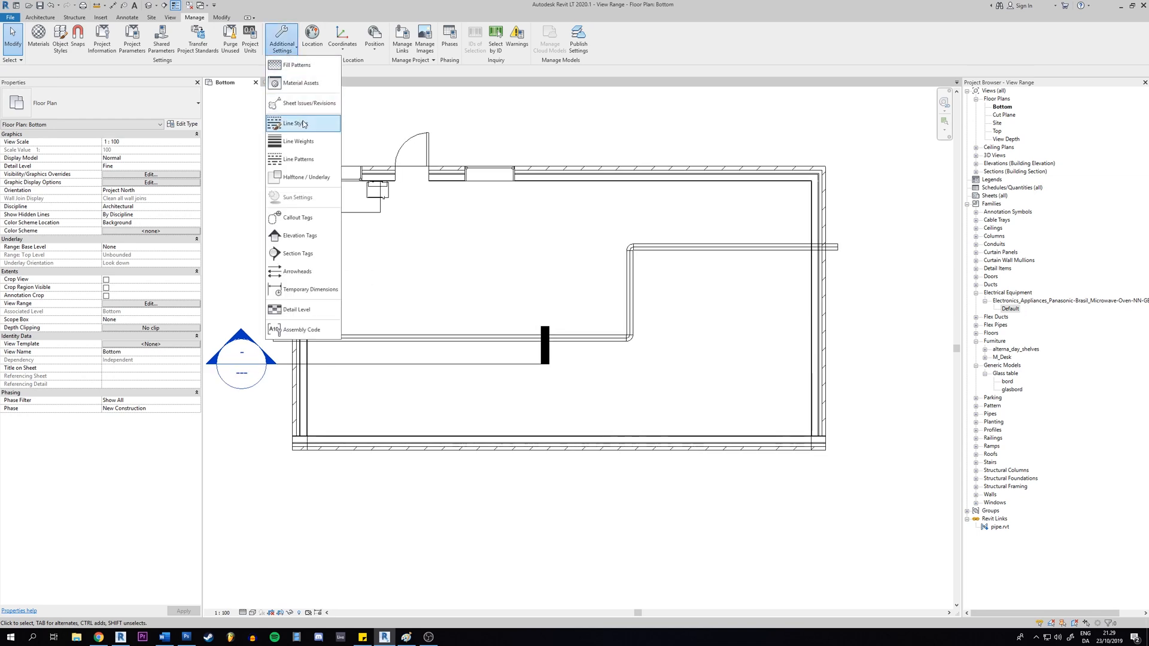
pyautogui.click(295, 123)
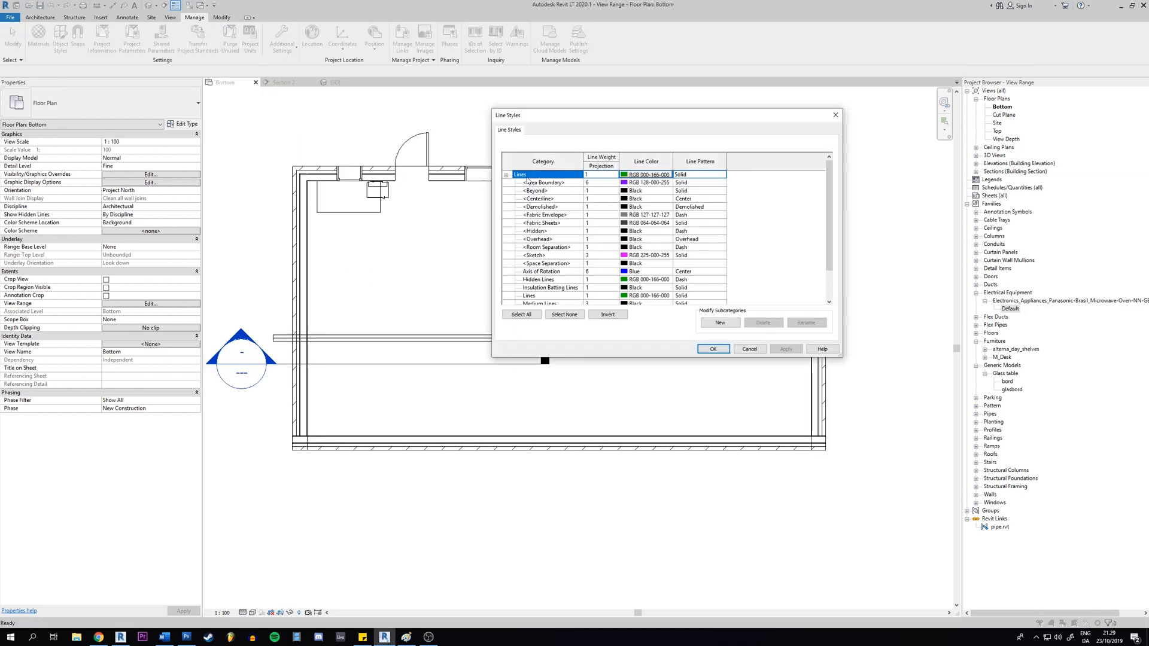
pyautogui.click(721, 190)
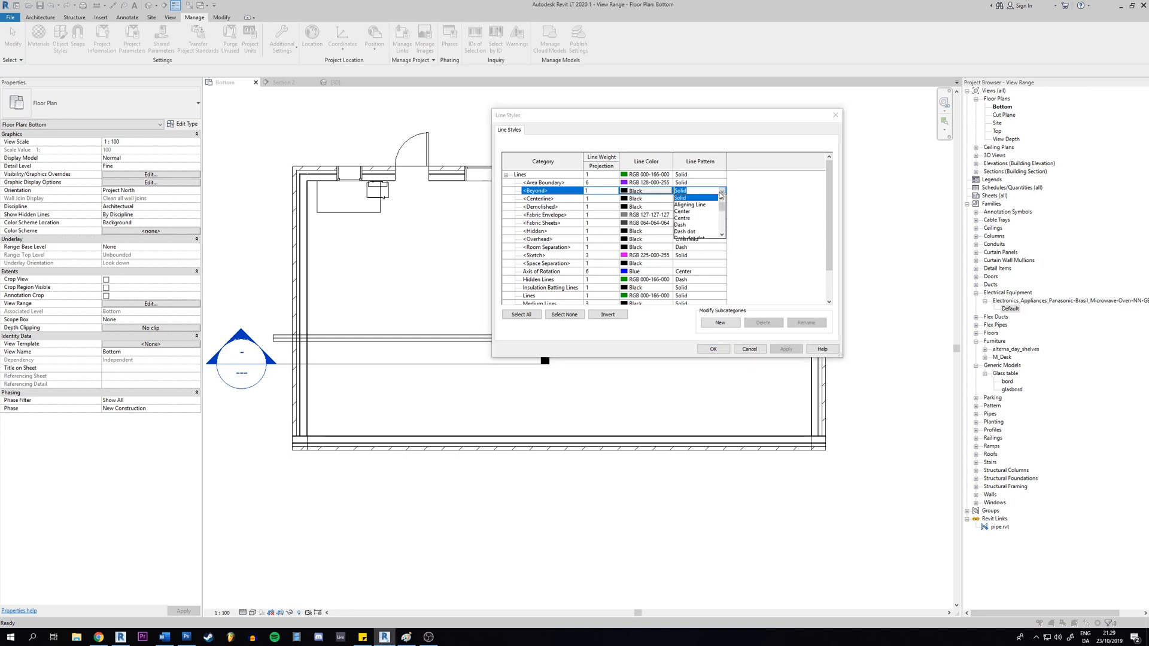
pyautogui.click(689, 199)
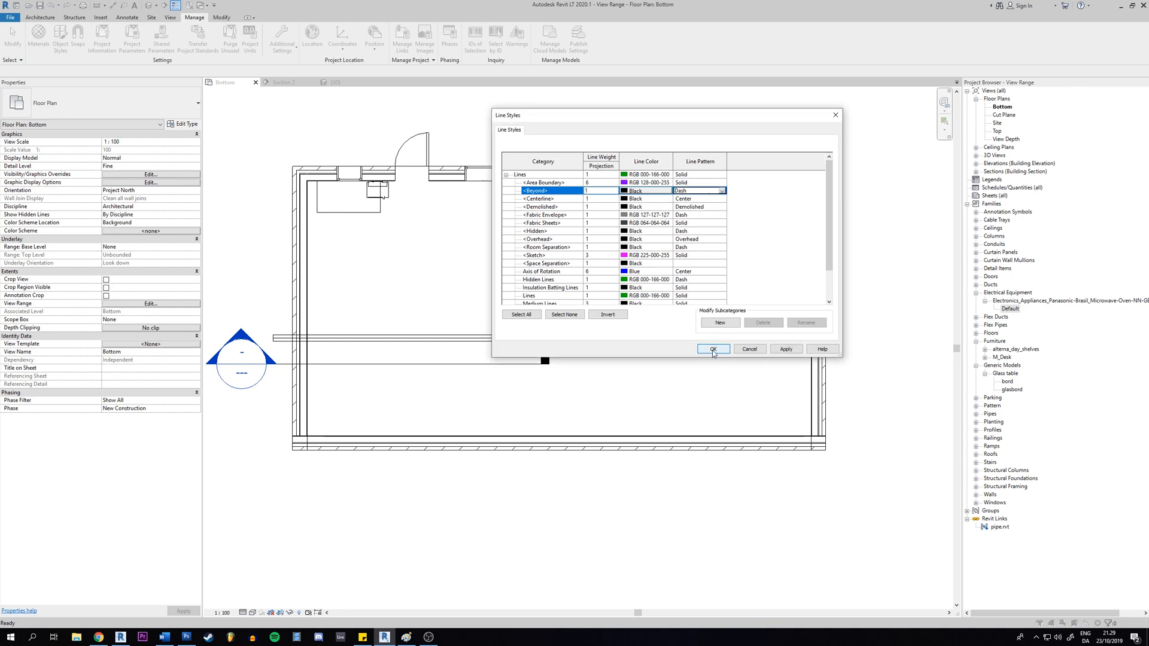
pyautogui.click(711, 349)
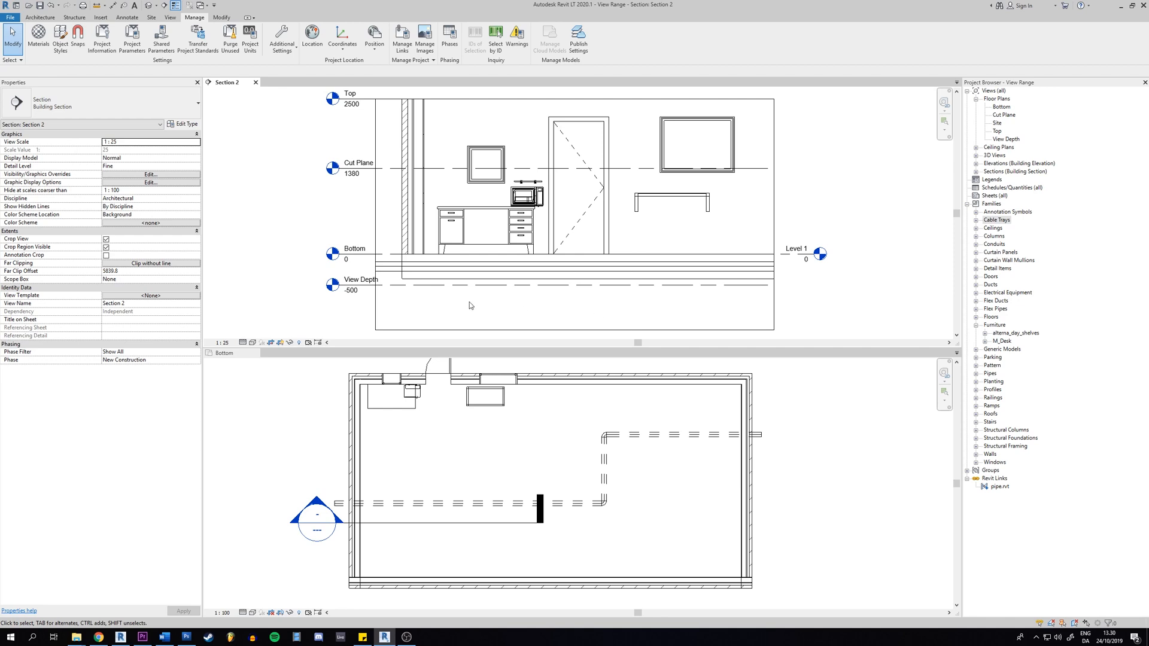
pyautogui.moveTo(414, 294)
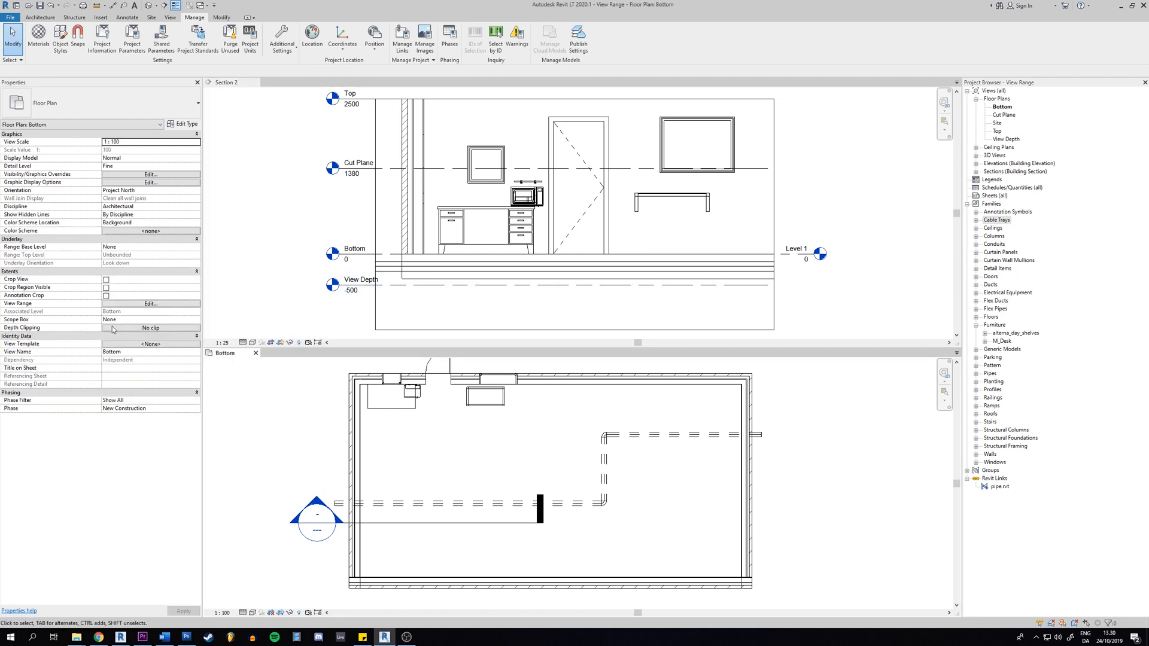
pyautogui.click(151, 304)
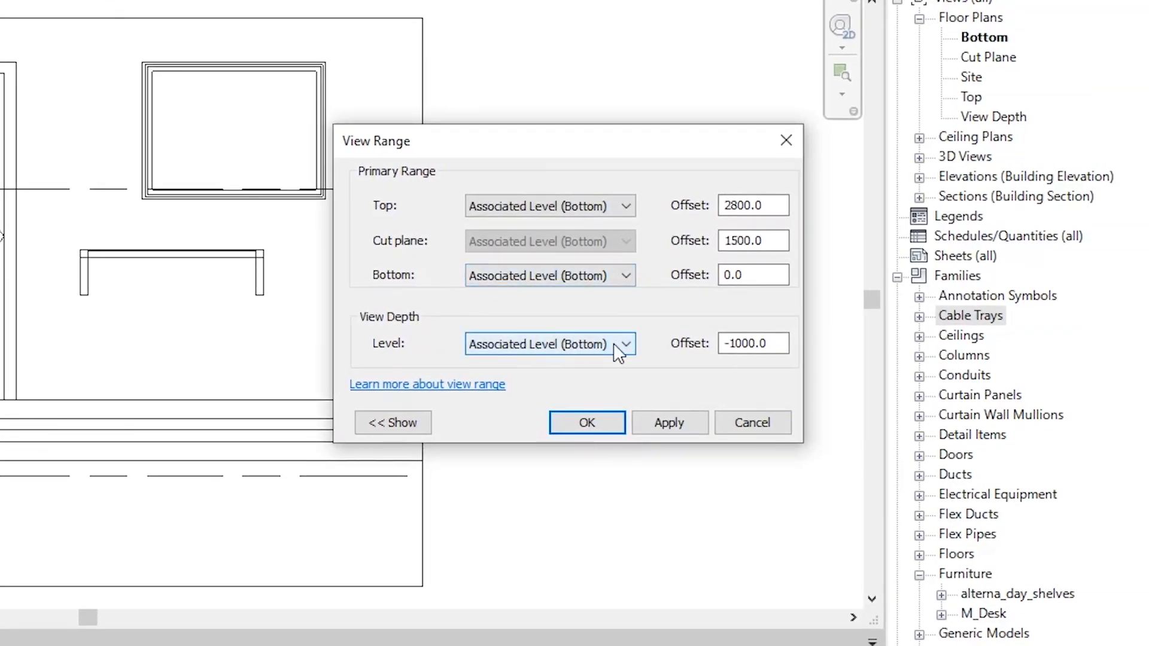
pyautogui.click(753, 342)
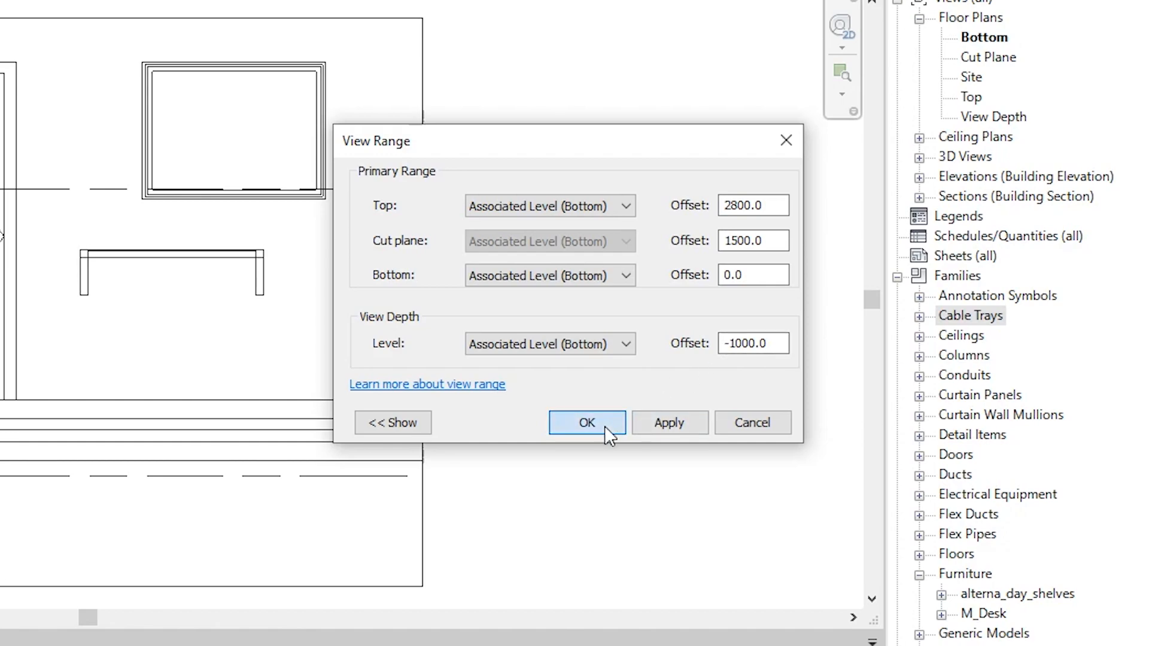
pyautogui.click(586, 423)
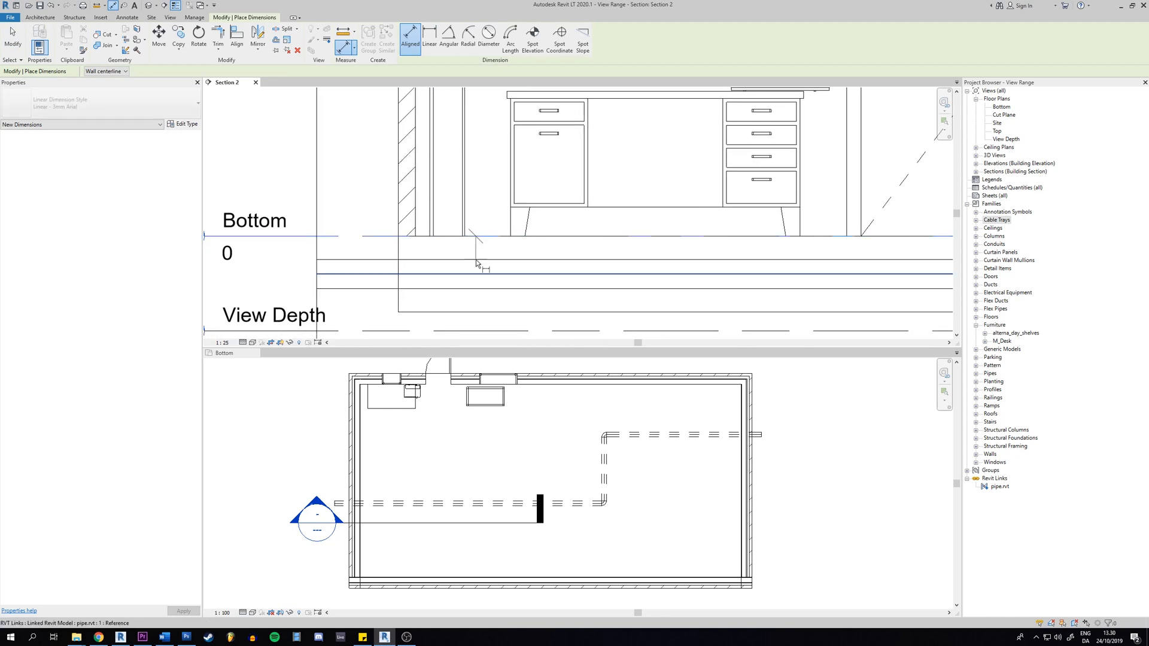
pyautogui.moveTo(477, 264)
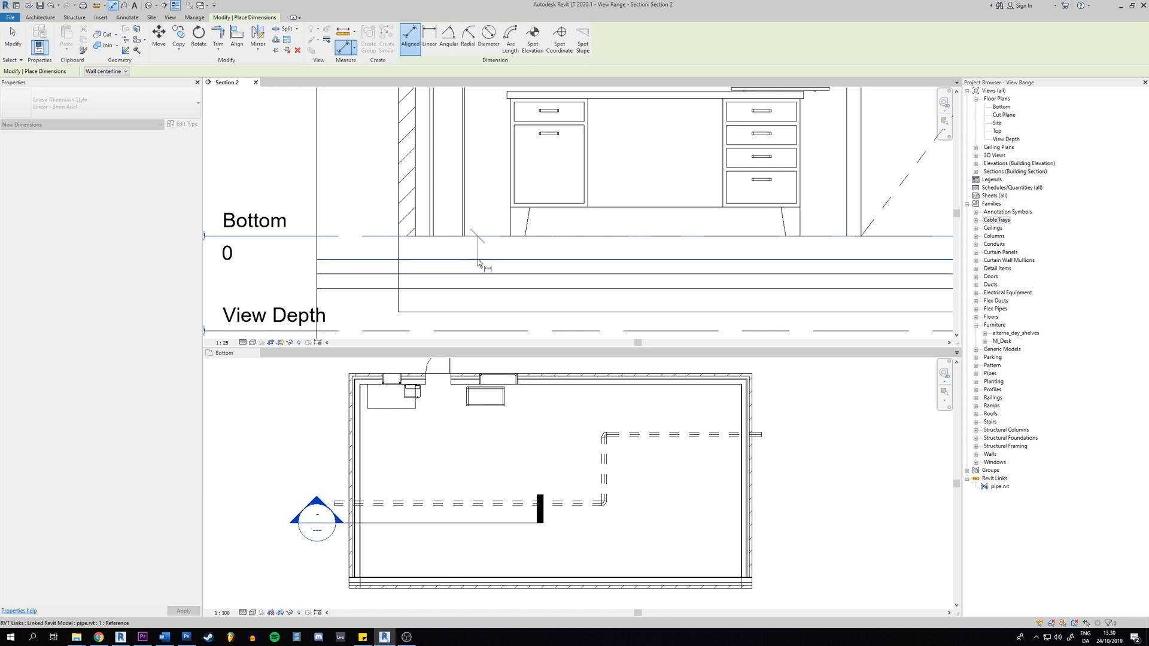
pyautogui.moveTo(480, 264)
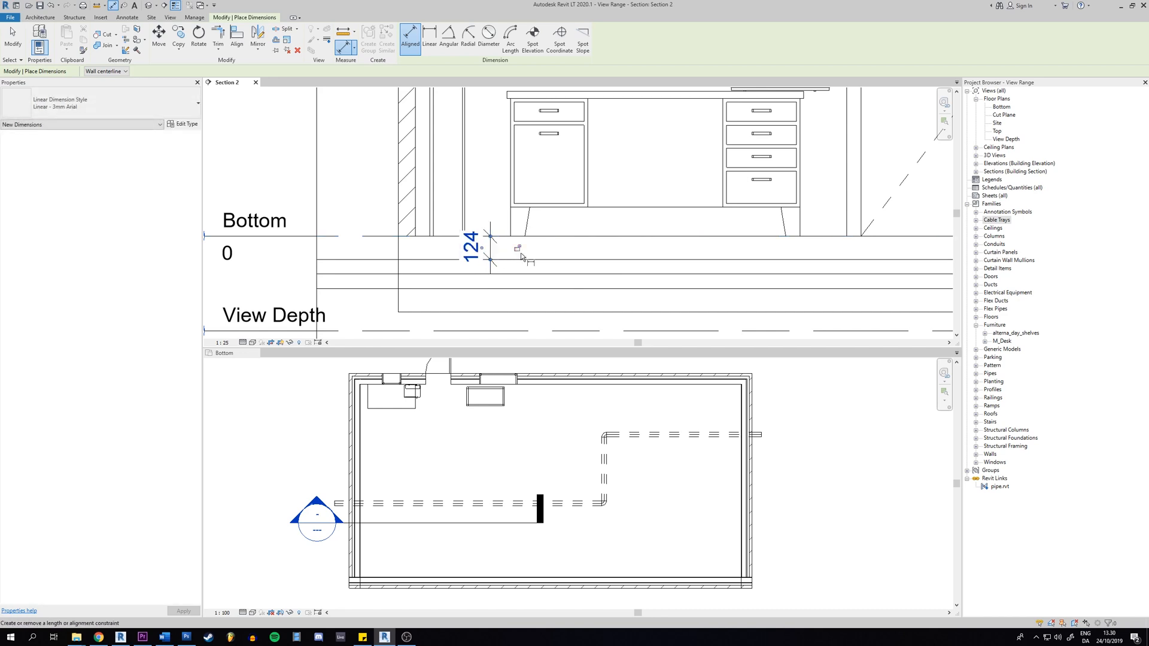
# Place the 124 dimension in Section 2, measuring from the Bottom level down to the pipe
pyautogui.click(471, 246)
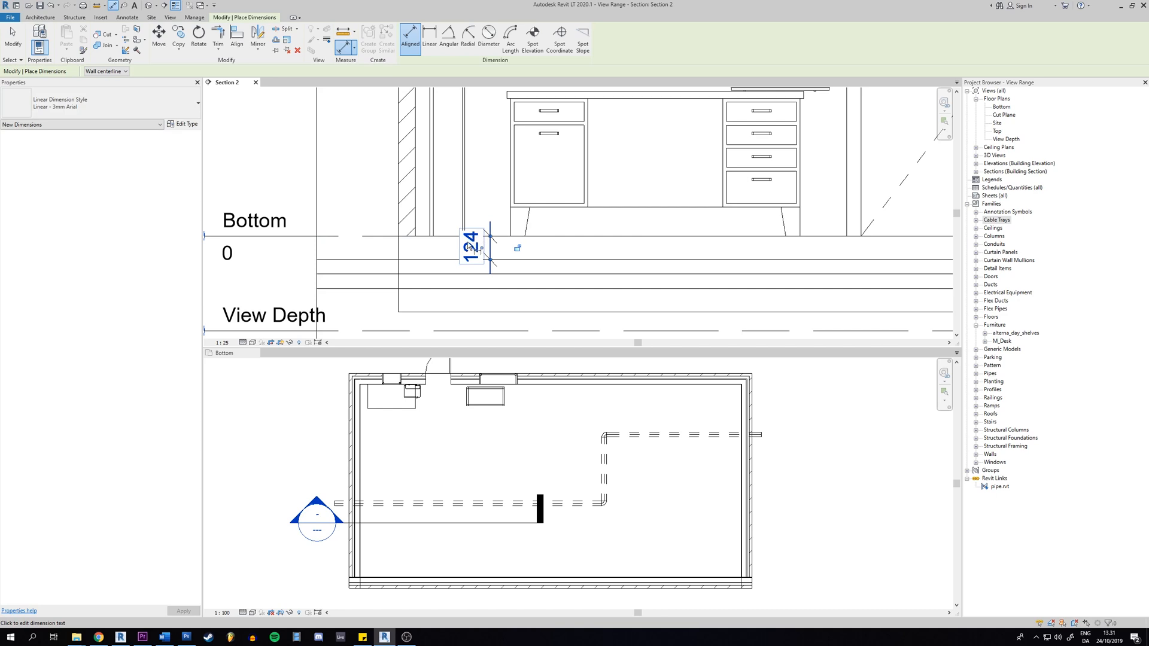
pyautogui.moveTo(513, 267)
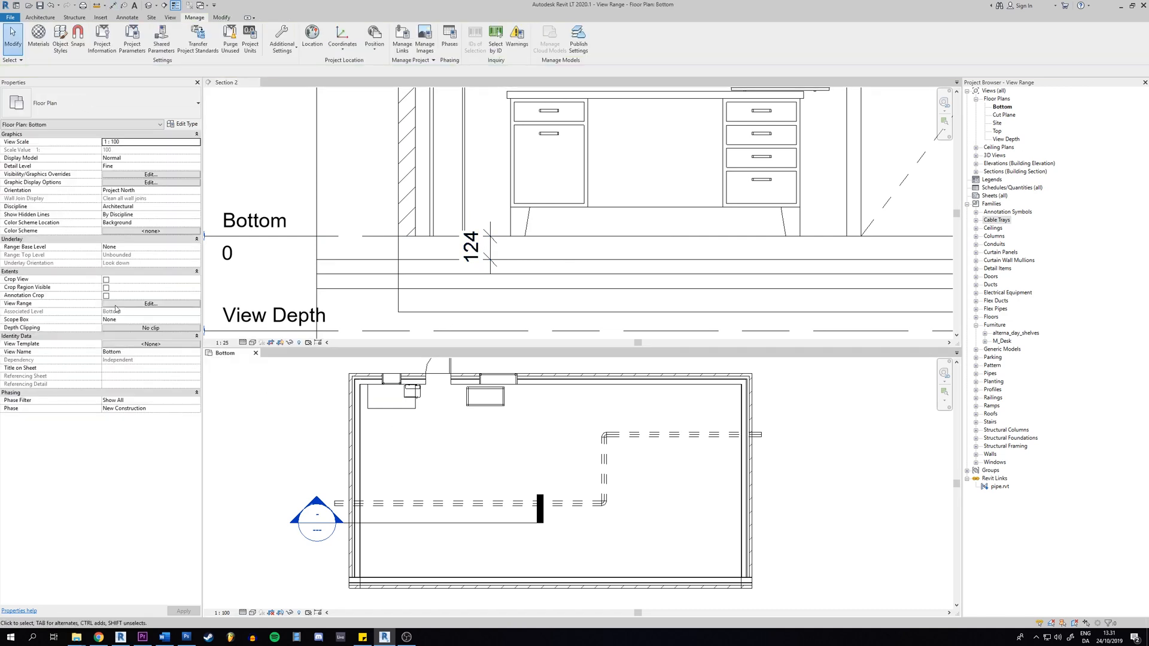
# Set the Bottom plan's View Range View Depth offset to -12.0 and apply
pyautogui.click(151, 303)
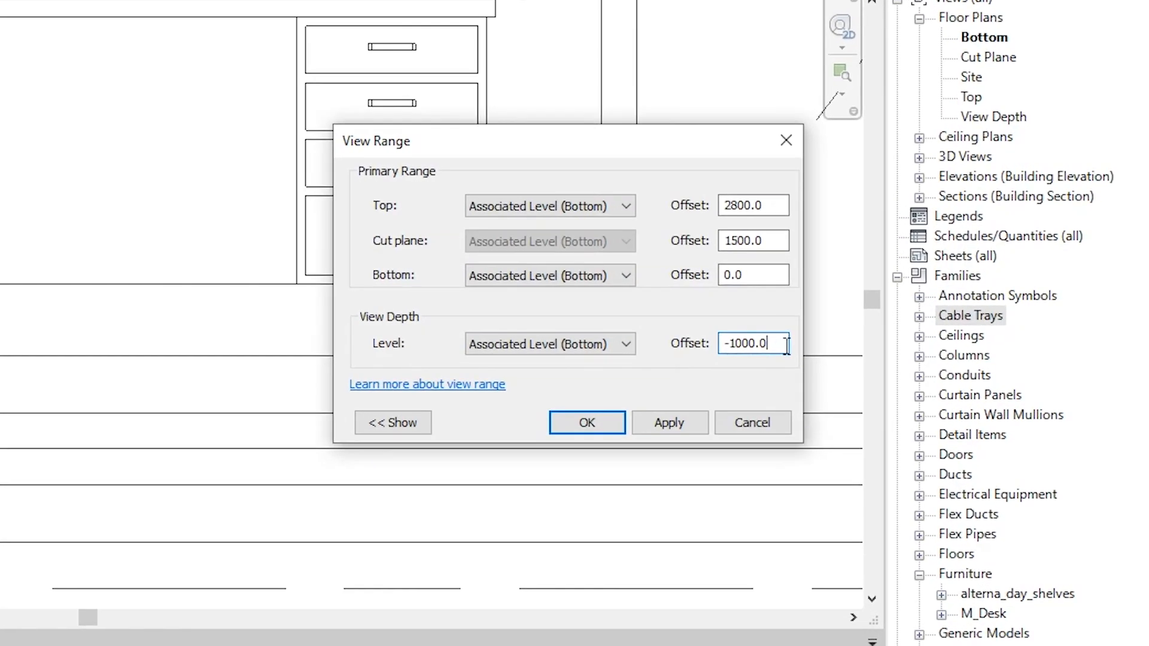
pyautogui.doubleClick(753, 343)
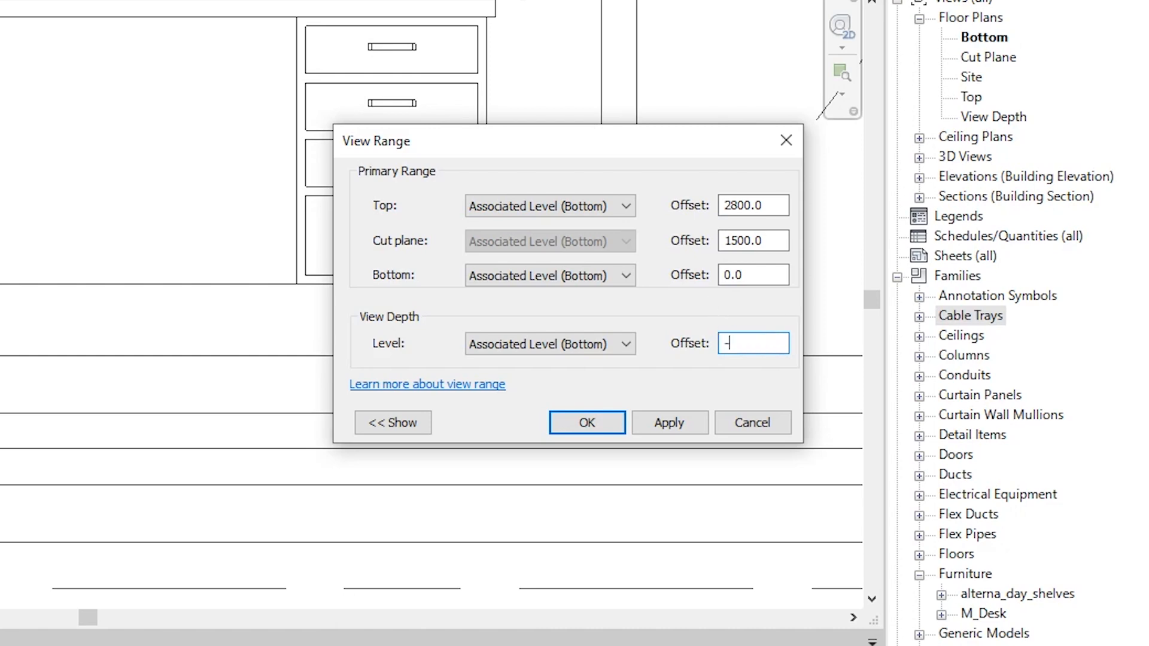
pyautogui.write('124')
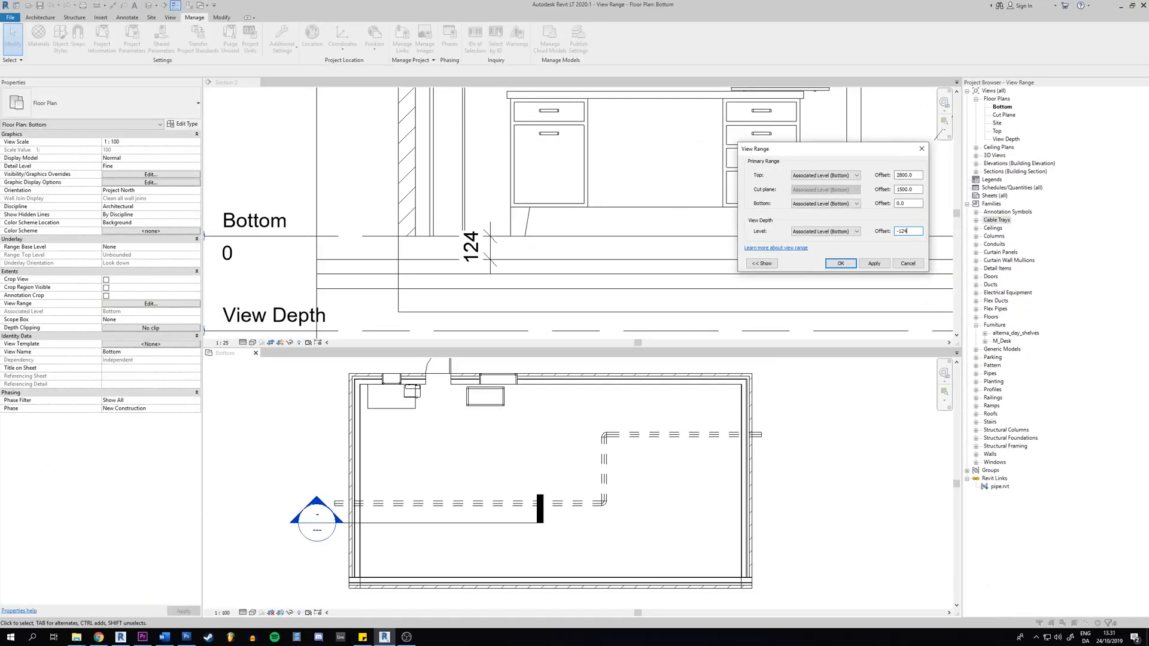
pyautogui.moveTo(782, 270)
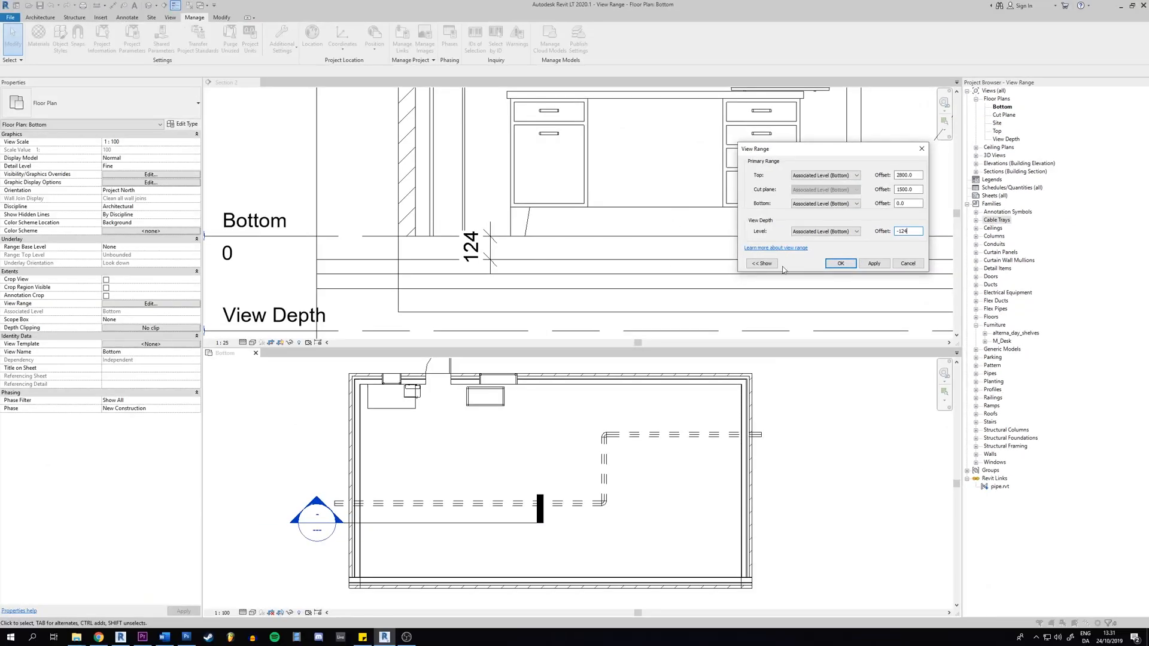
pyautogui.click(874, 263)
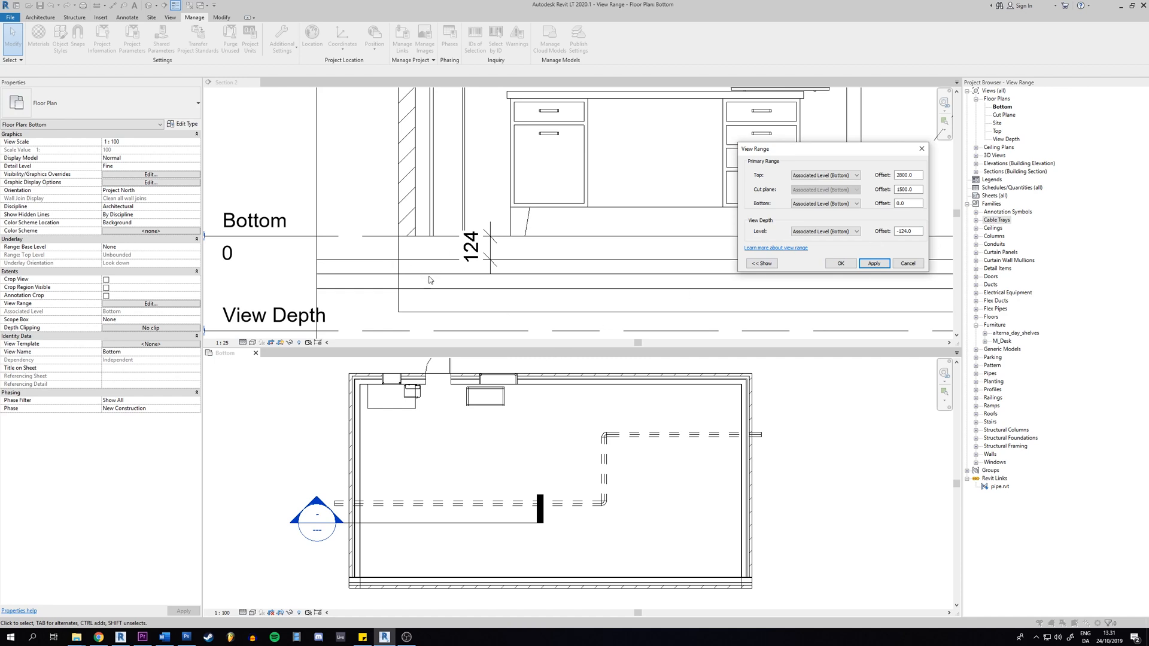
pyautogui.moveTo(605, 476)
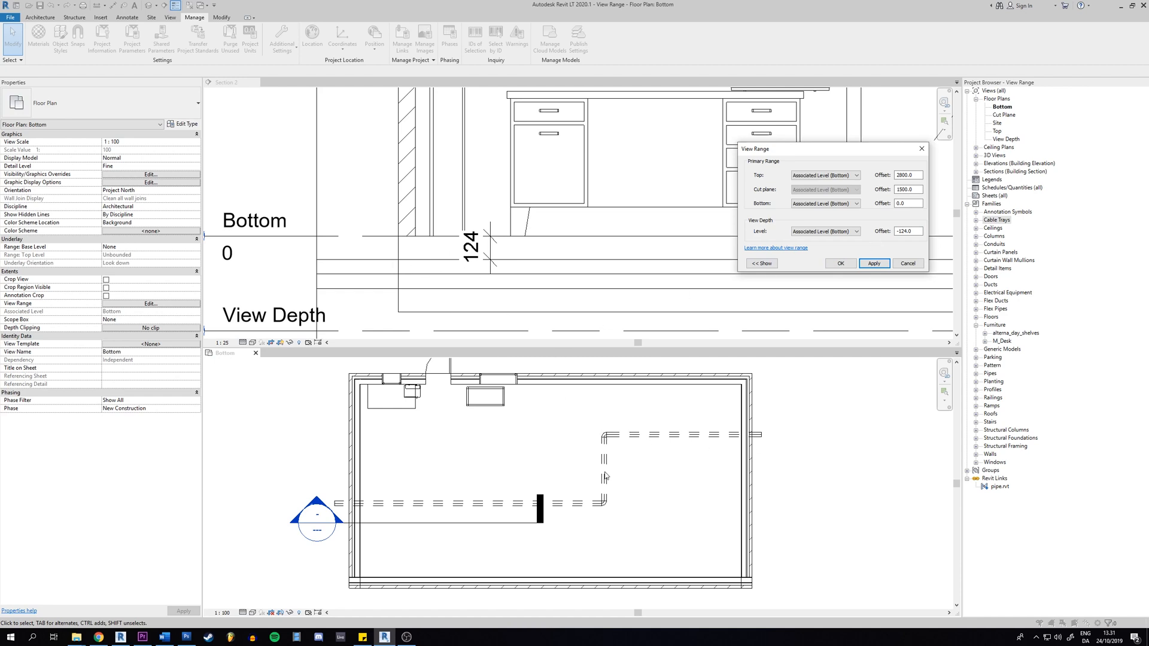
pyautogui.moveTo(666, 438)
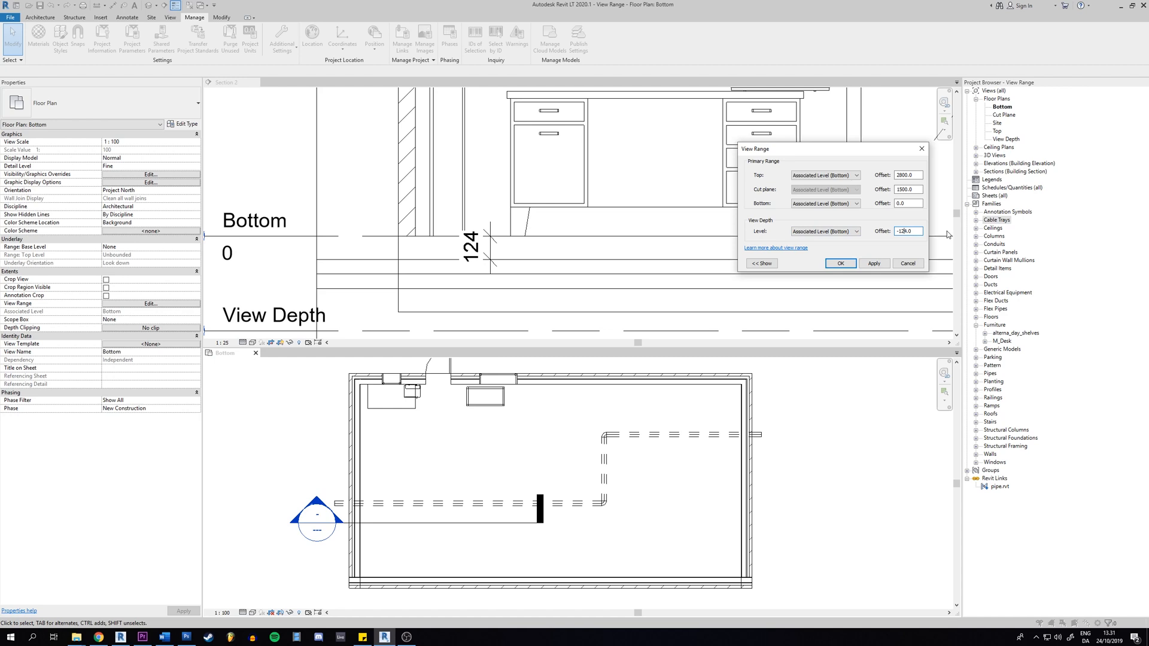
pyautogui.write('-12.0')
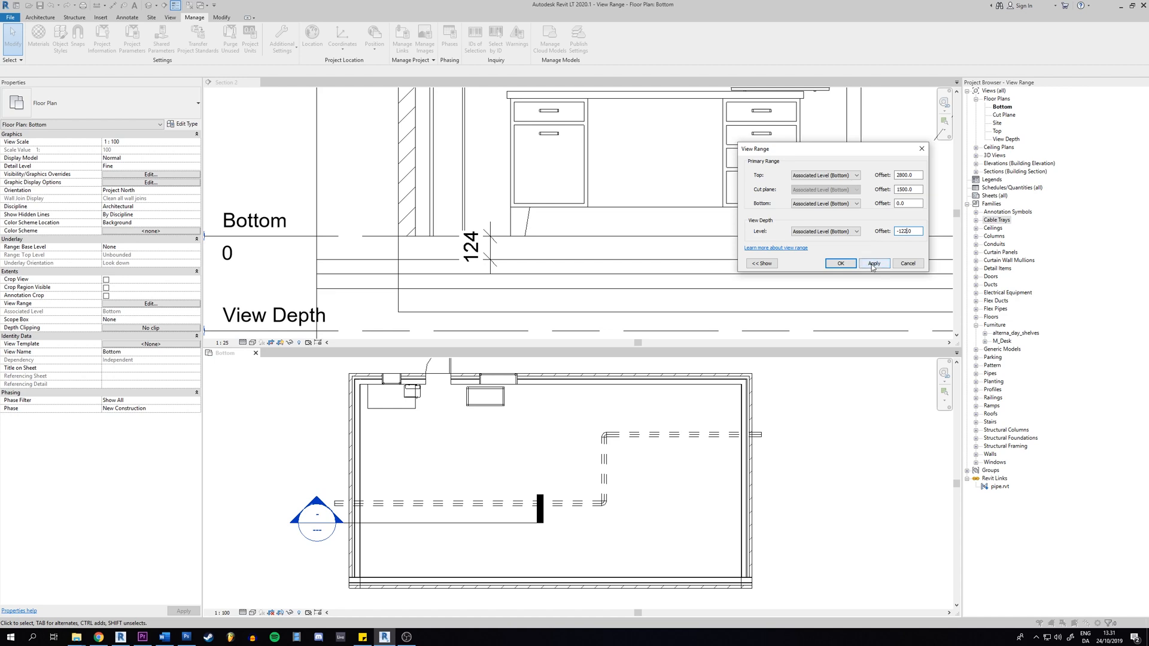
pyautogui.click(874, 264)
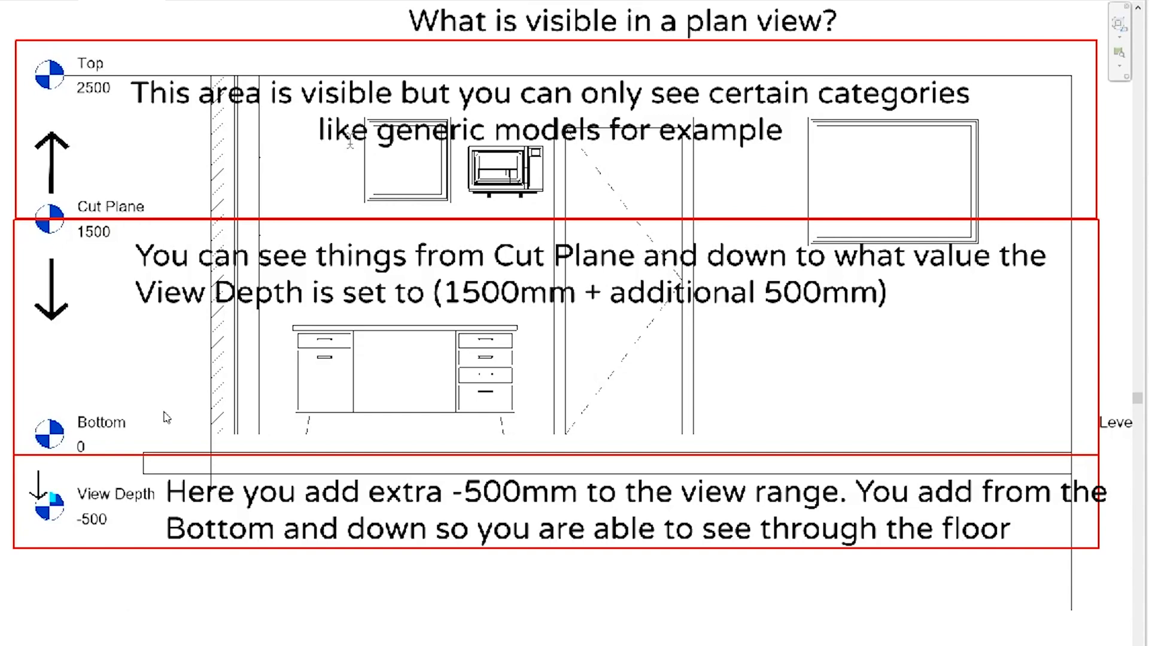
pyautogui.moveTo(348, 143)
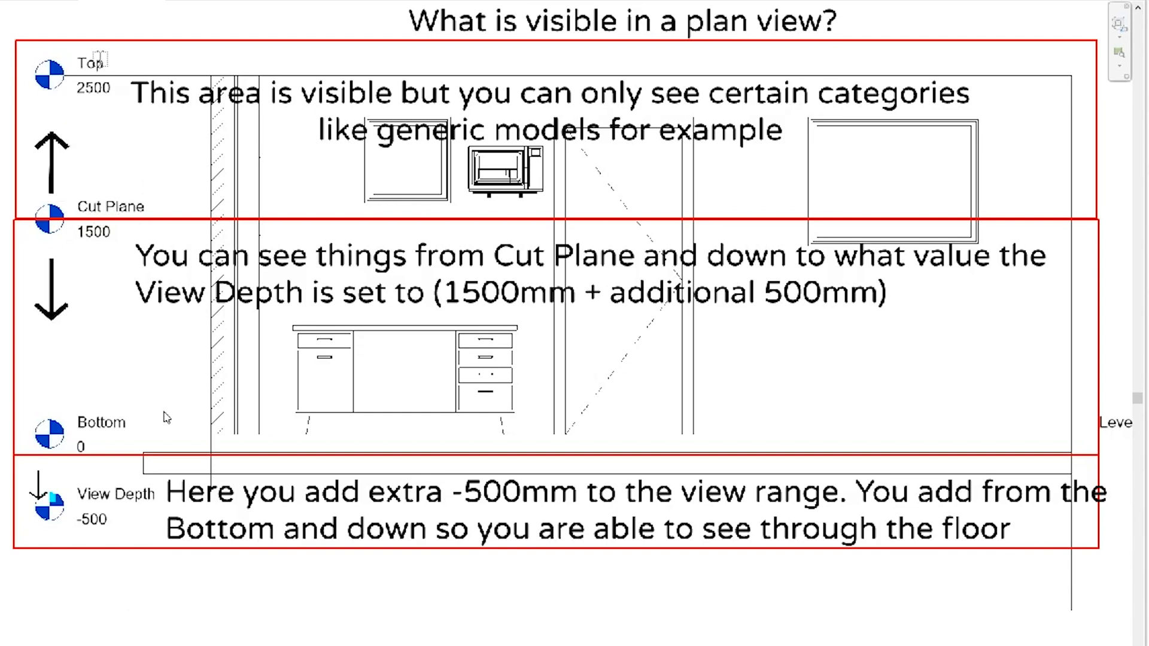
pyautogui.moveTo(253, 291)
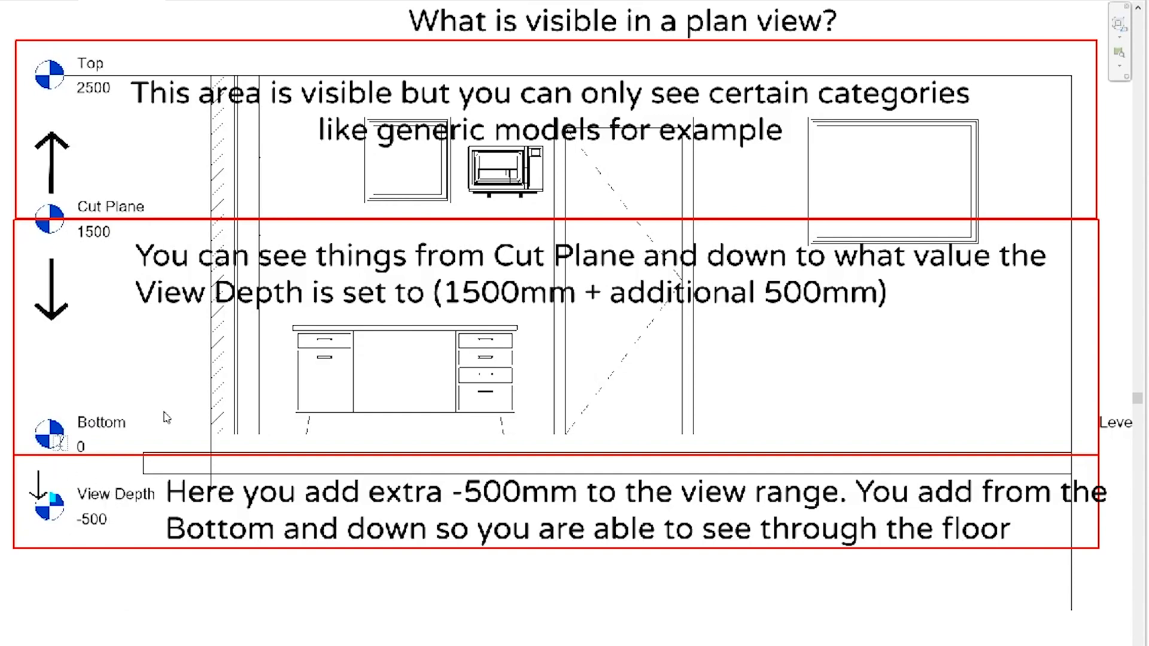
pyautogui.moveTo(95, 541)
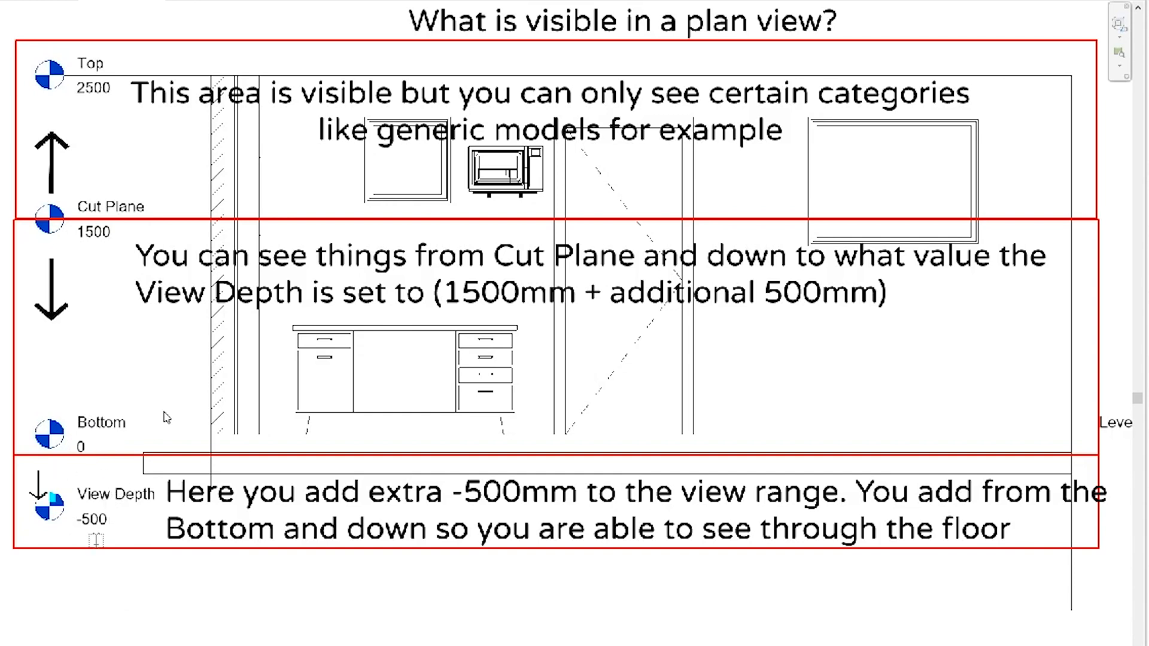
pyautogui.moveTo(111, 493)
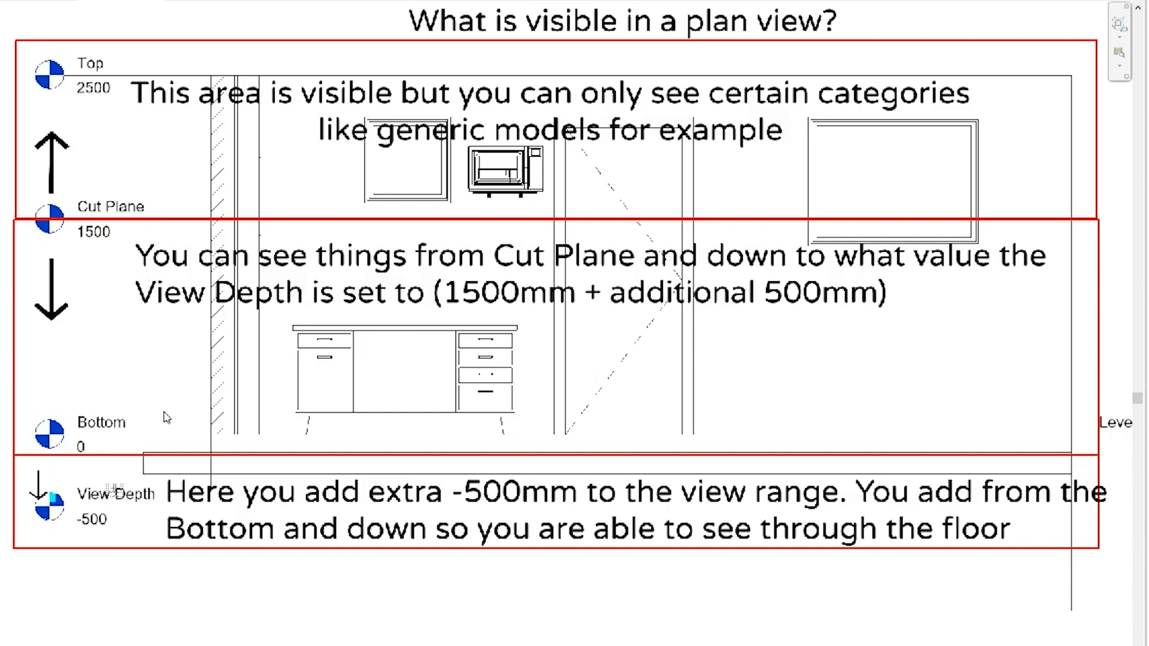
pyautogui.moveTo(444, 498)
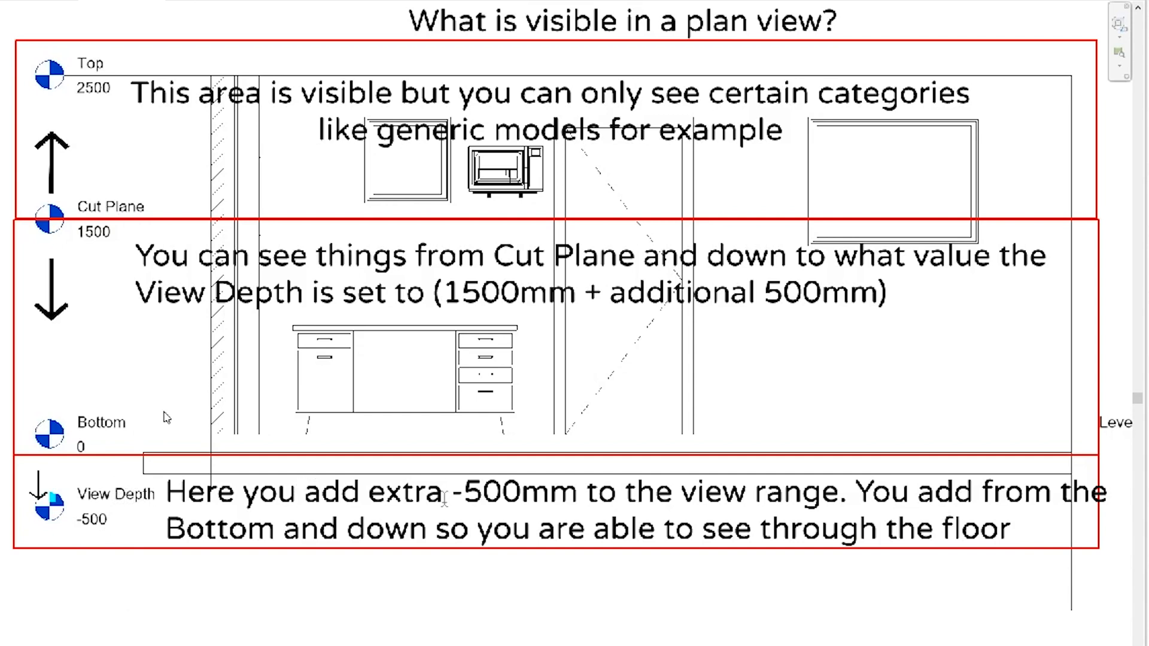